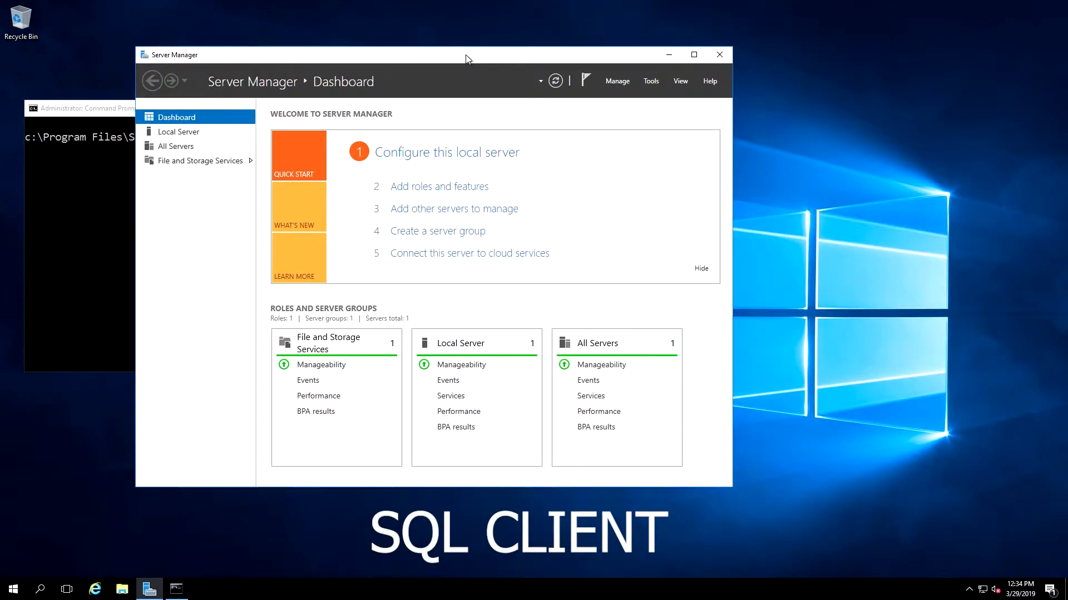
pyautogui.moveTo(516, 107)
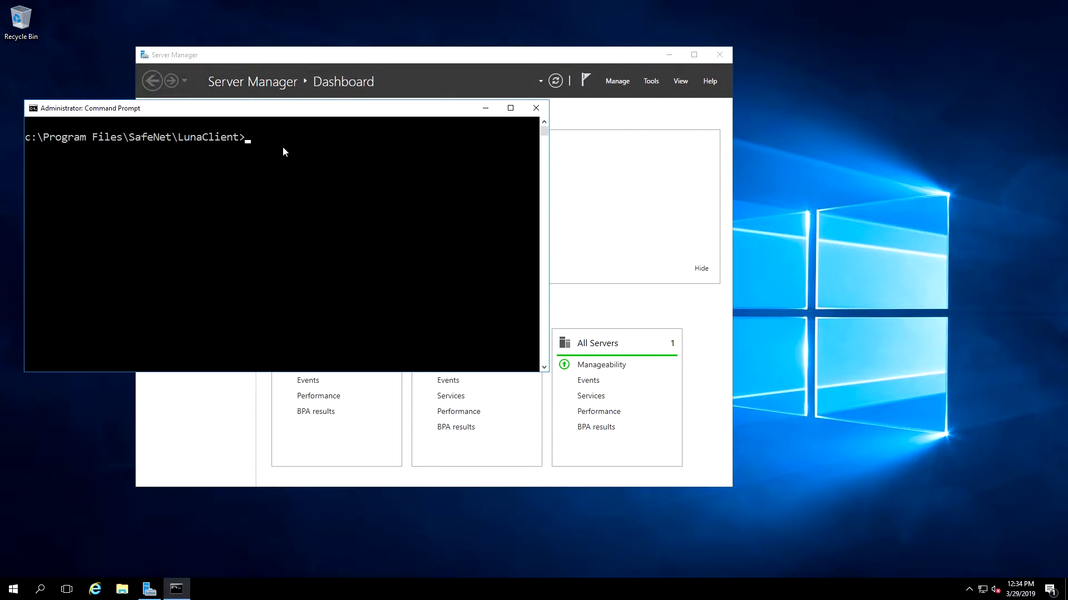
# Step: Verify the Luna HSM partition with vtl verify, then run cmu list and supply the partition password
pyautogui.write('vtl verify')
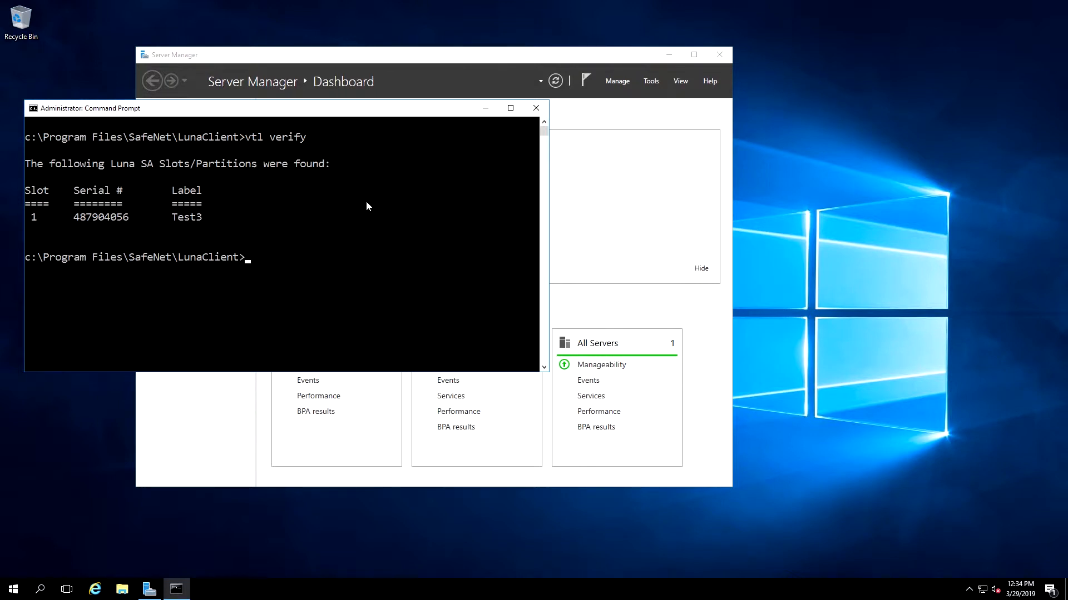
pyautogui.write('cmu list')
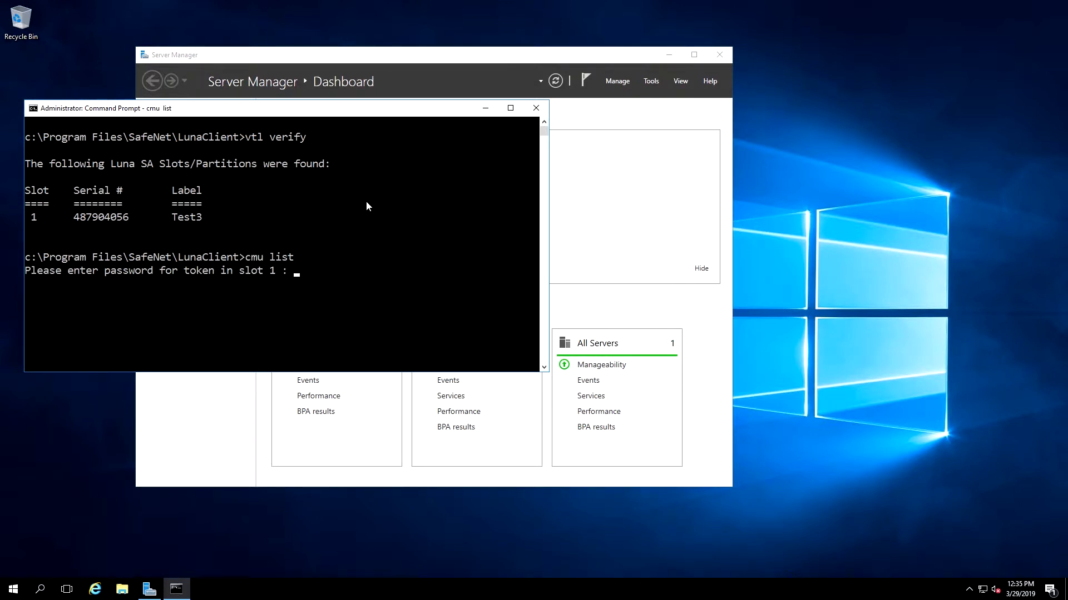
pyautogui.write('*****')
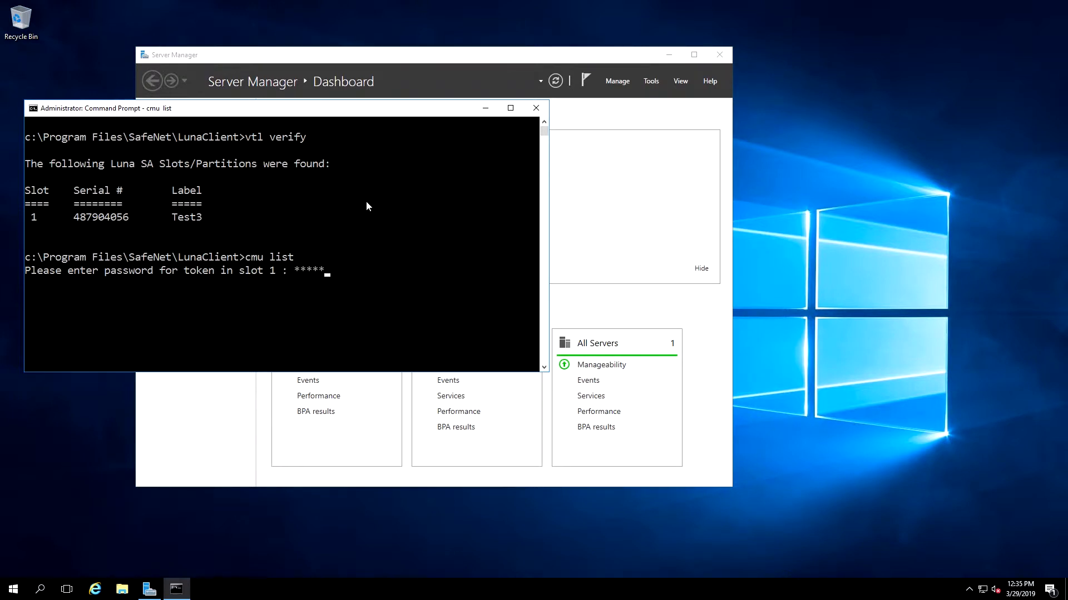
pyautogui.press('Enter')
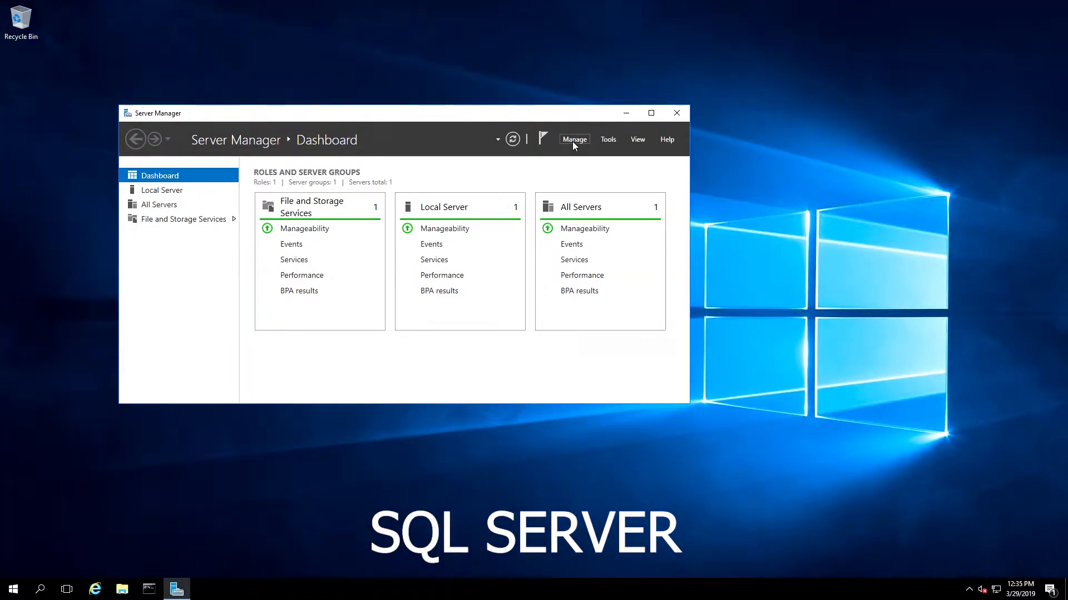
# Step: Start the Add Roles and Features wizard with role-based installation and reach the features list
pyautogui.click(574, 139)
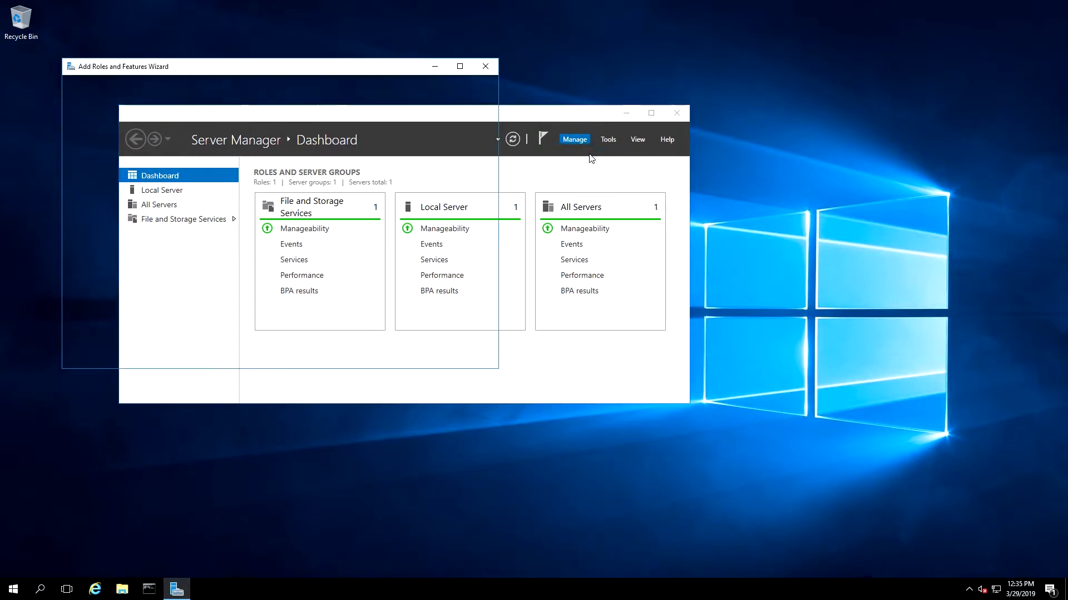
pyautogui.click(360, 357)
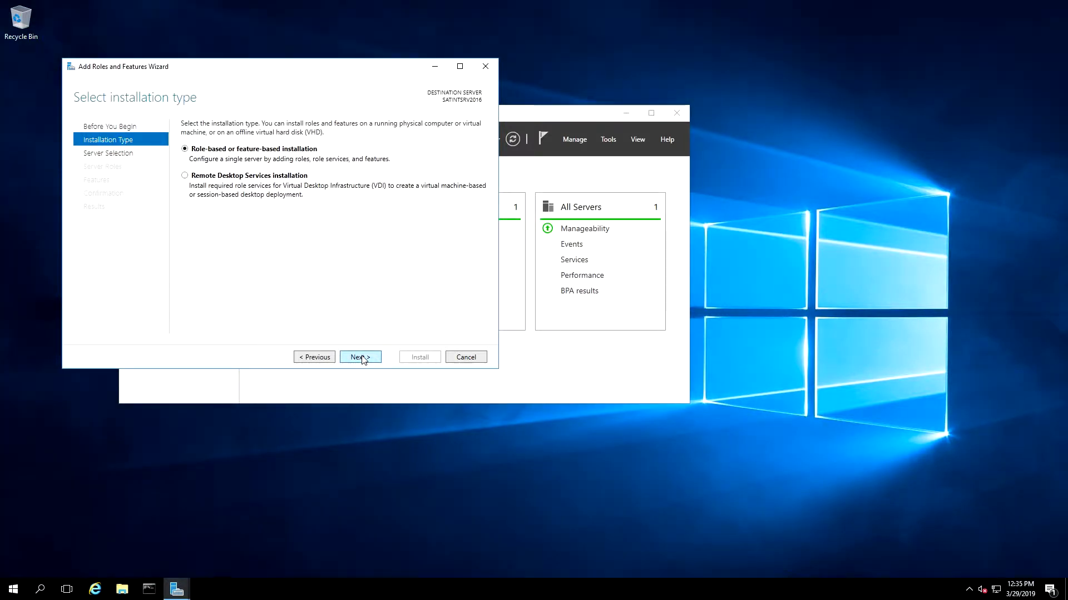
pyautogui.click(360, 357)
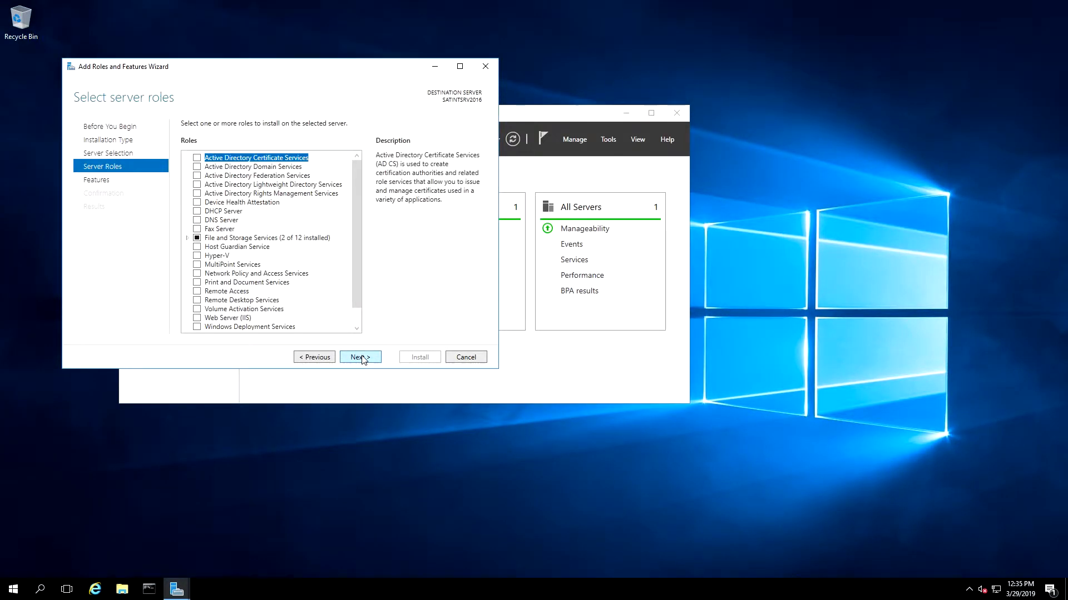
pyautogui.click(360, 357)
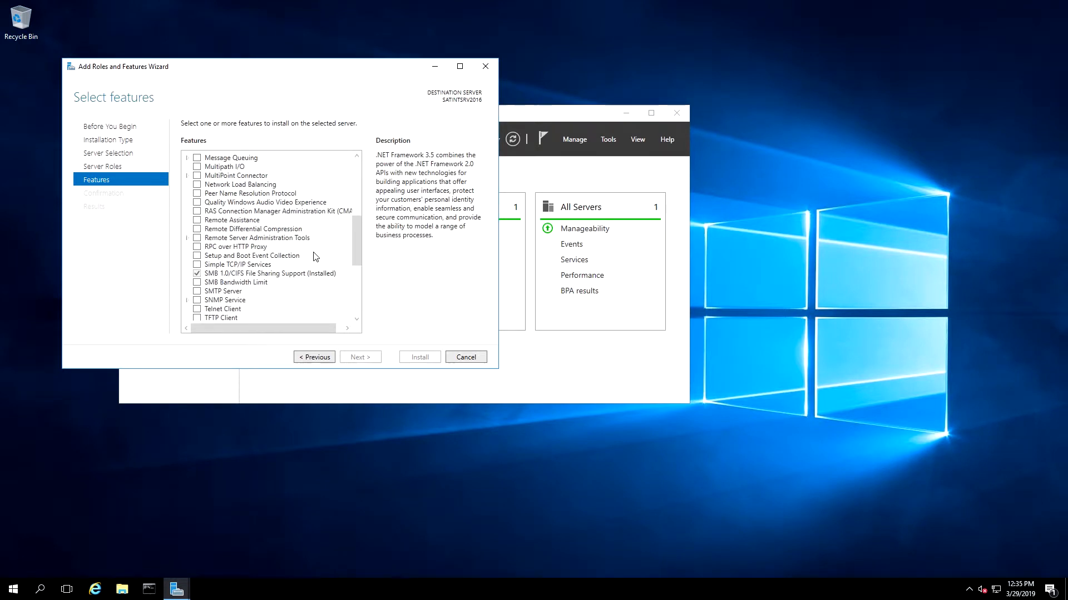
# Step: Choose the Telnet Client feature and install it
pyautogui.click(223, 309)
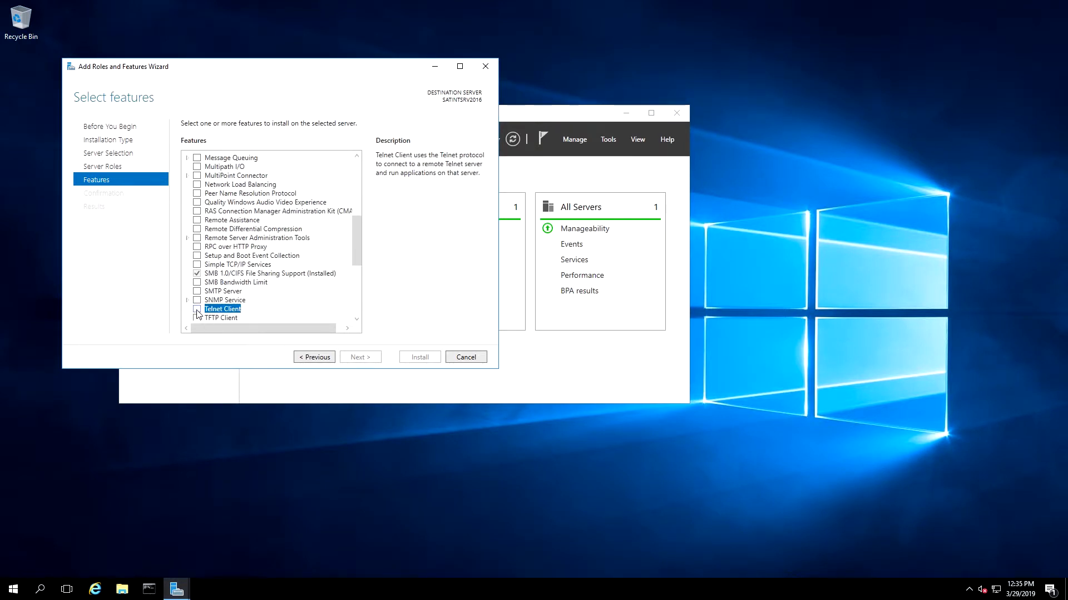
pyautogui.click(360, 357)
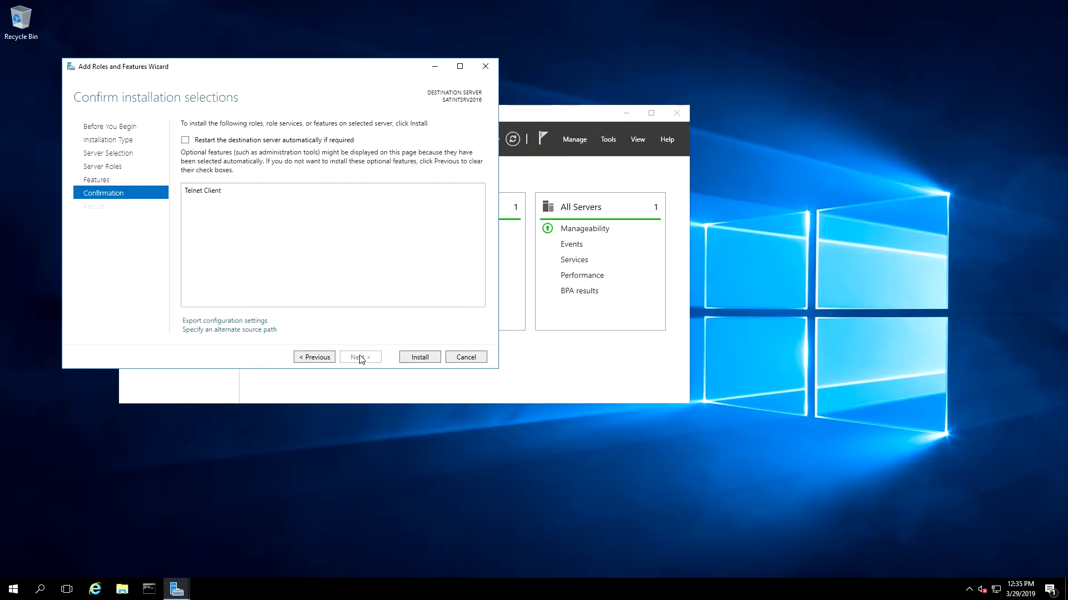
pyautogui.click(419, 357)
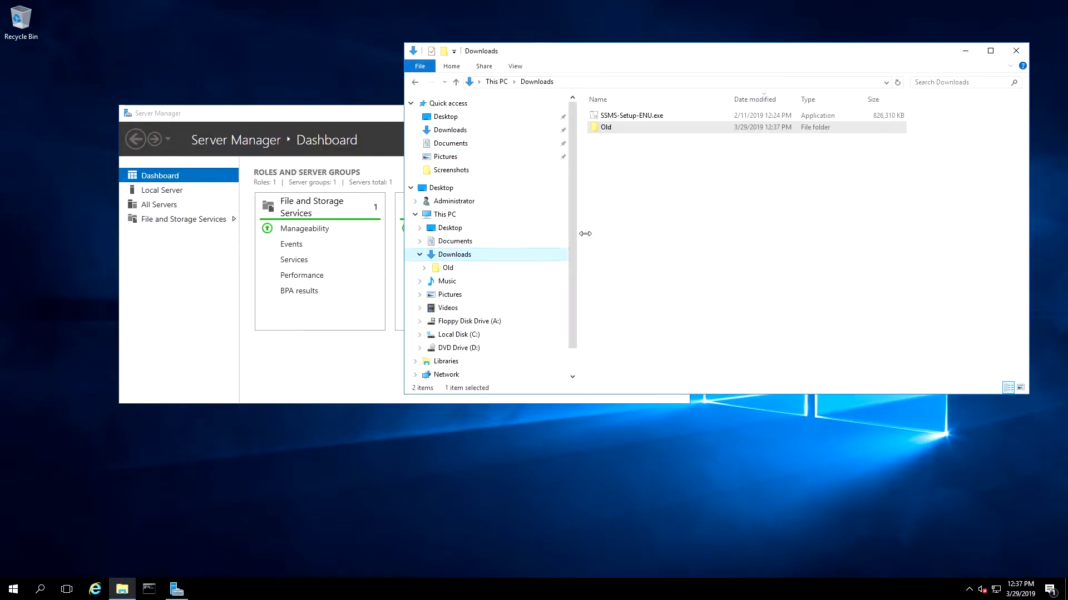
pyautogui.moveTo(678, 206)
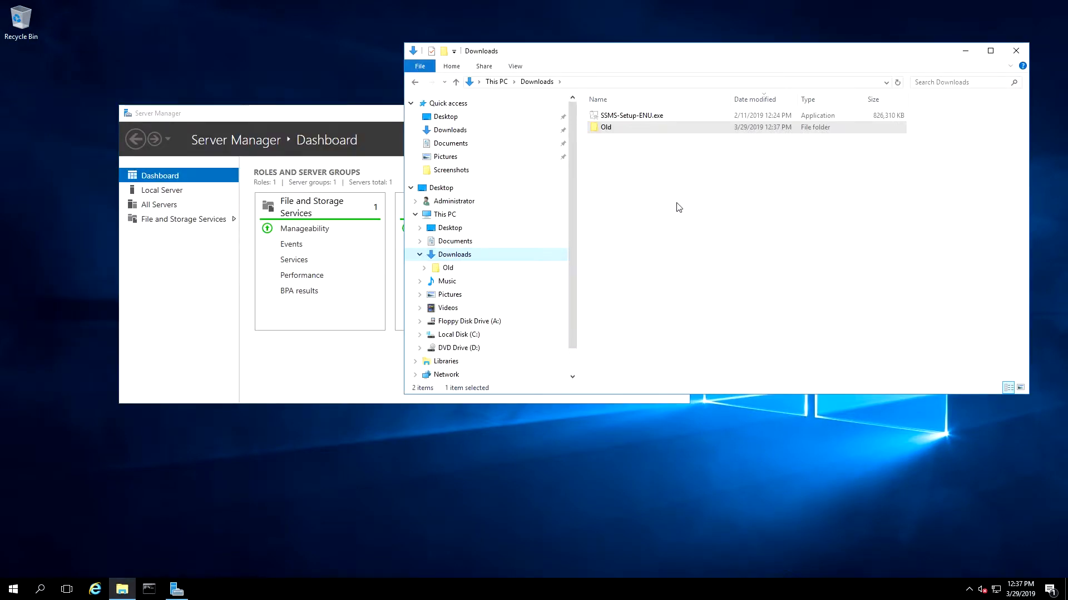
# Step: Launch SSMS-Setup-ENU.exe, install Management Studio 17.9.1 and close the completed setup
pyautogui.click(630, 115)
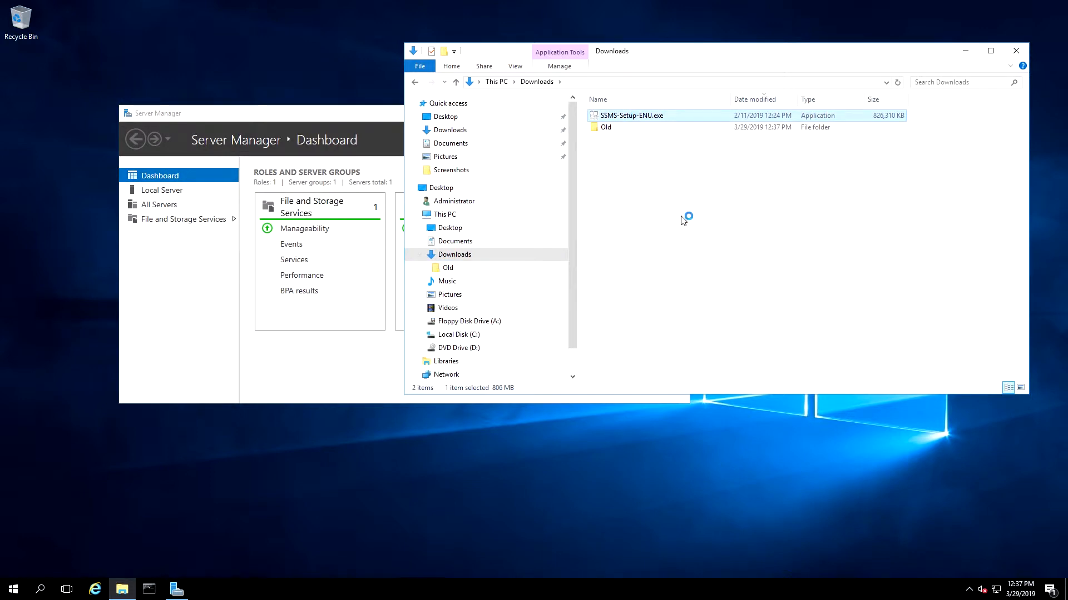
pyautogui.moveTo(676, 222)
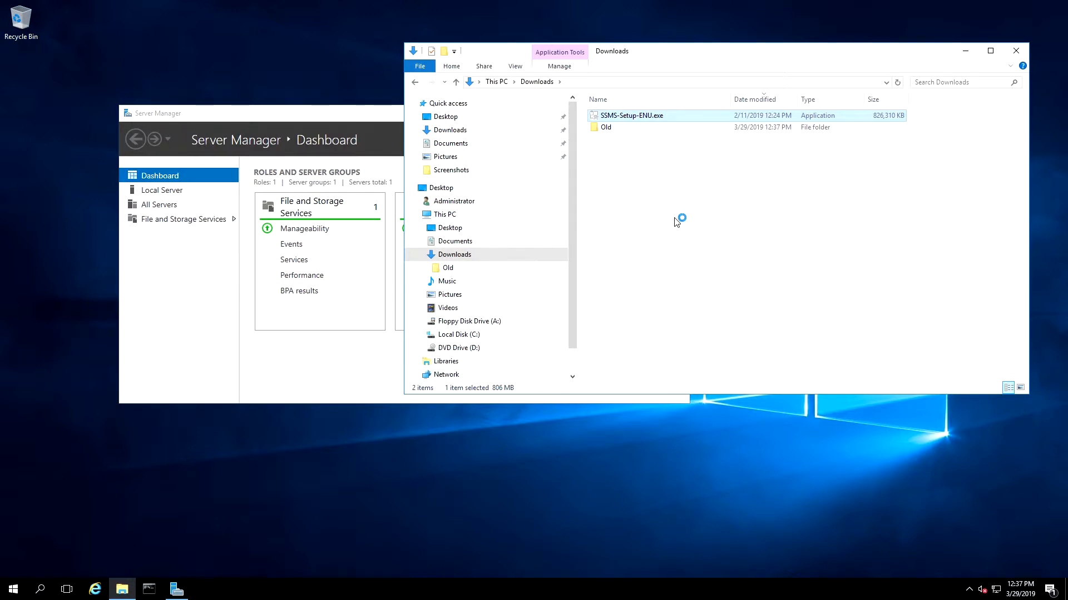
pyautogui.doubleClick(630, 114)
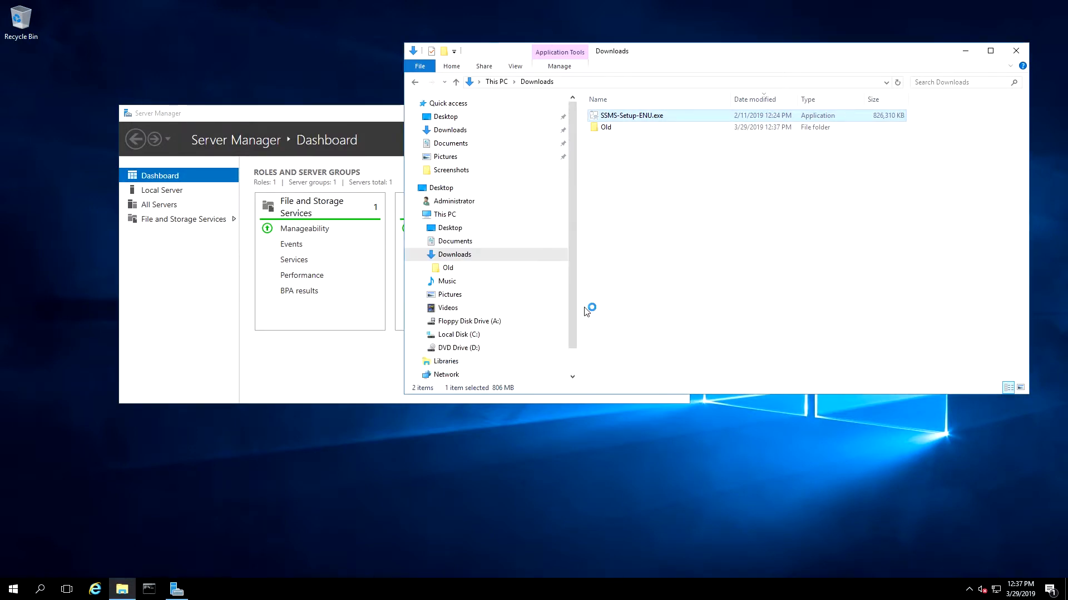
pyautogui.doubleClick(631, 115)
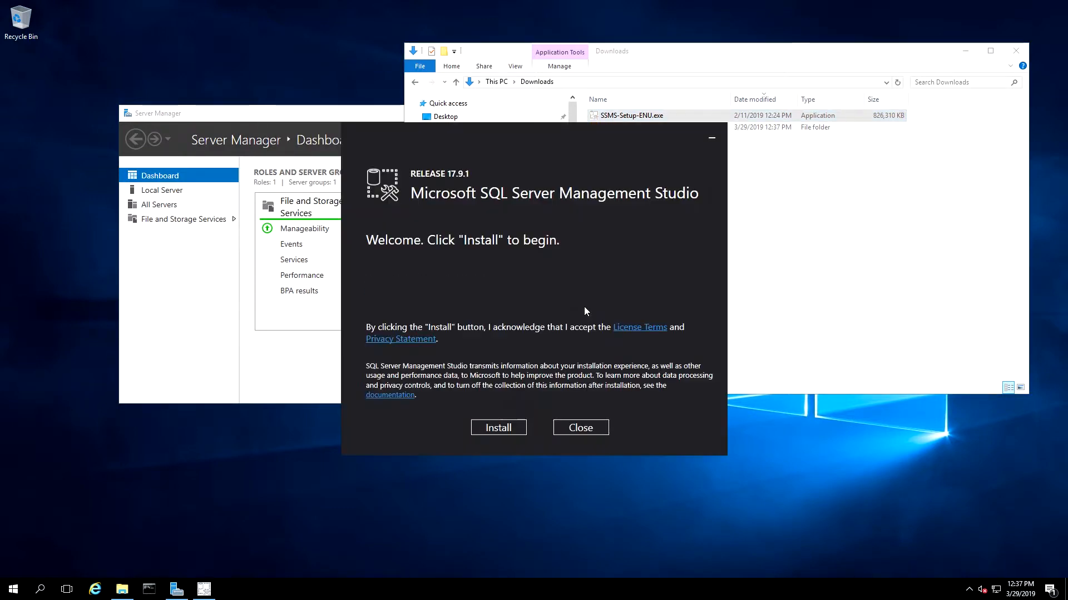
pyautogui.click(498, 427)
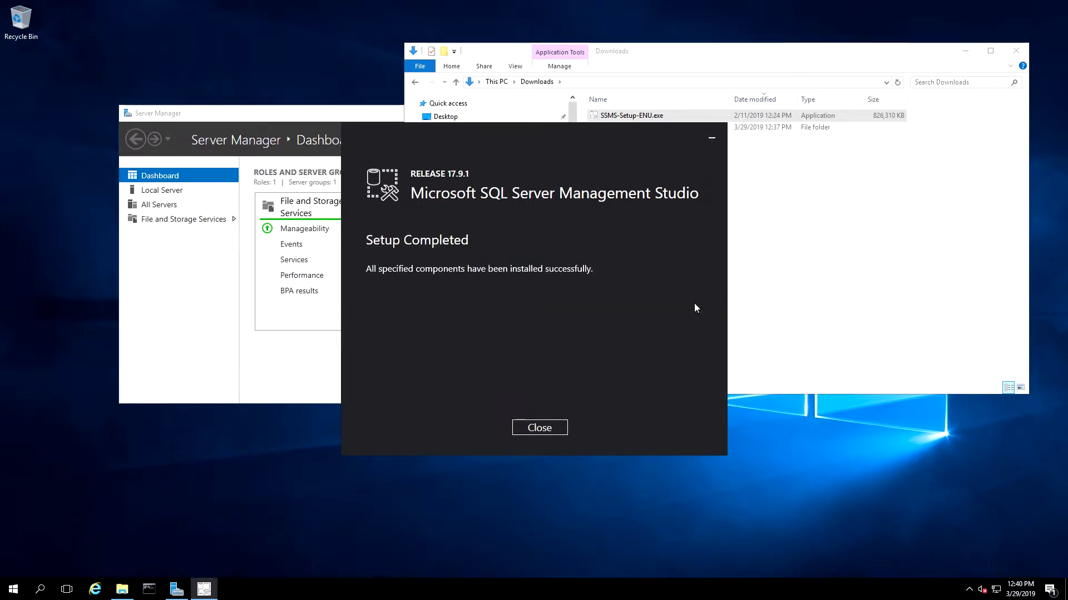
pyautogui.click(540, 427)
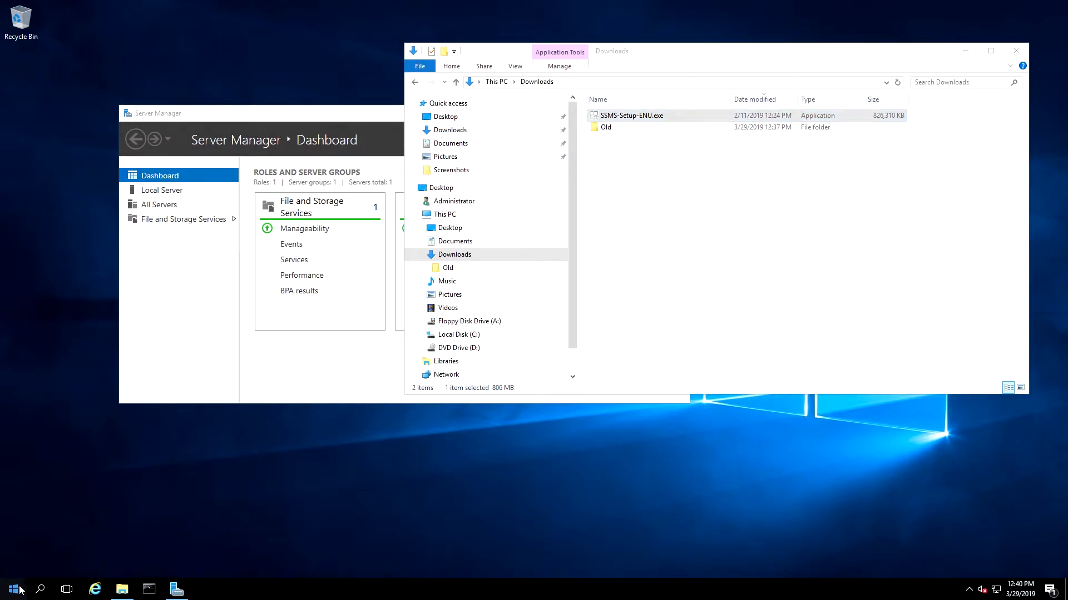
# Step: Reach the MSSQLSERVER protocols in SQL Server Configuration Manager within Computer Management
pyautogui.rightClick(11, 589)
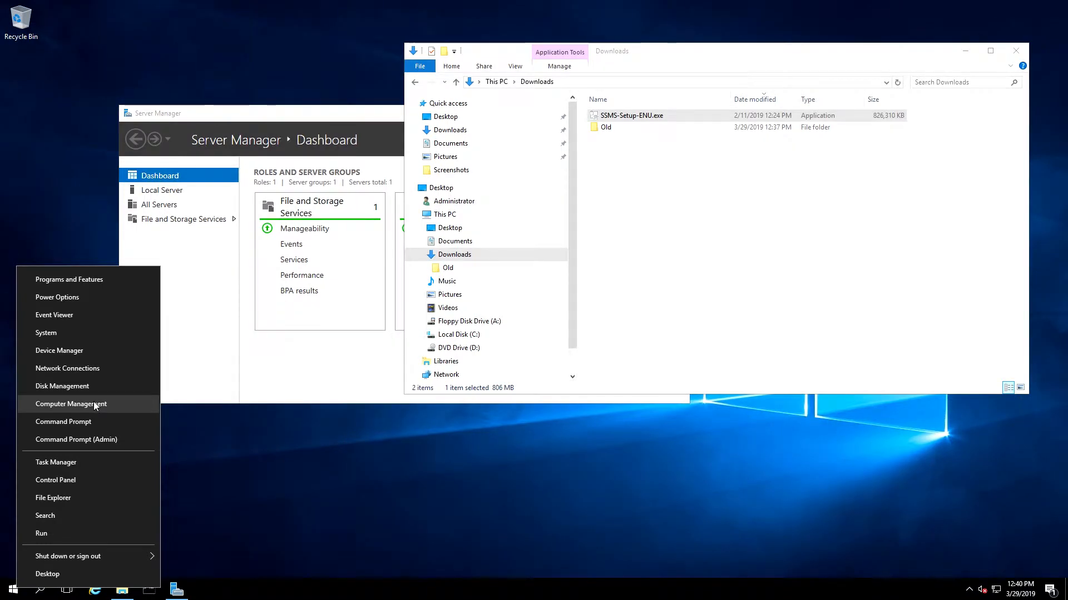
pyautogui.click(60, 407)
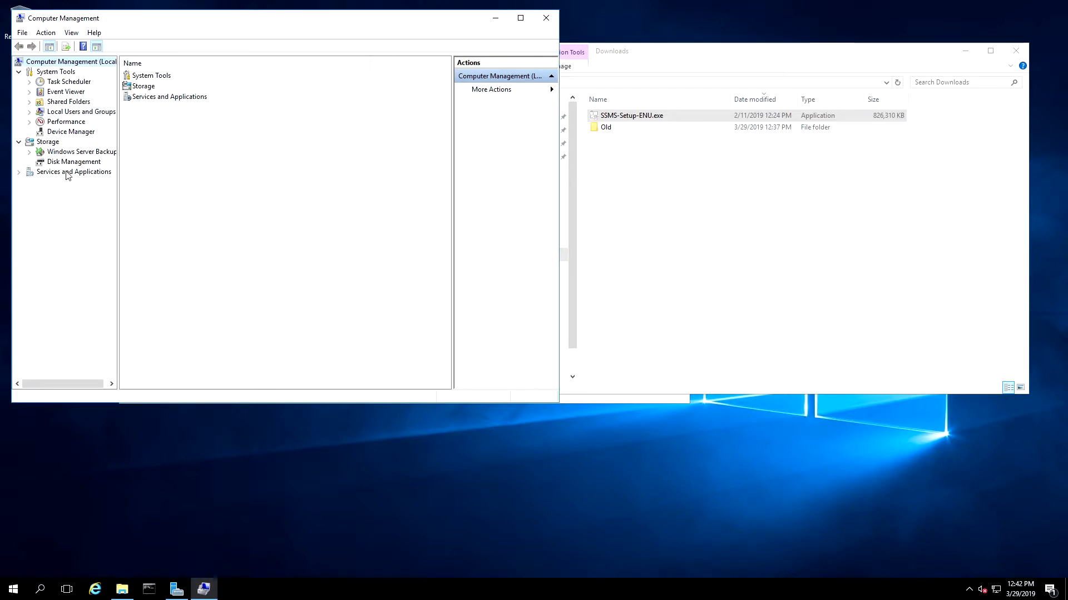
pyautogui.click(76, 171)
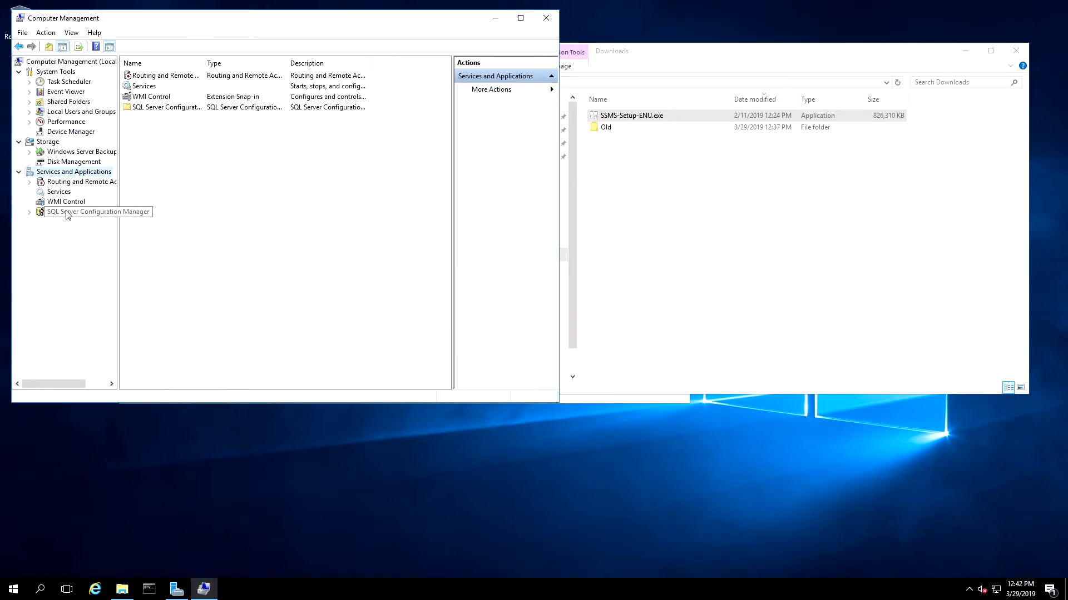
pyautogui.click(72, 211)
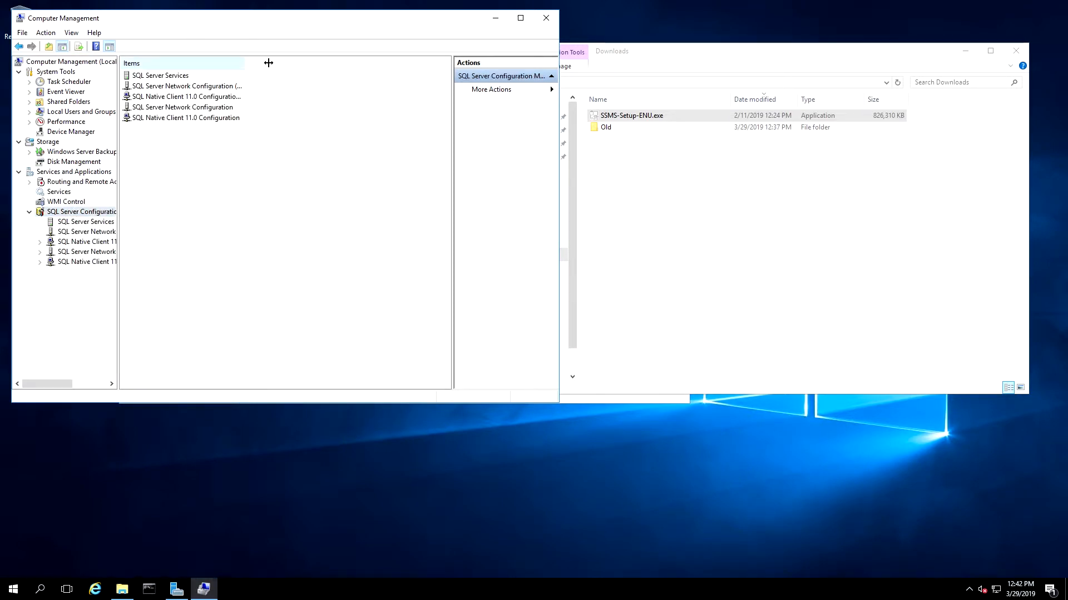
pyautogui.click(183, 107)
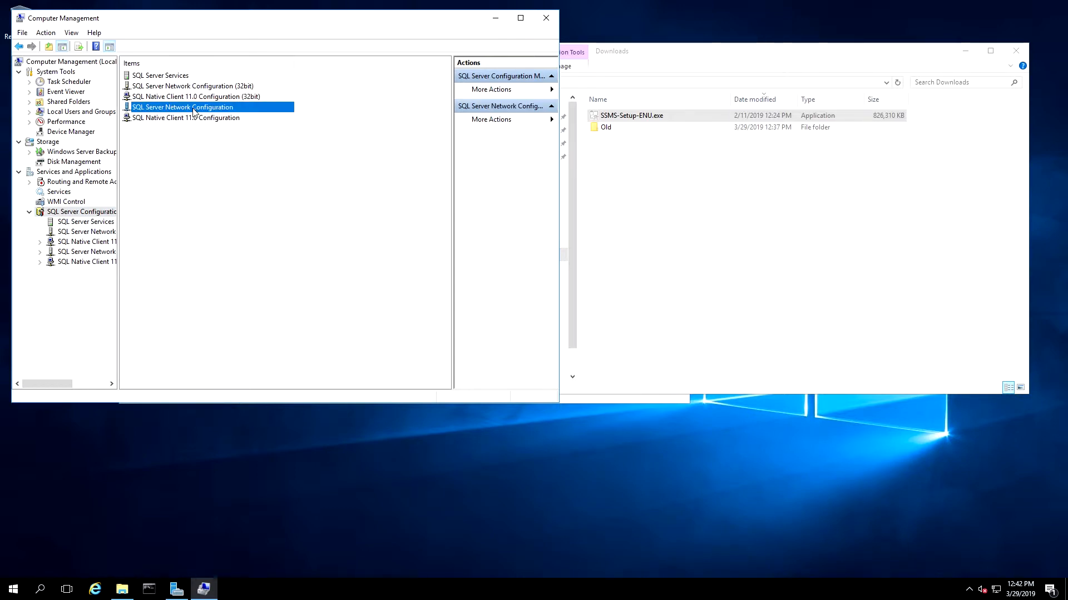
pyautogui.doubleClick(182, 106)
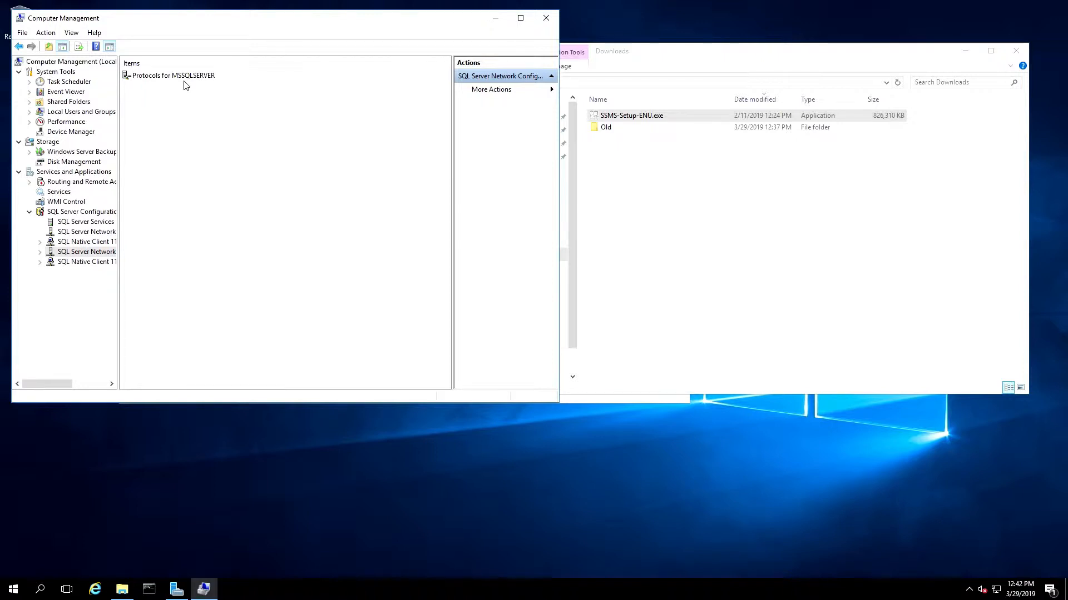
pyautogui.click(172, 75)
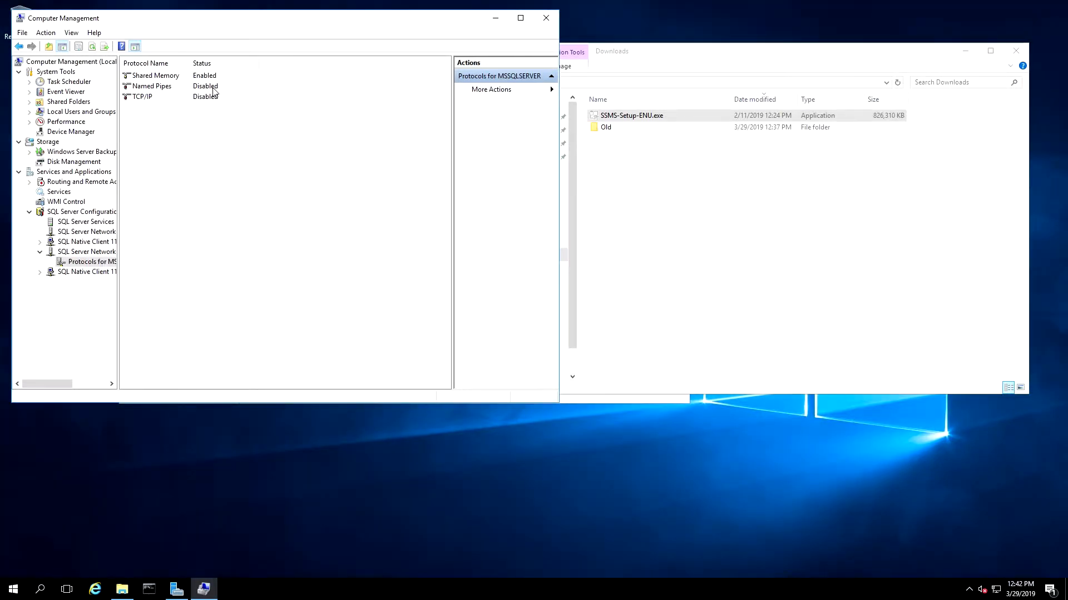
# Step: Enable the Named Pipes protocol and acknowledge the service restart warning
pyautogui.rightClick(151, 87)
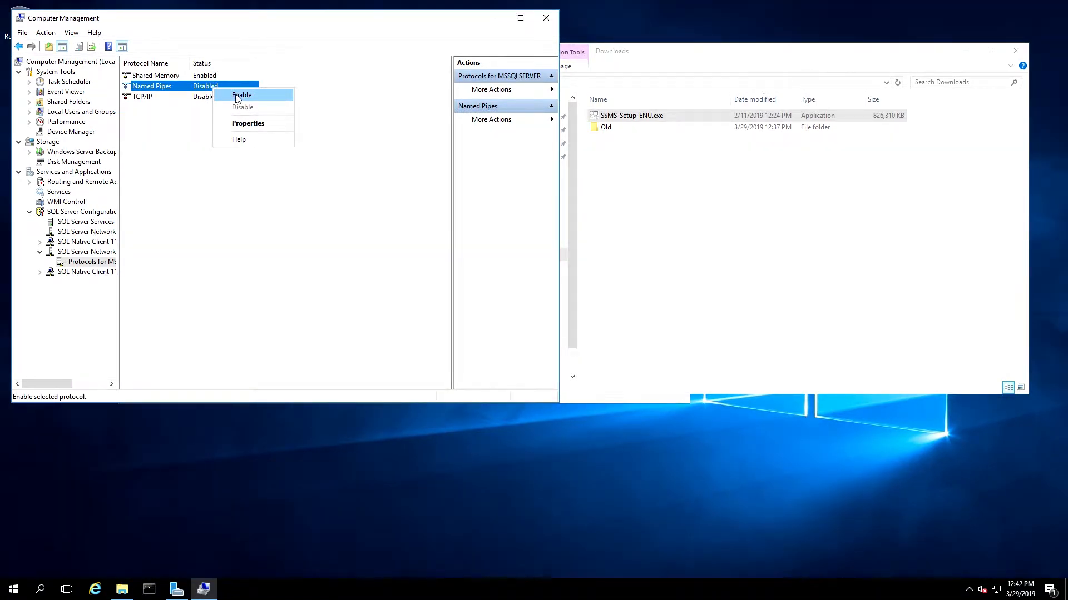
pyautogui.click(241, 95)
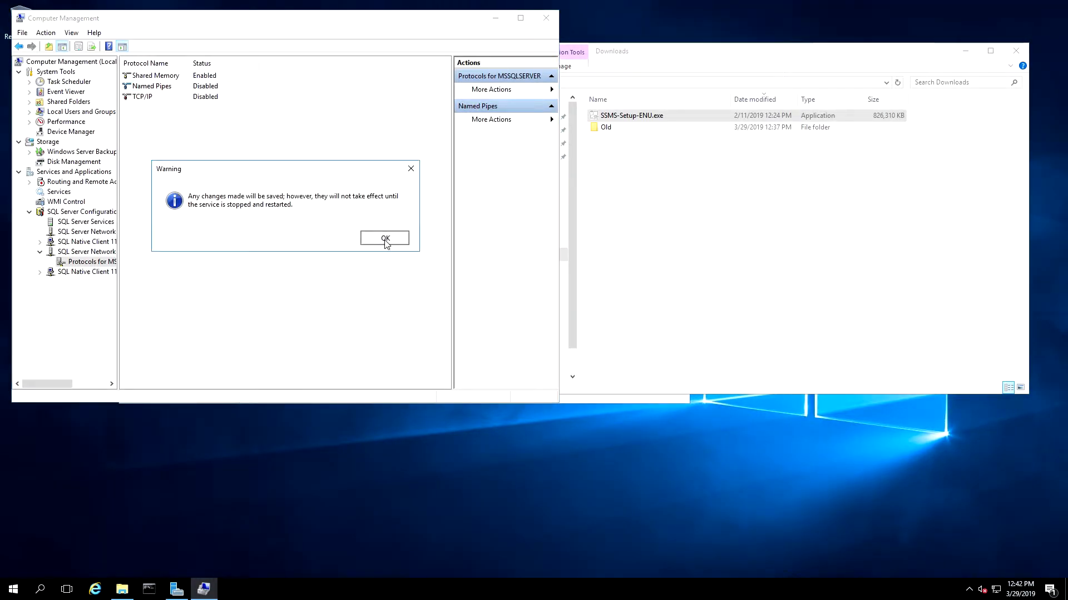
pyautogui.click(385, 238)
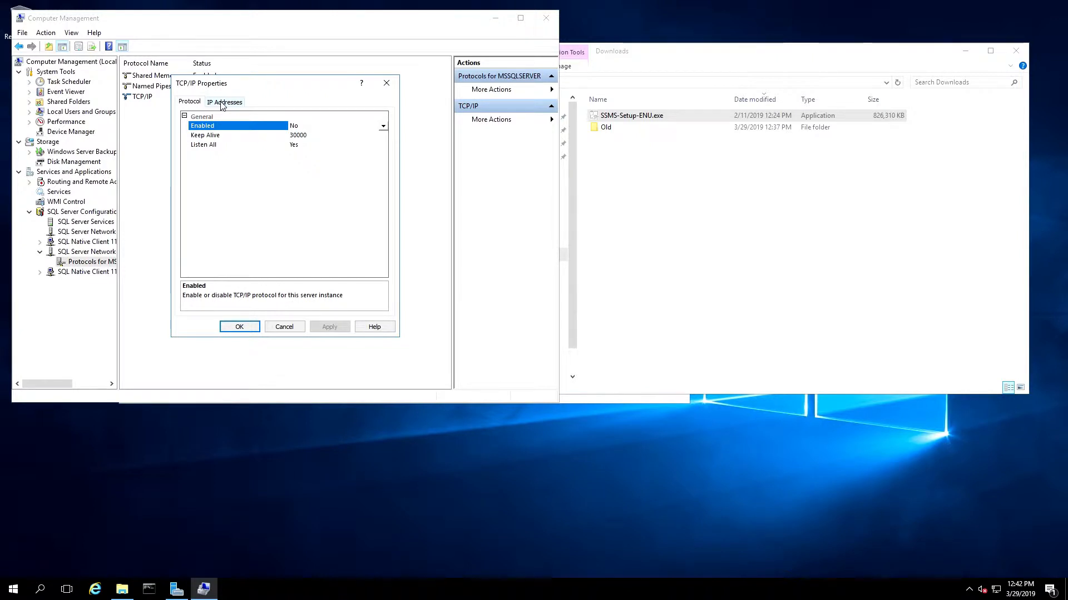
# Step: Enable TCP/IP with the 10.106.155.96 address active, apply it and acknowledge the restart warning
pyautogui.click(383, 124)
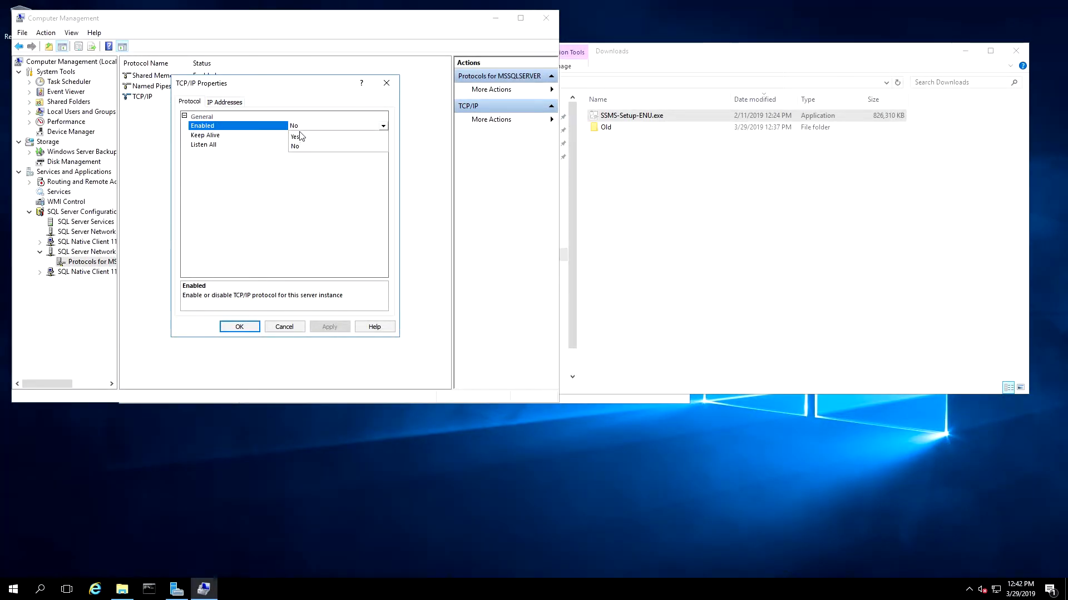
pyautogui.click(225, 101)
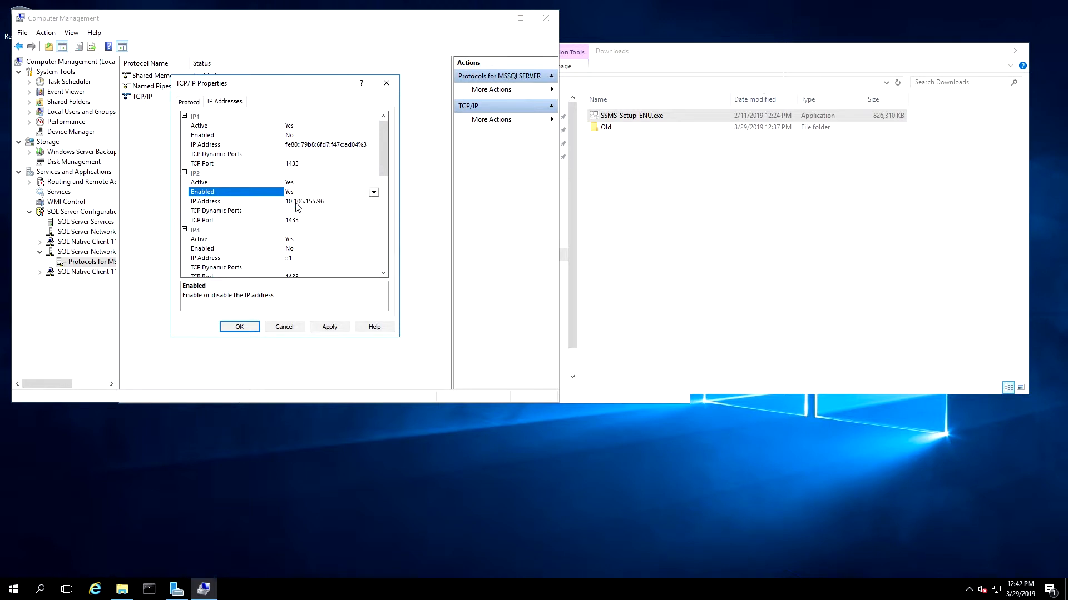
pyautogui.click(330, 327)
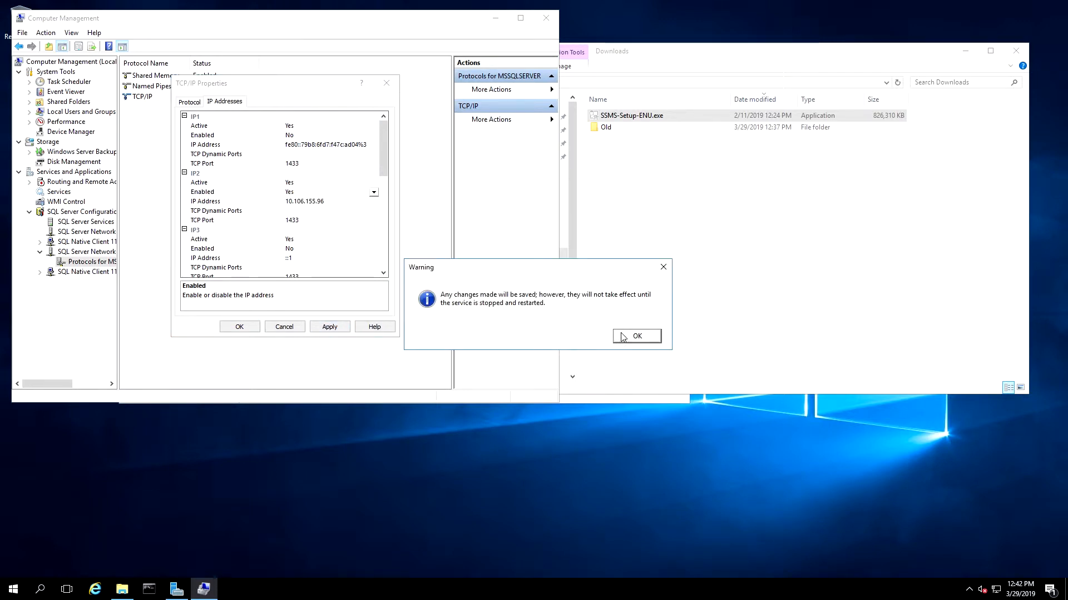
pyautogui.click(637, 336)
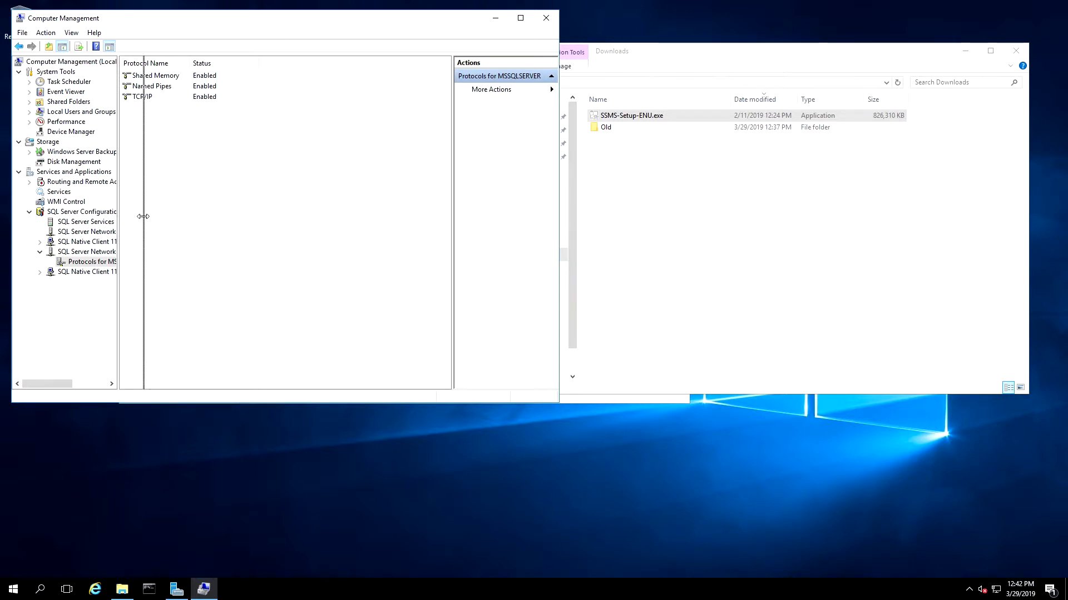
# Step: Restart the SQL Server (MSSQLSERVER) service from the SQL Server Services list
pyautogui.click(86, 221)
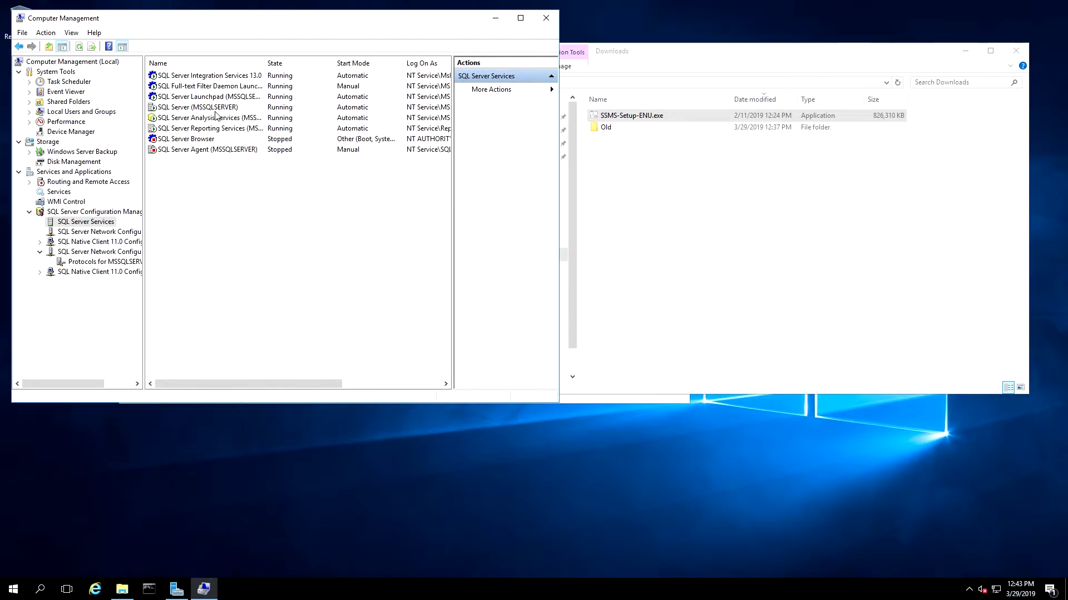
pyautogui.click(198, 107)
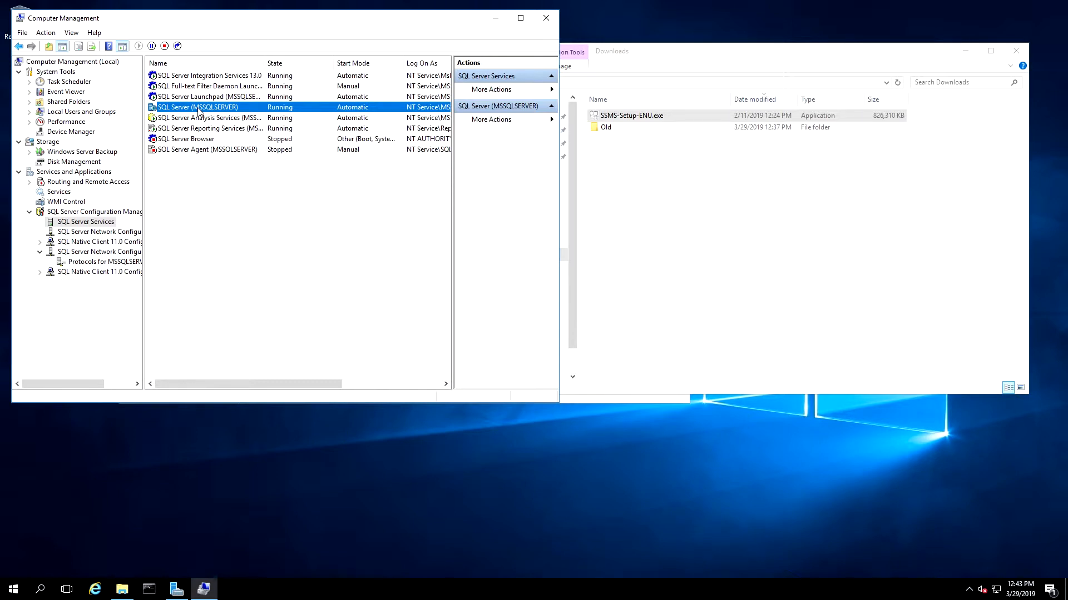
pyautogui.rightClick(198, 107)
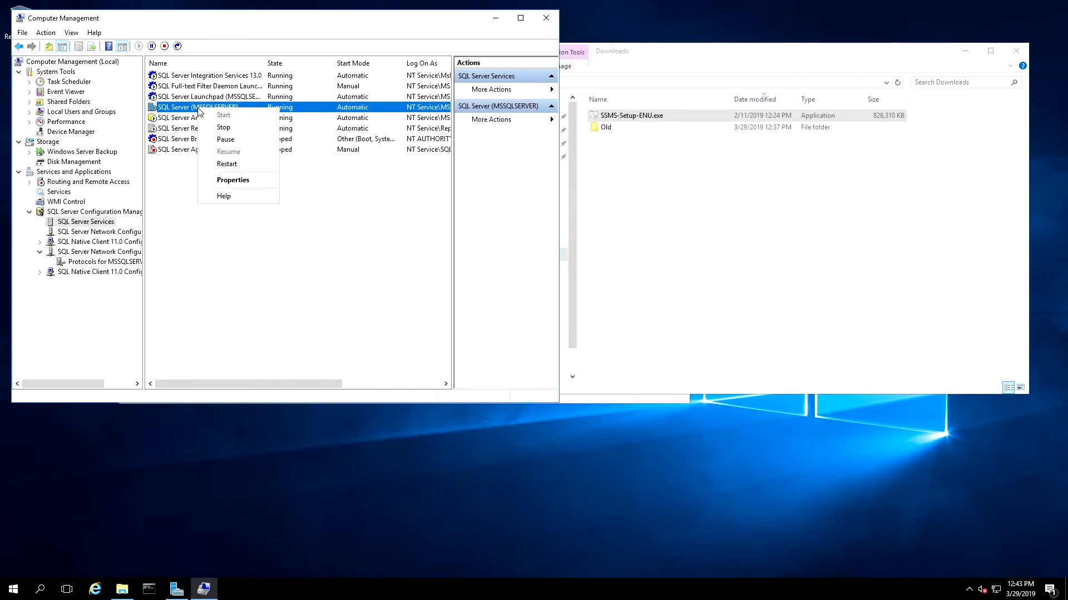
pyautogui.click(223, 127)
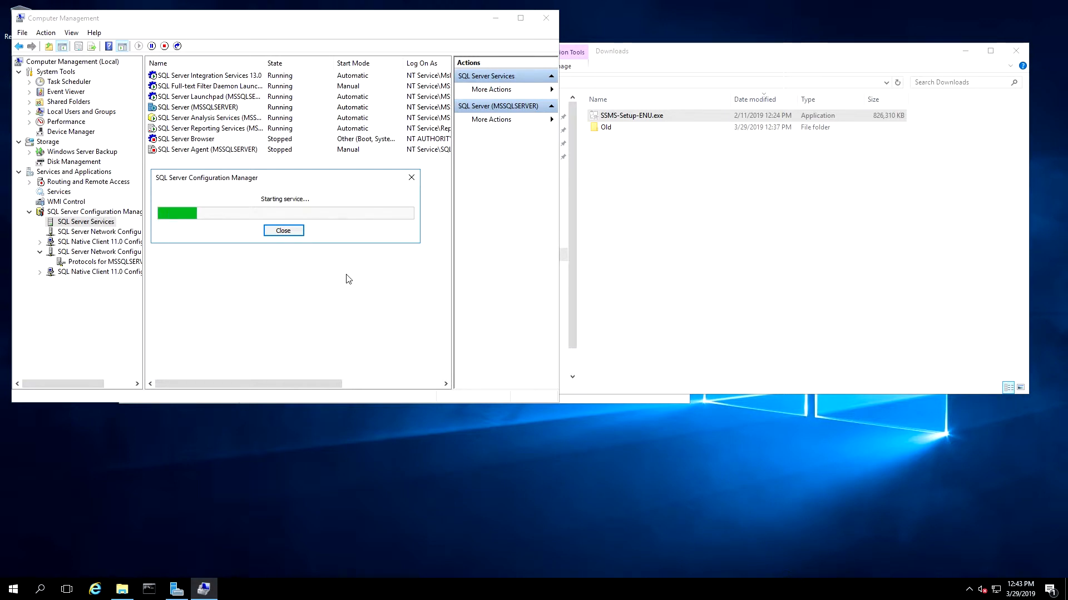
pyautogui.click(284, 230)
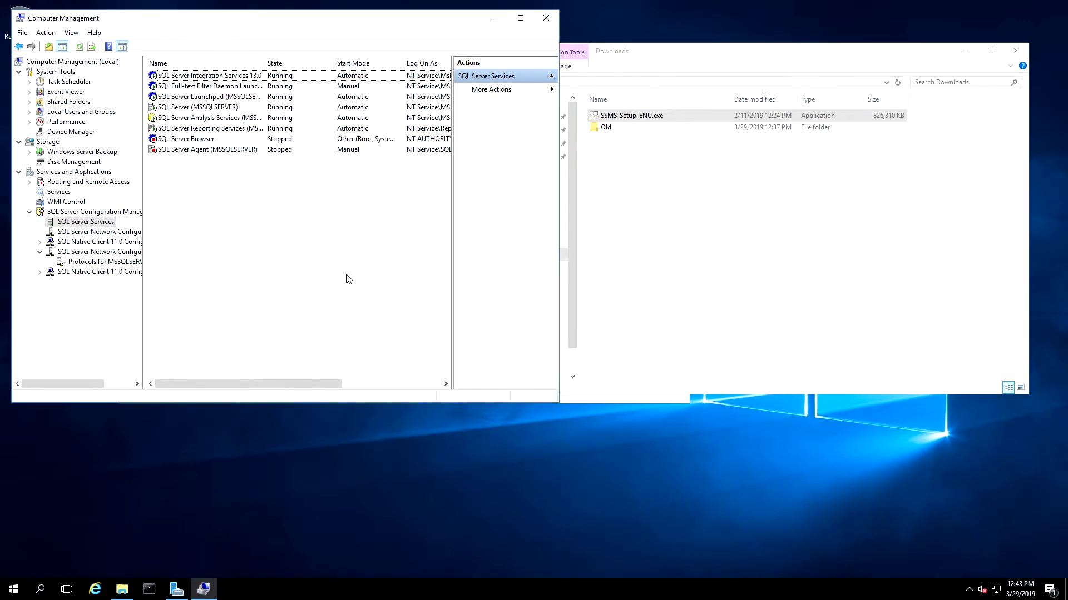
# Step: Launch cmd and run telnet 10.106.155.96 1433 to test the SQL port
pyautogui.write('cm')
pyautogui.write('telnet 10.106.155.96 1433')
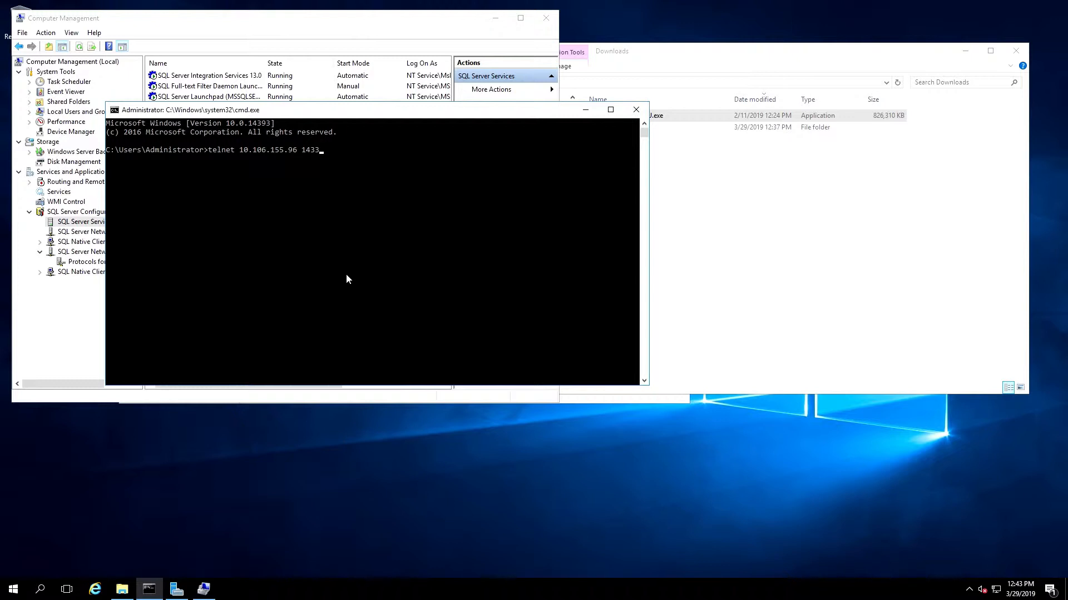
pyautogui.press('enter')
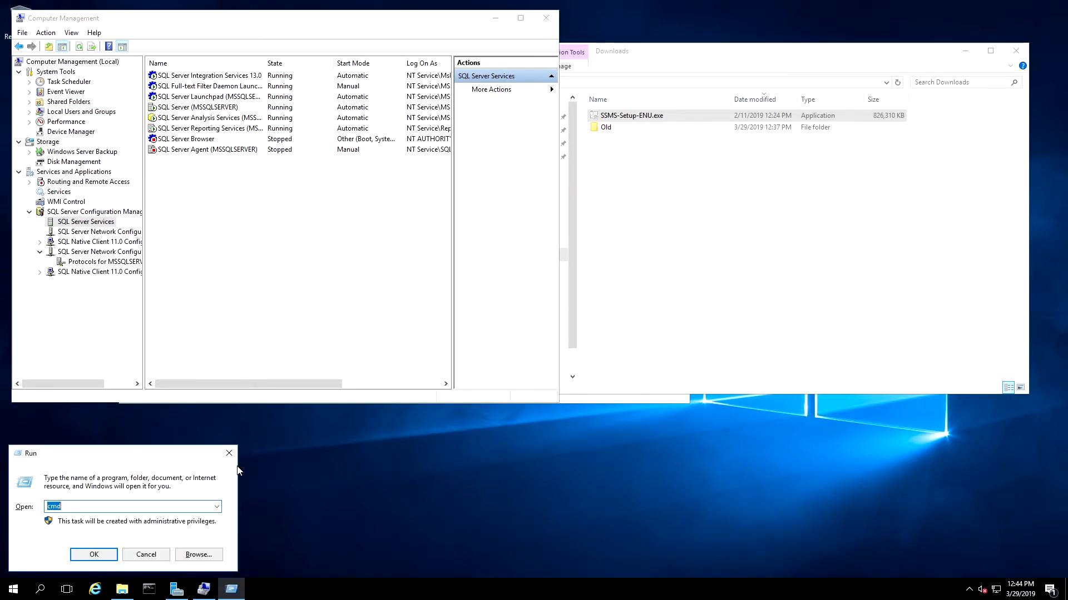
# Step: Launch wf.msc, show the inbound rules and begin a new inbound rule
pyautogui.write('wf.ms')
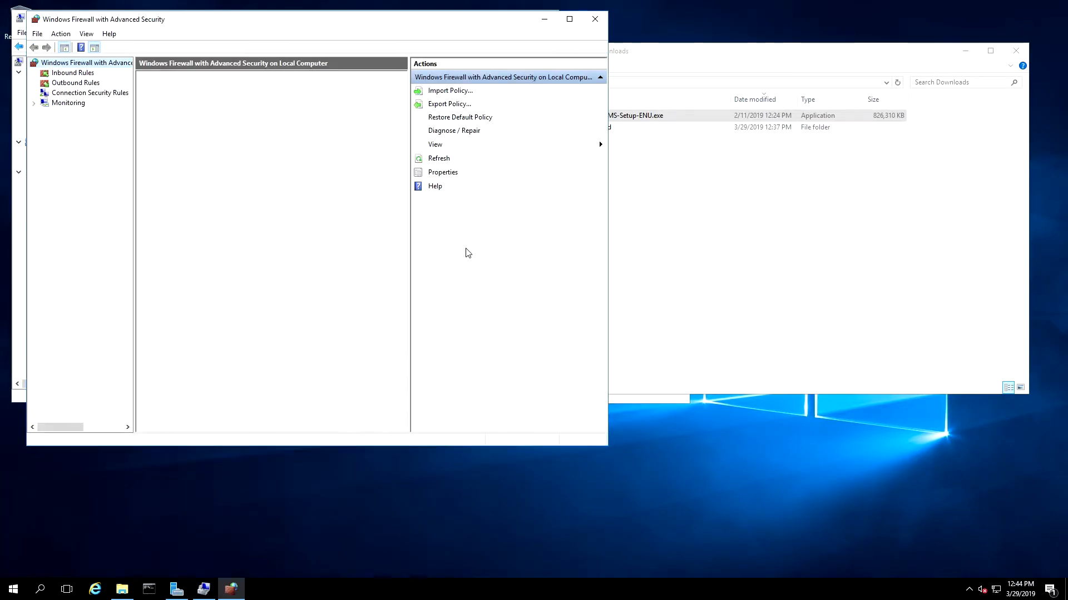
pyautogui.click(80, 61)
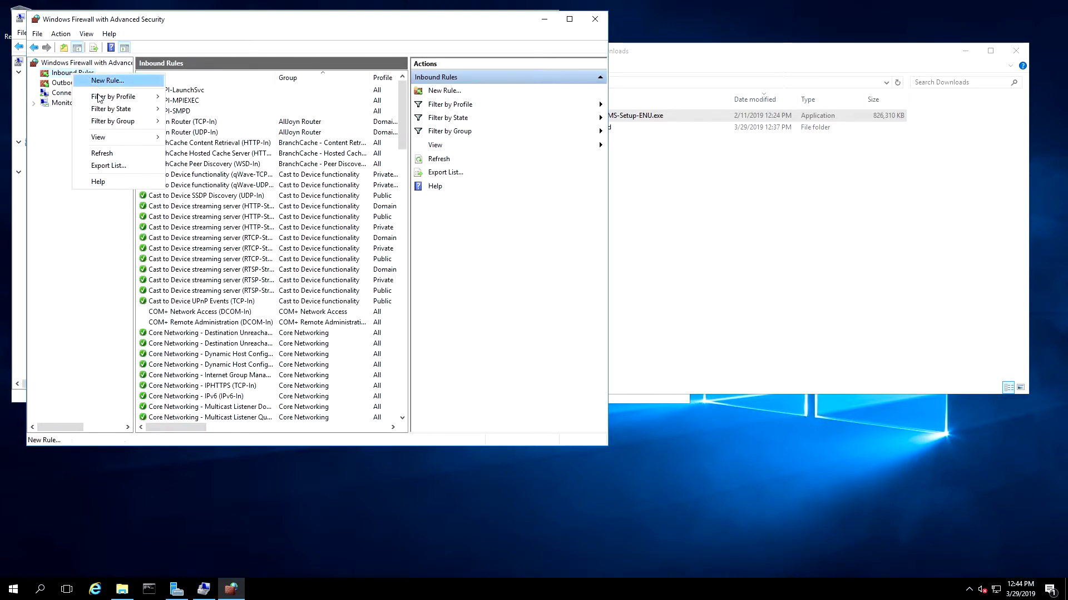
pyautogui.click(271, 153)
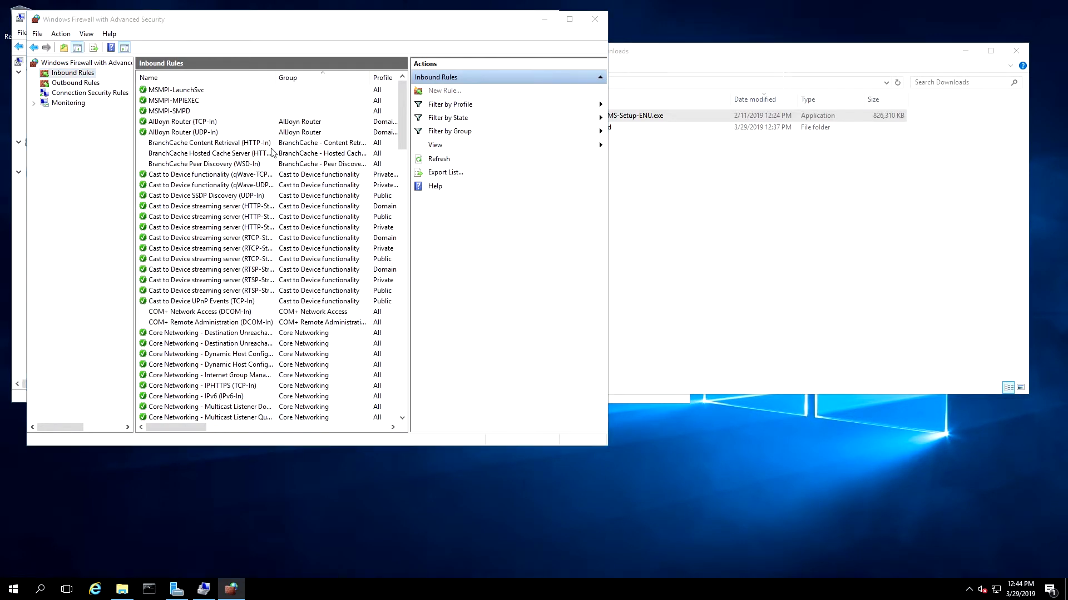
# Step: Make the new rule a TCP port rule for ports 1433,1434
pyautogui.click(444, 90)
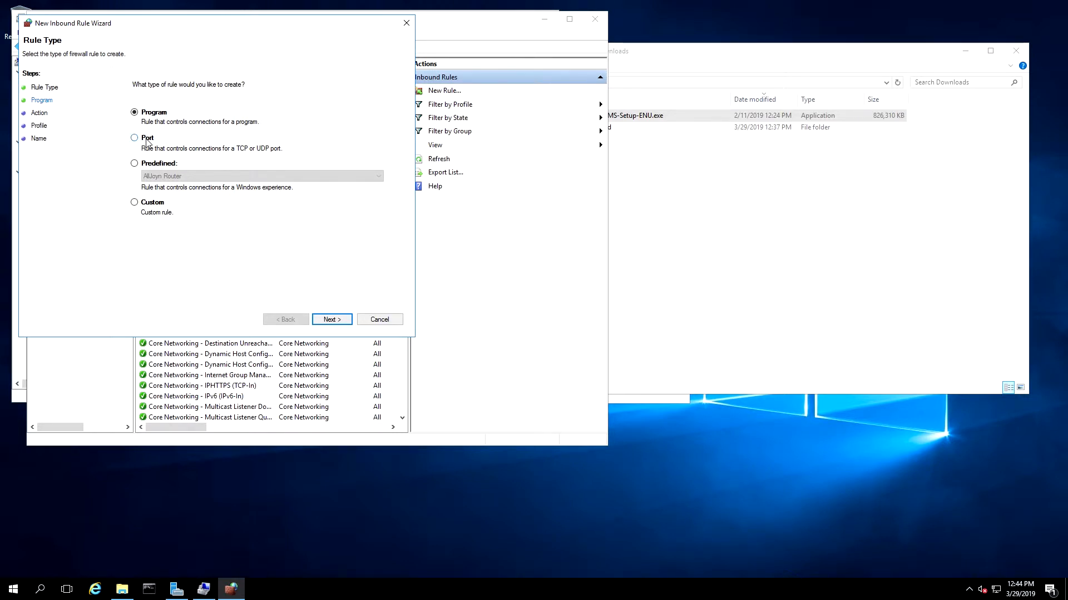
pyautogui.click(134, 138)
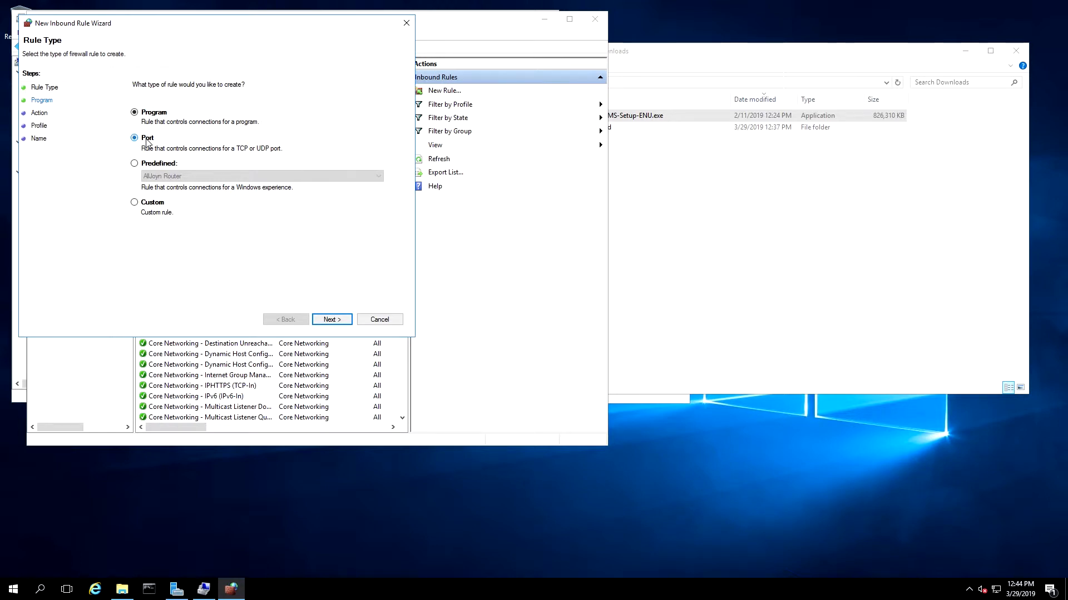
pyautogui.click(332, 319)
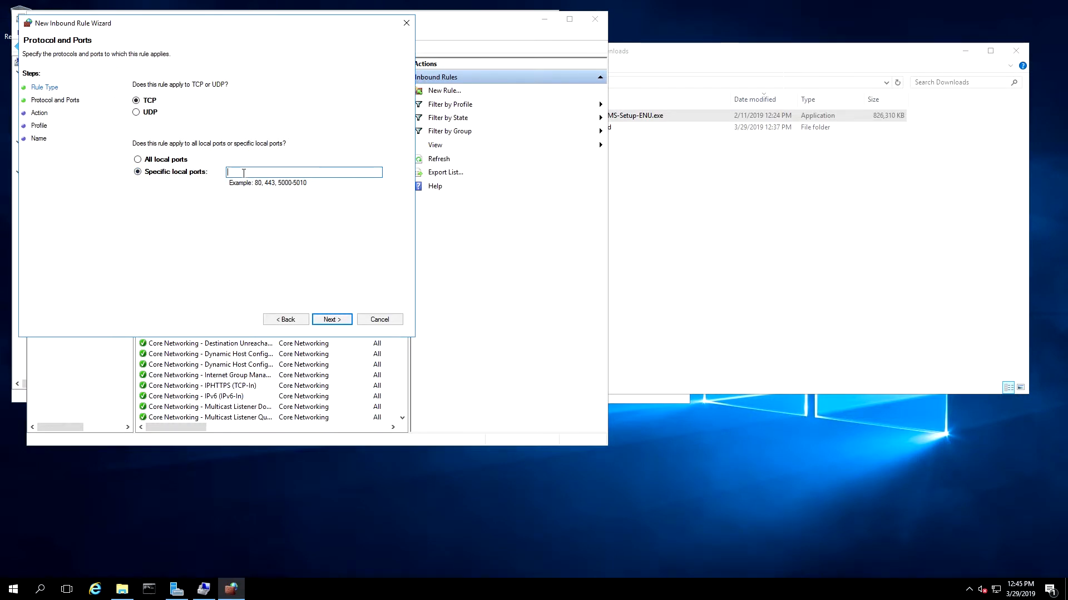
pyautogui.write('1433')
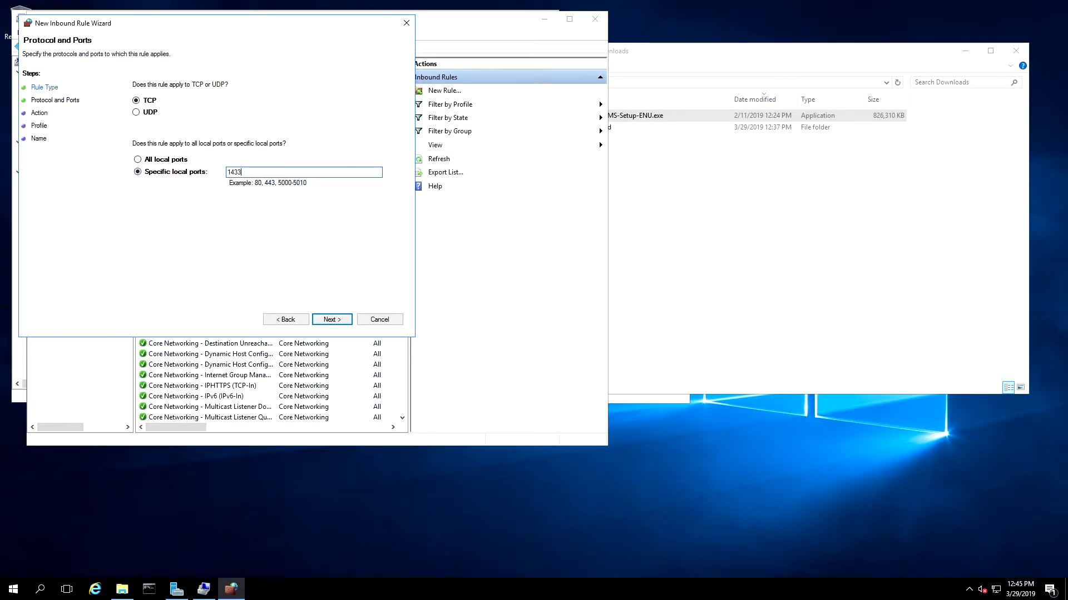
pyautogui.write(',1434')
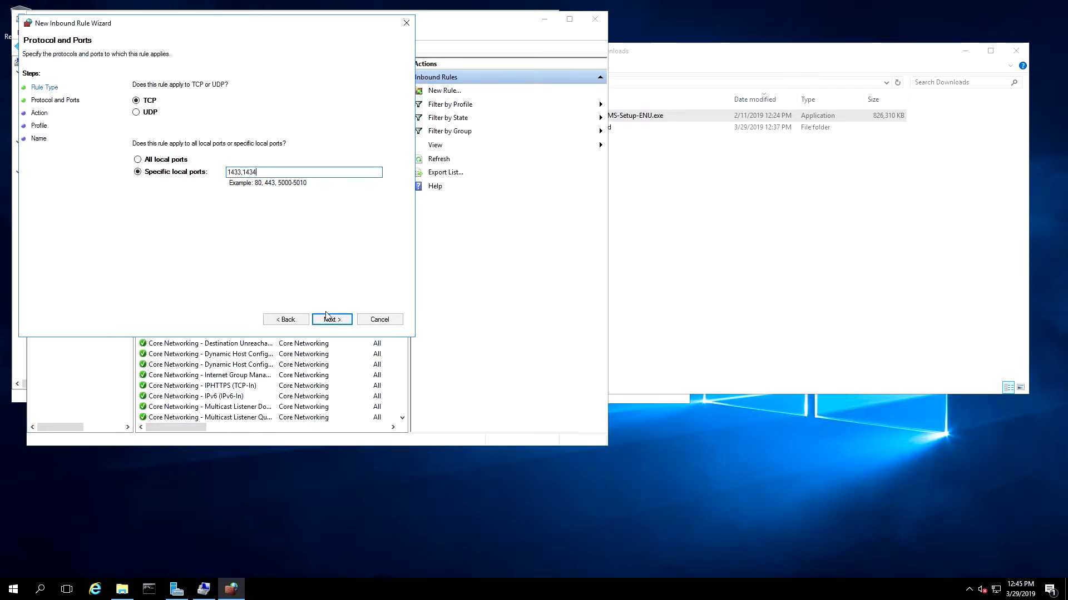
pyautogui.click(331, 319)
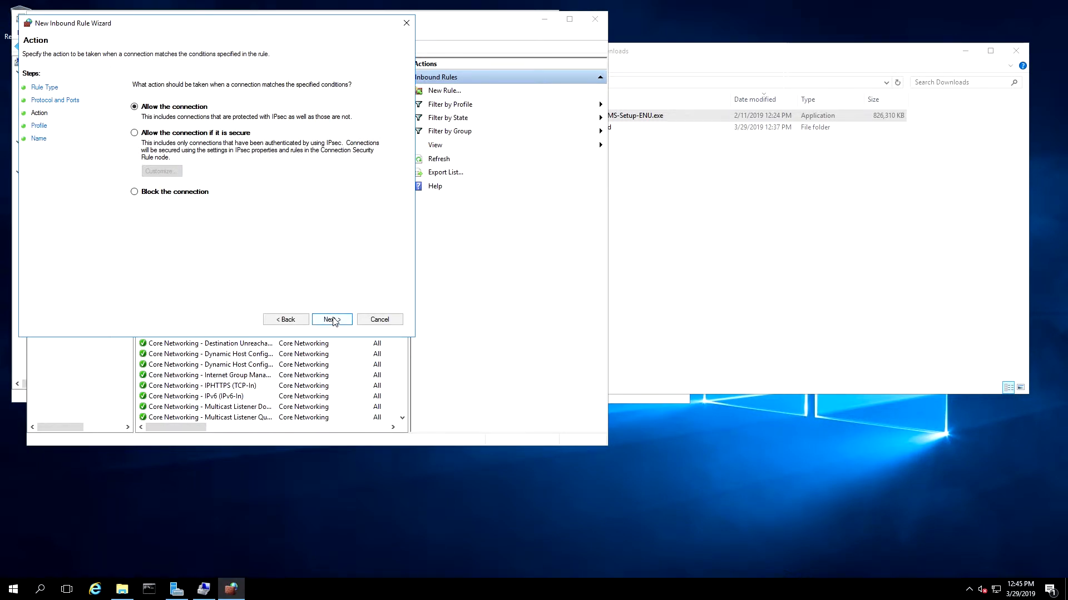
# Step: Allow the connection on all profiles, name the rule SQL Ports and finish
pyautogui.click(332, 319)
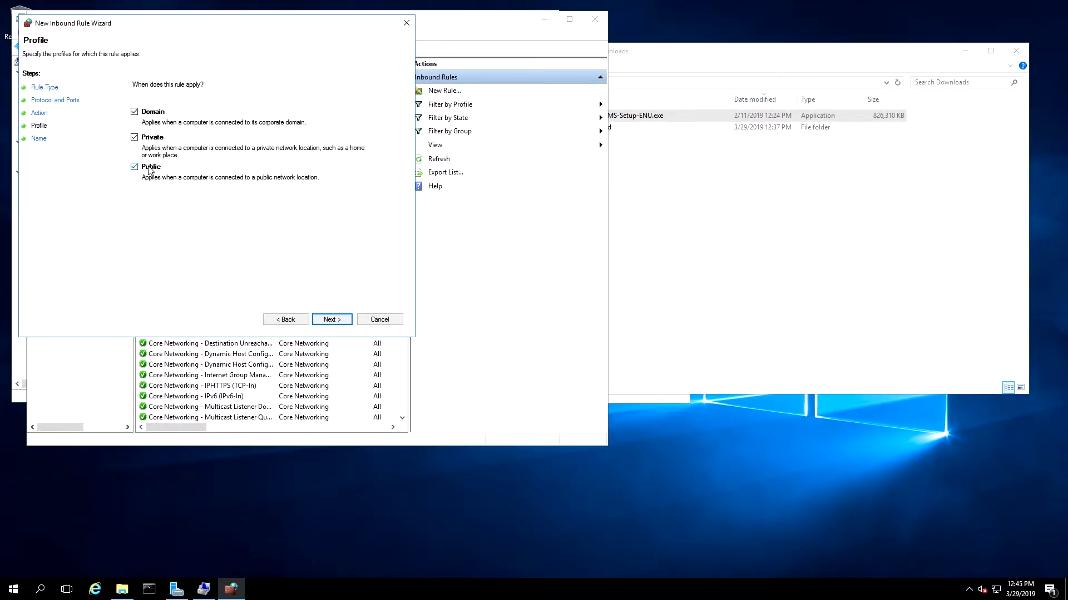
pyautogui.click(331, 319)
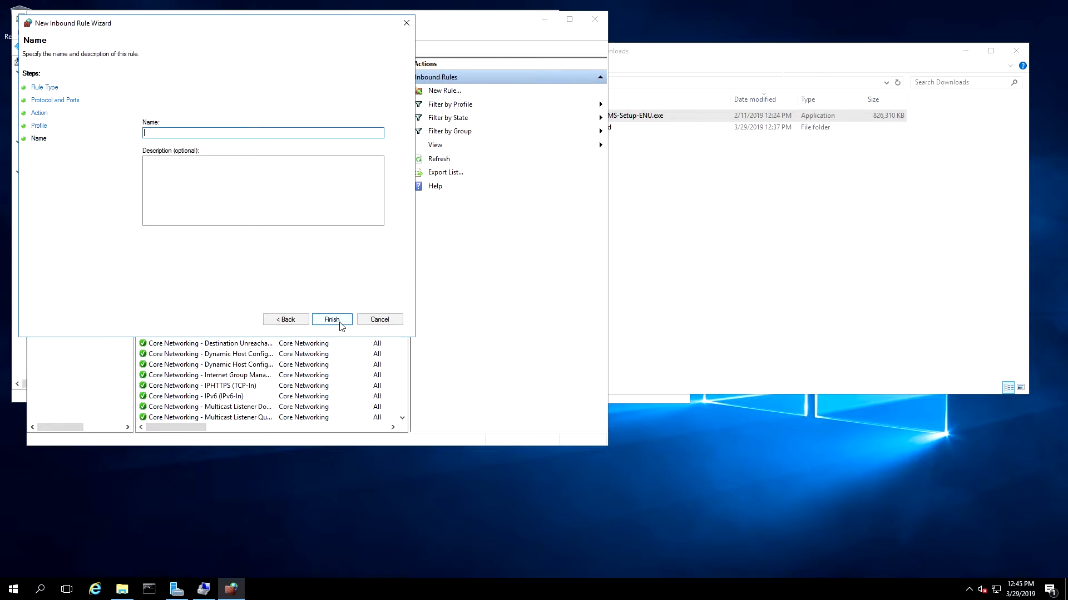
pyautogui.write('S')
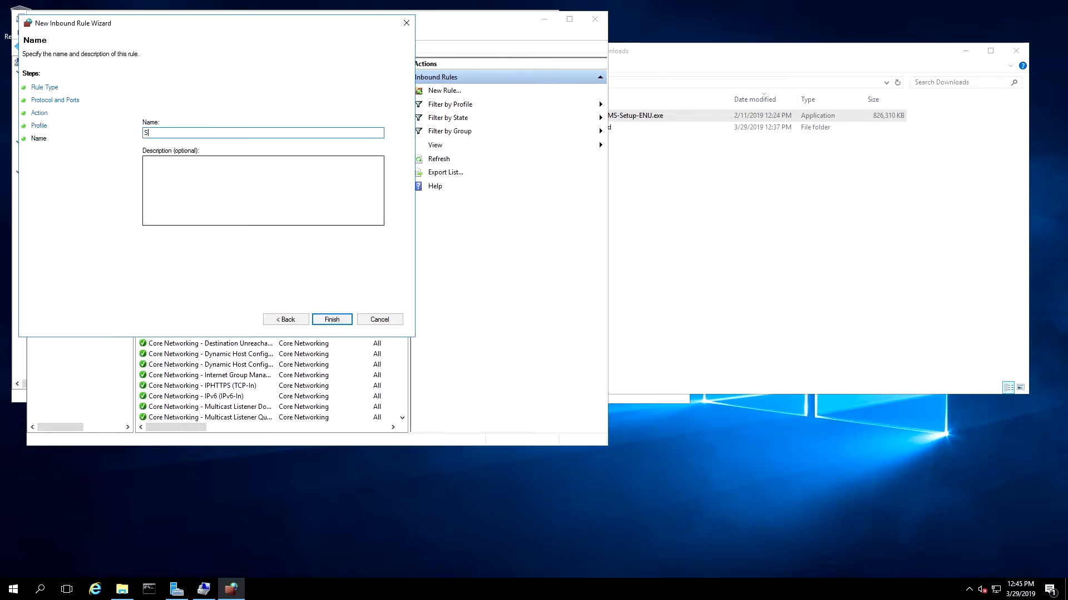
pyautogui.write('QL Ports')
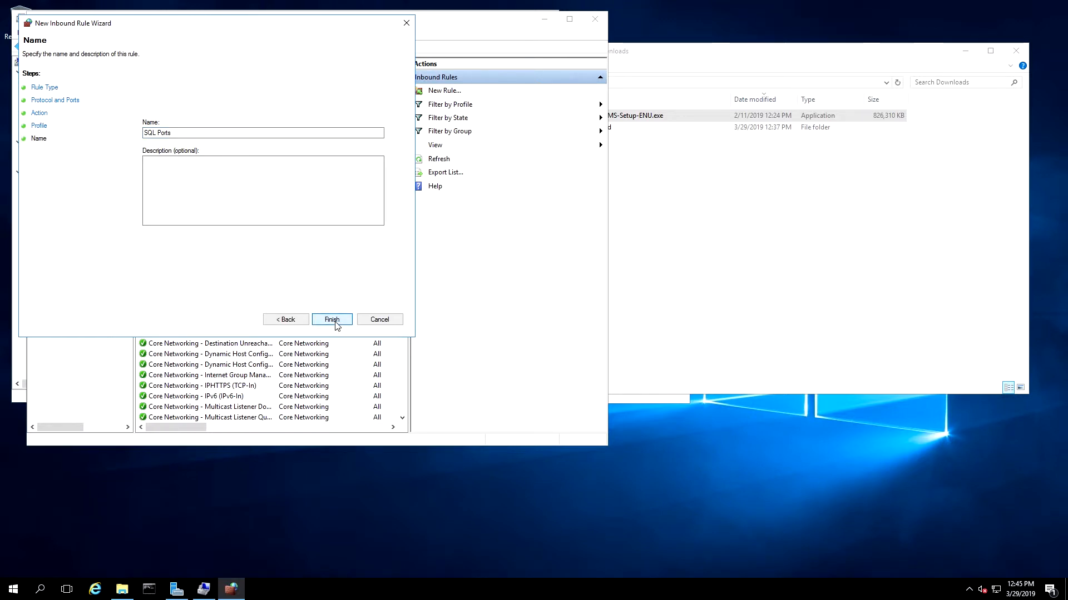
pyautogui.click(331, 319)
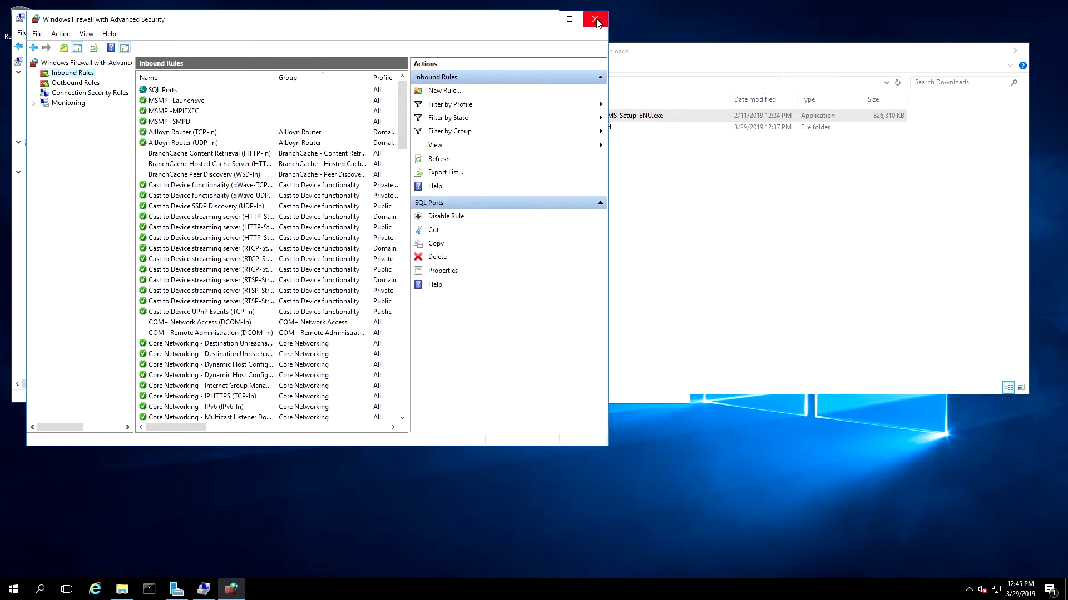
# Step: Close the firewall console and launch SQL Server Management Studio to its connect prompt
pyautogui.click(596, 18)
pyautogui.write('ssms')
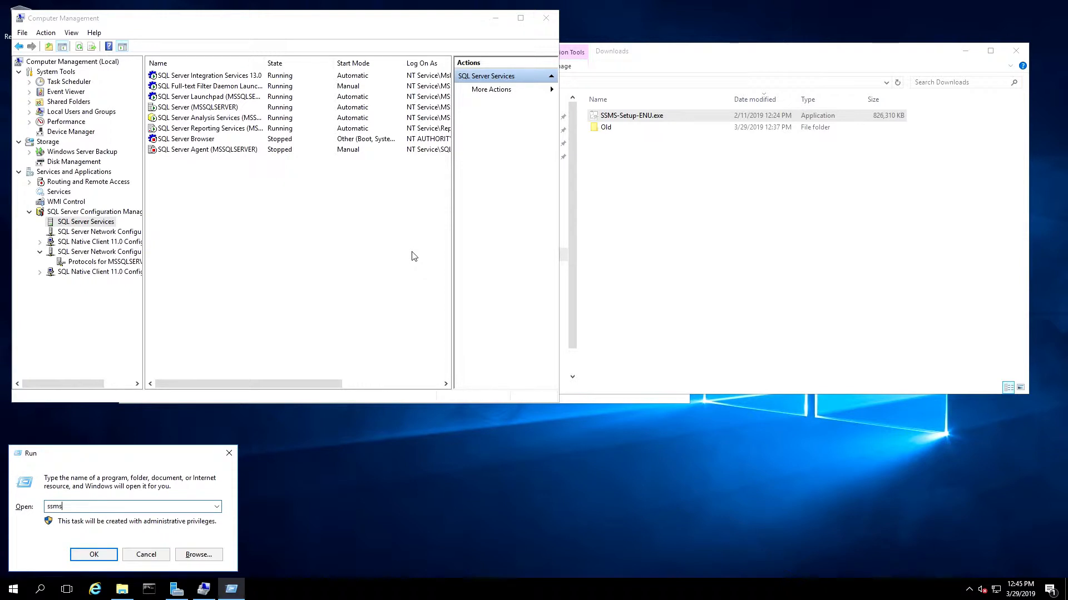
pyautogui.click(93, 554)
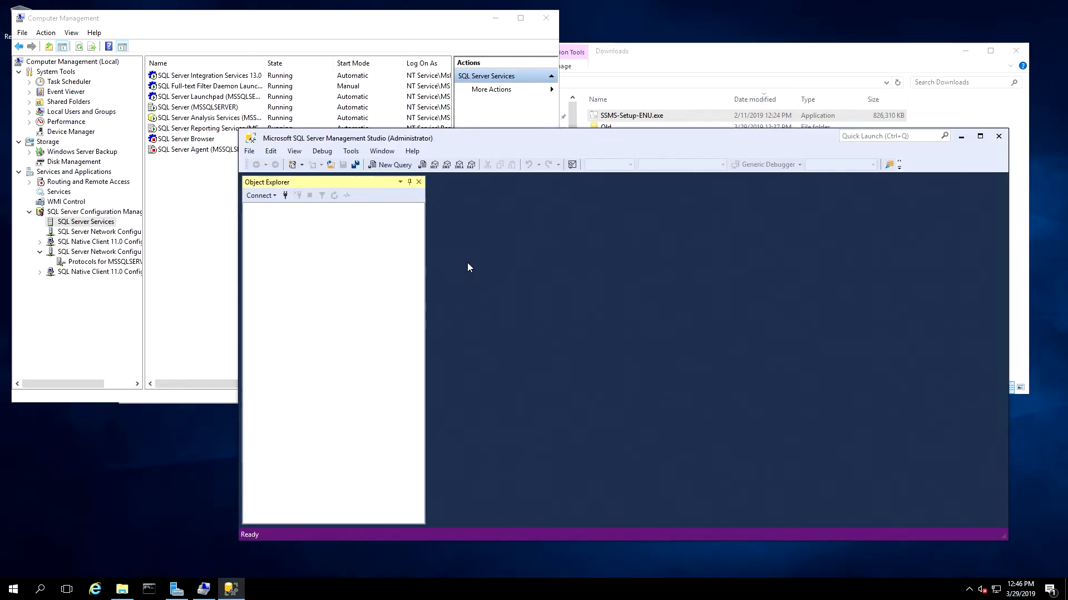
pyautogui.click(260, 195)
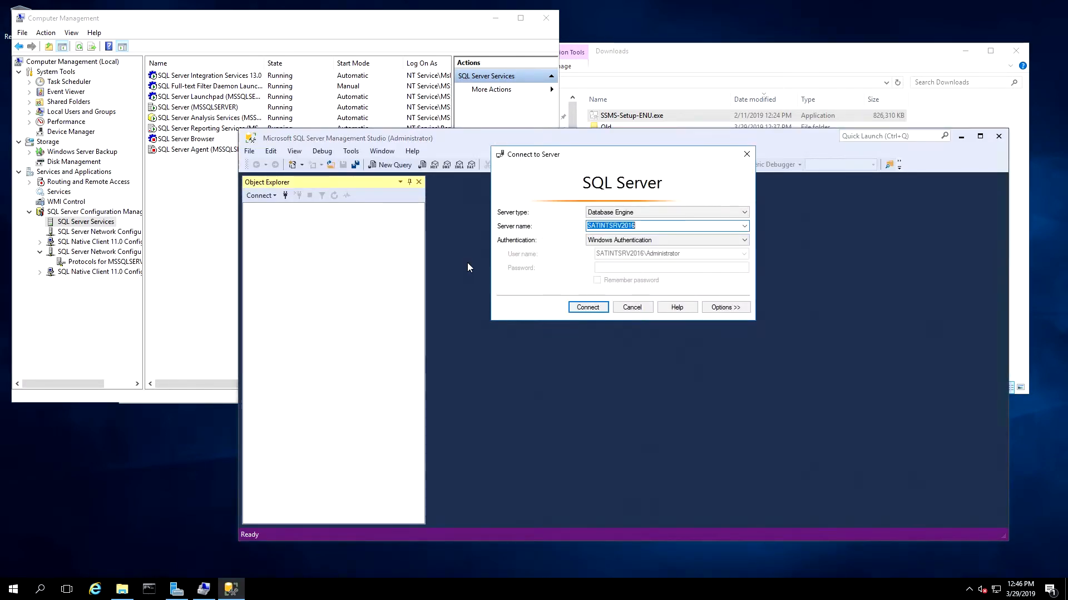
pyautogui.moveTo(642, 226)
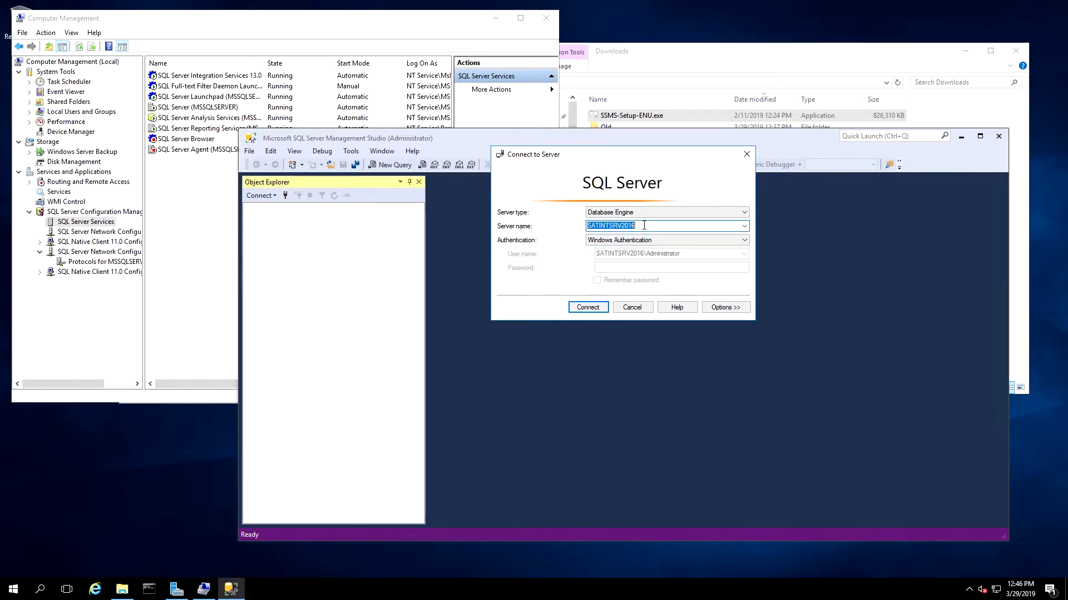
pyautogui.moveTo(735, 236)
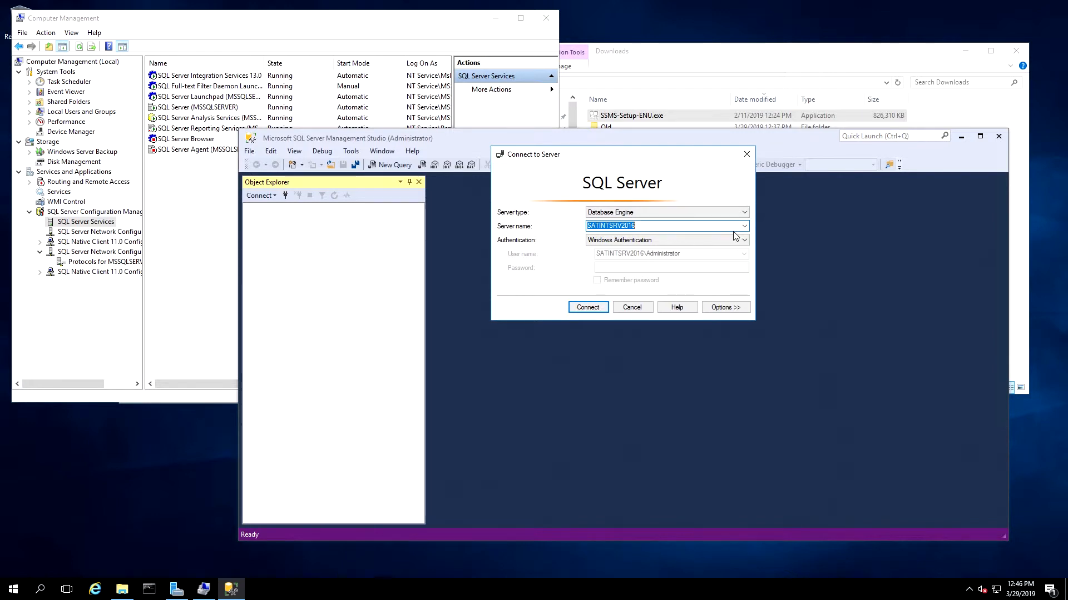
# Step: Browse for the local Database Engine server SATINTSRV2016 and connect to it
pyautogui.click(743, 225)
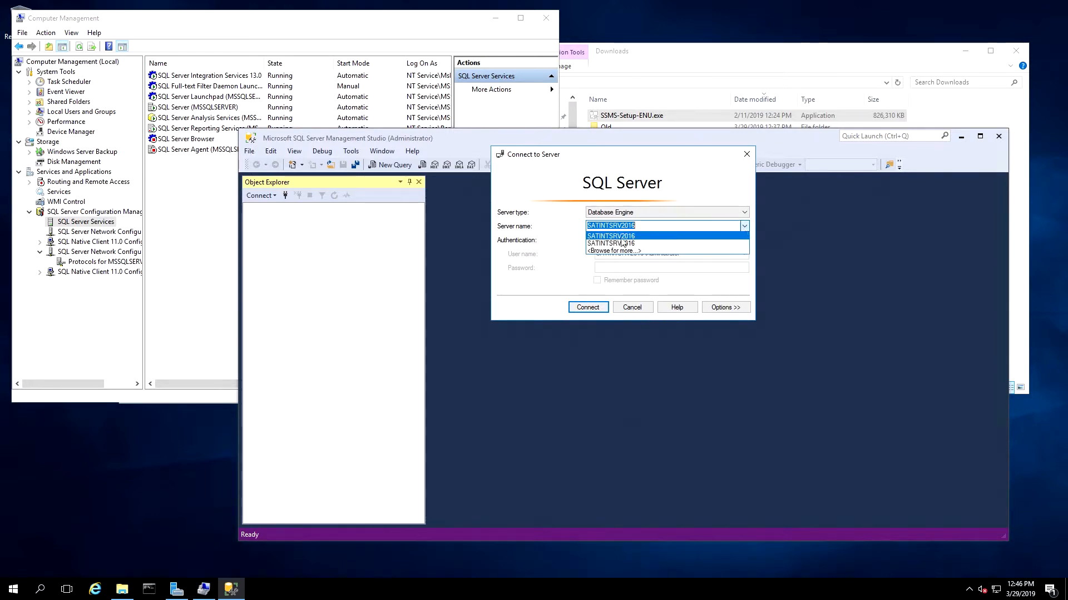
pyautogui.click(612, 251)
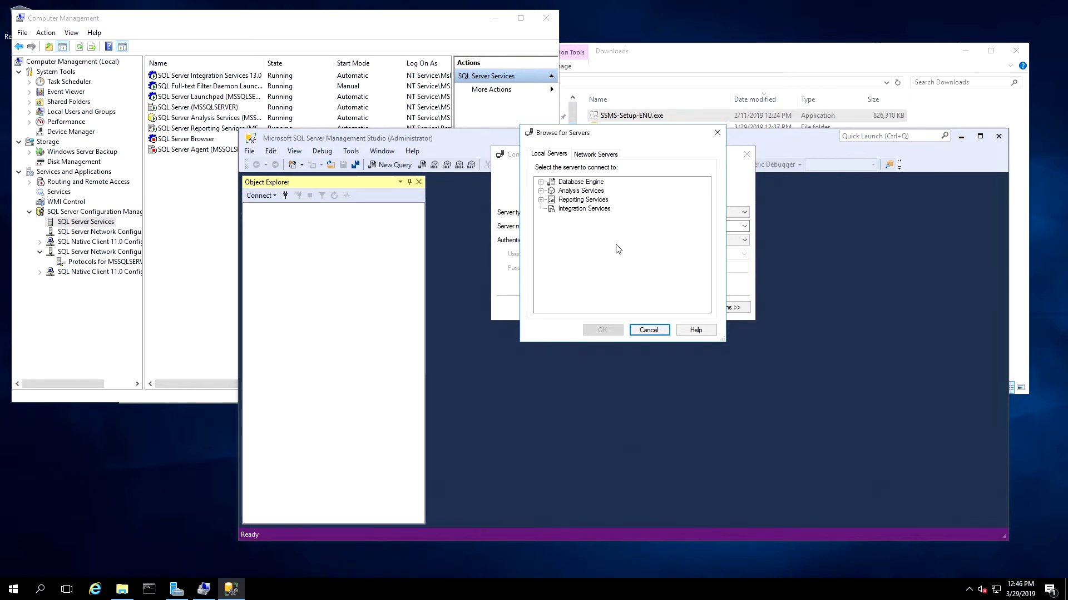
pyautogui.click(540, 181)
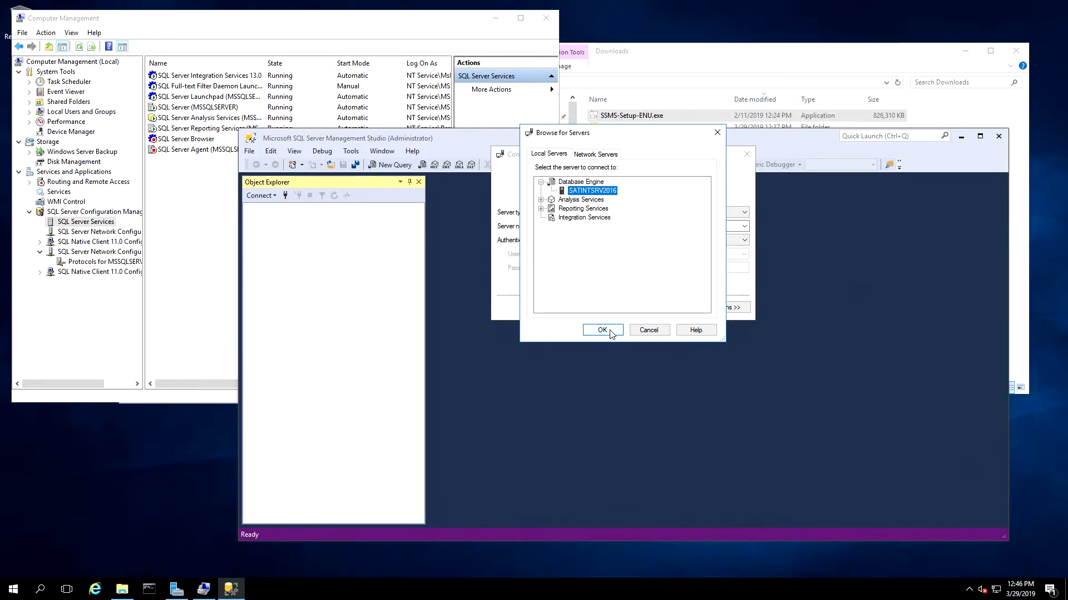
pyautogui.click(602, 330)
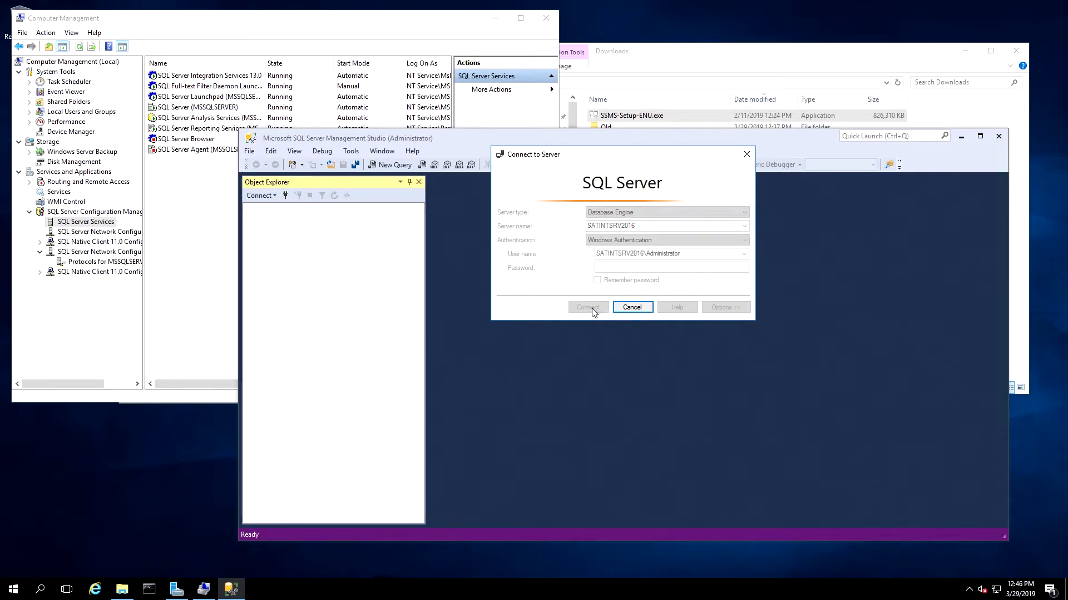
pyautogui.click(587, 307)
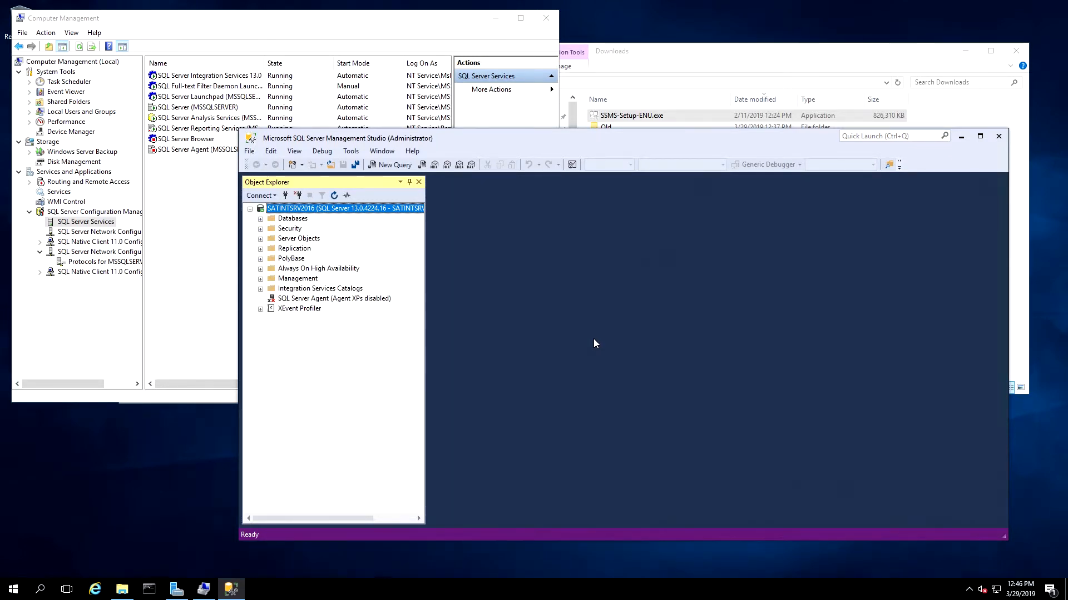
pyautogui.moveTo(496, 276)
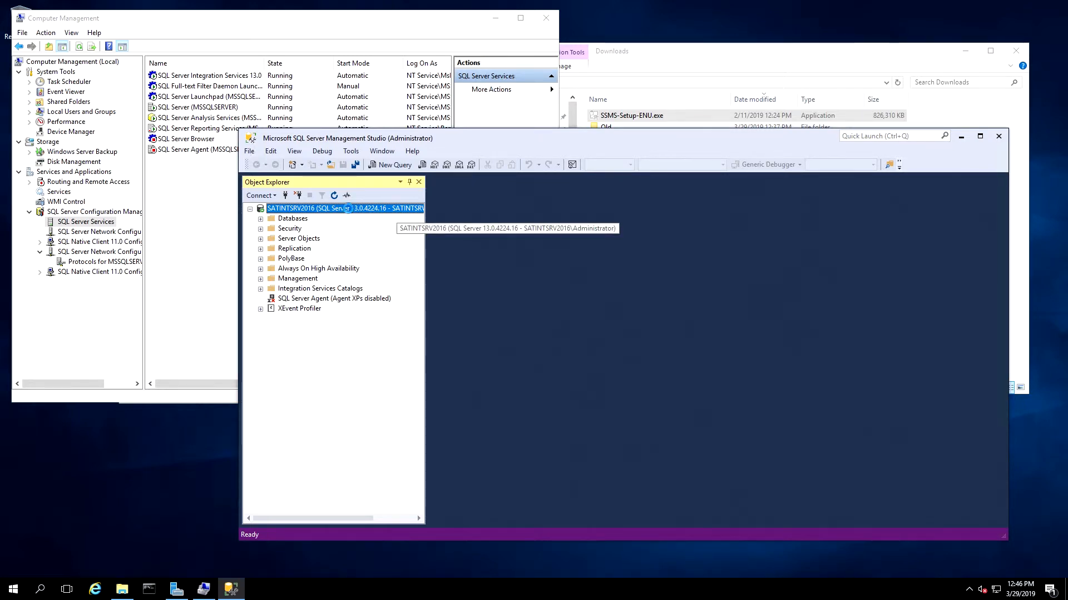
# Step: Switch the server's security properties to SQL Server and Windows Authentication mode
pyautogui.rightClick(344, 208)
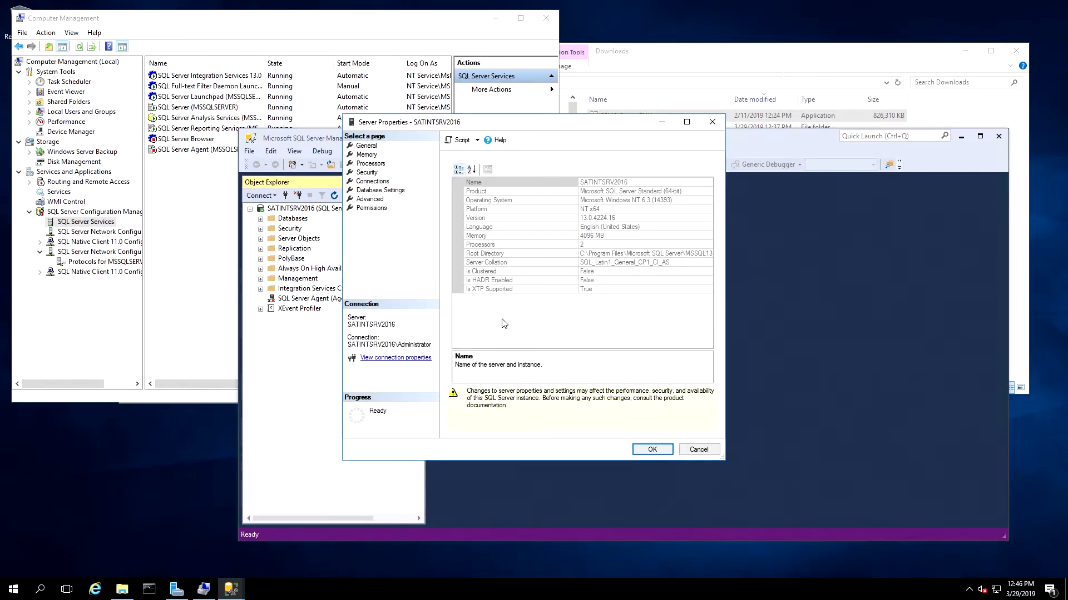
pyautogui.moveTo(381, 236)
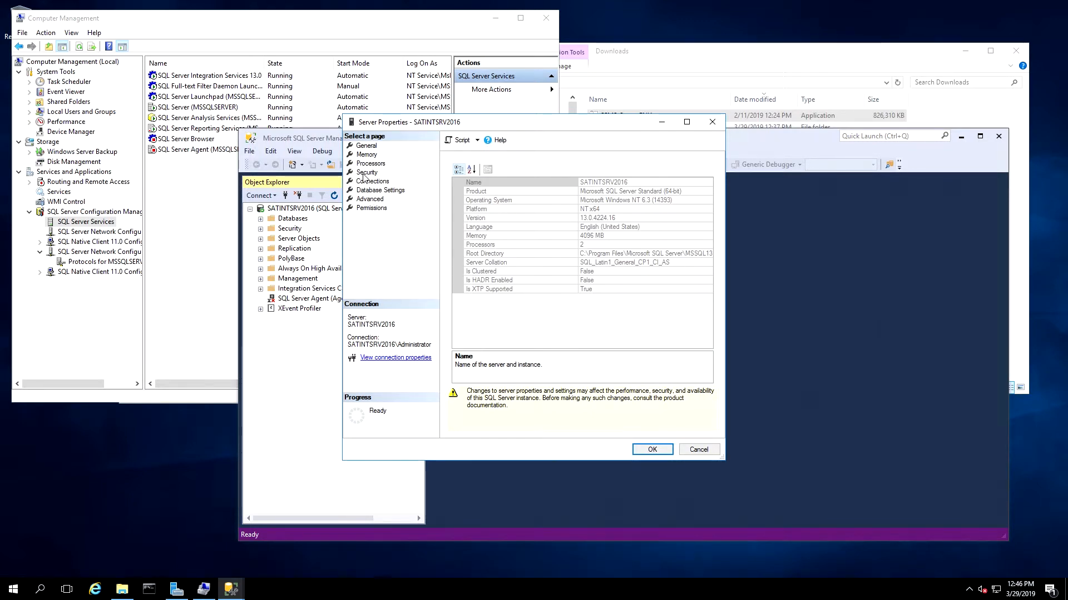
pyautogui.click(367, 171)
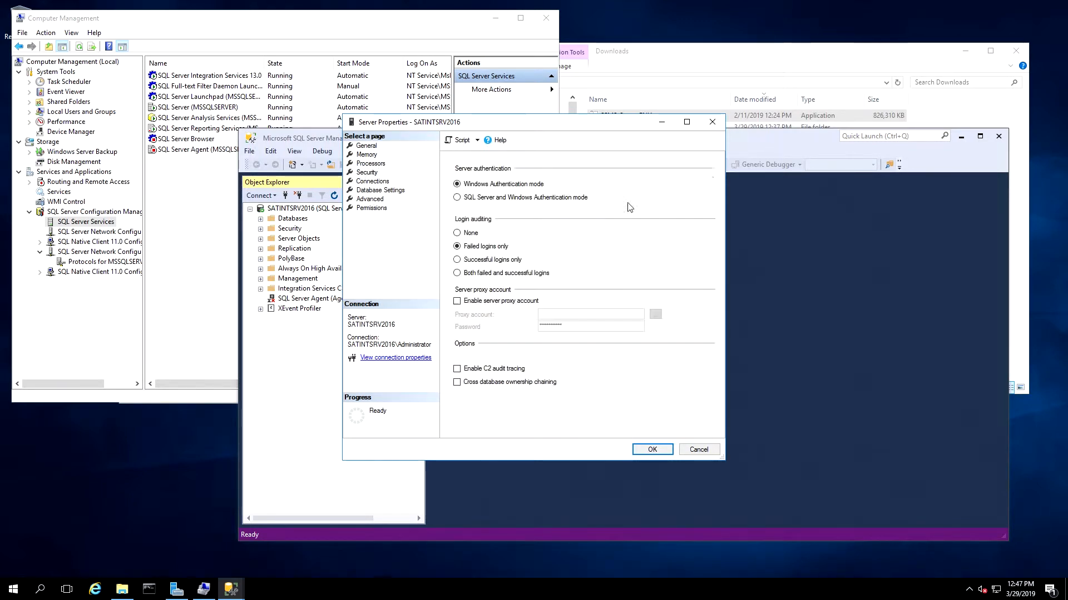
pyautogui.click(456, 198)
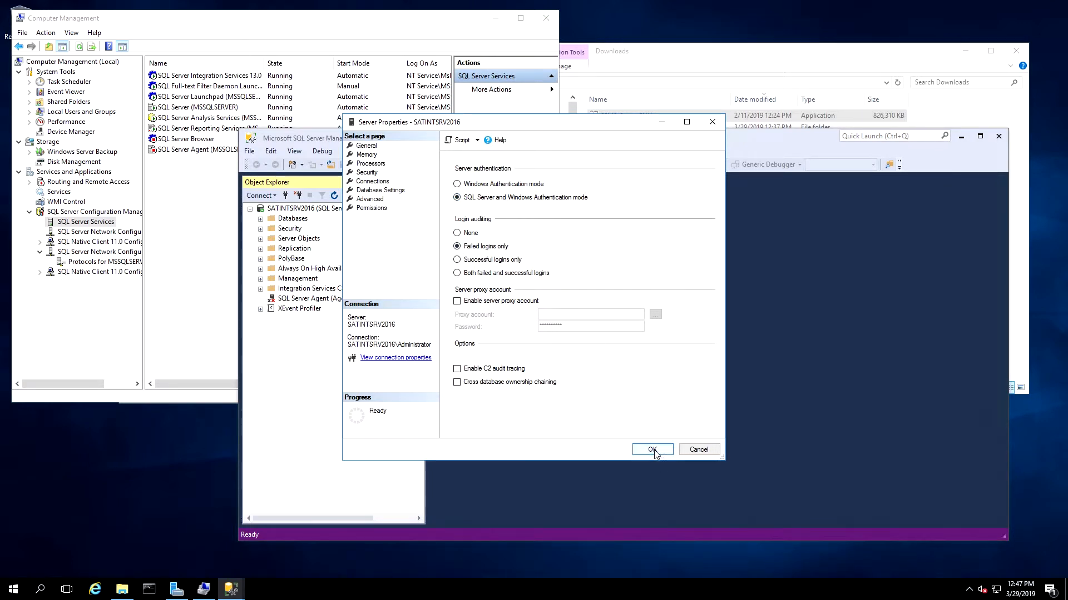
pyautogui.click(651, 449)
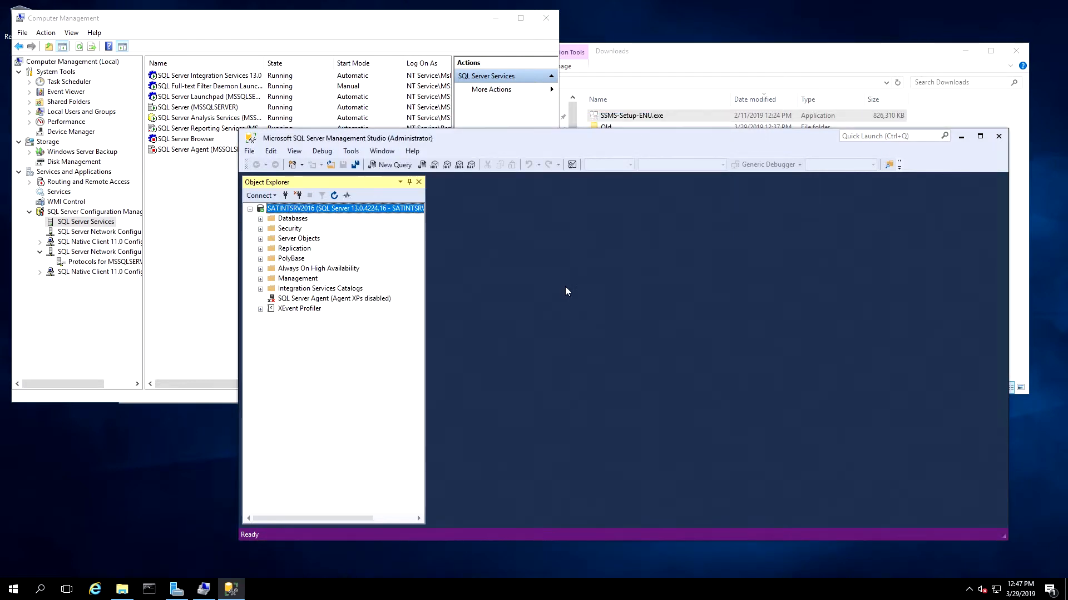
pyautogui.moveTo(558, 298)
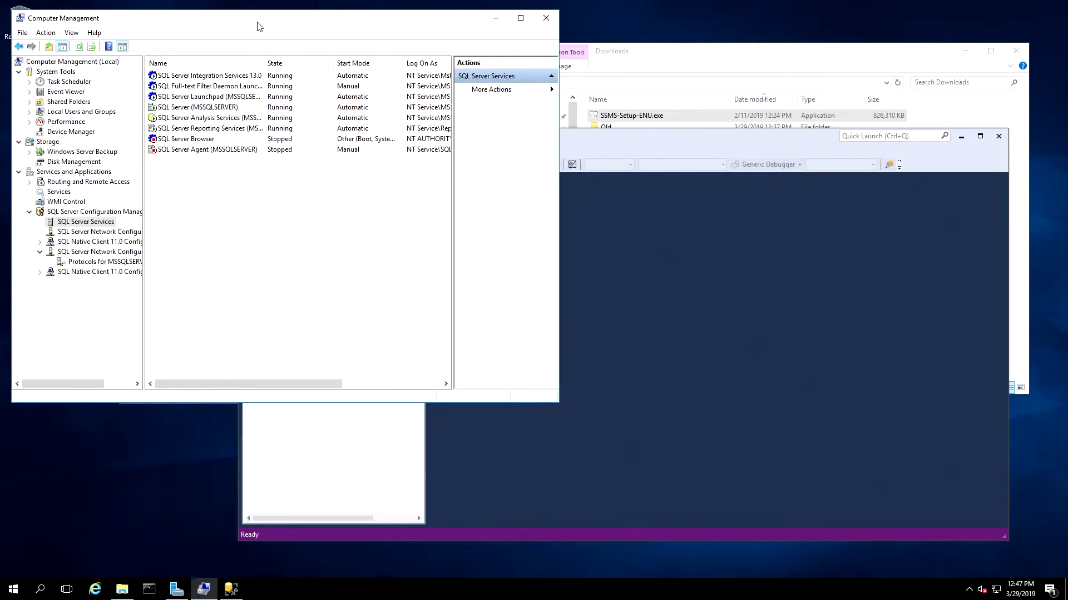
pyautogui.moveTo(237, 109)
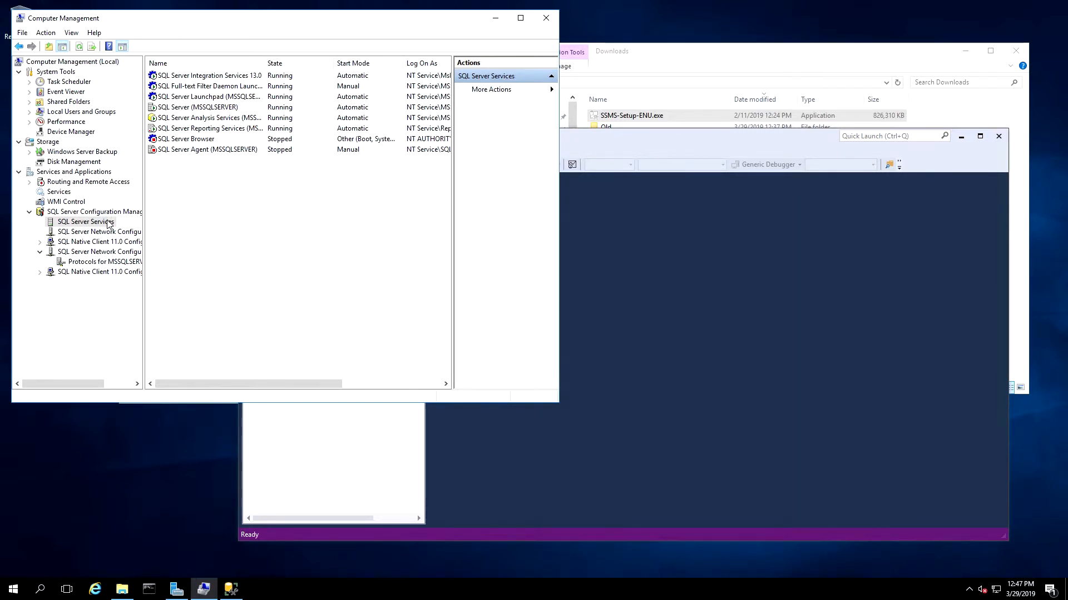
pyautogui.moveTo(55, 174)
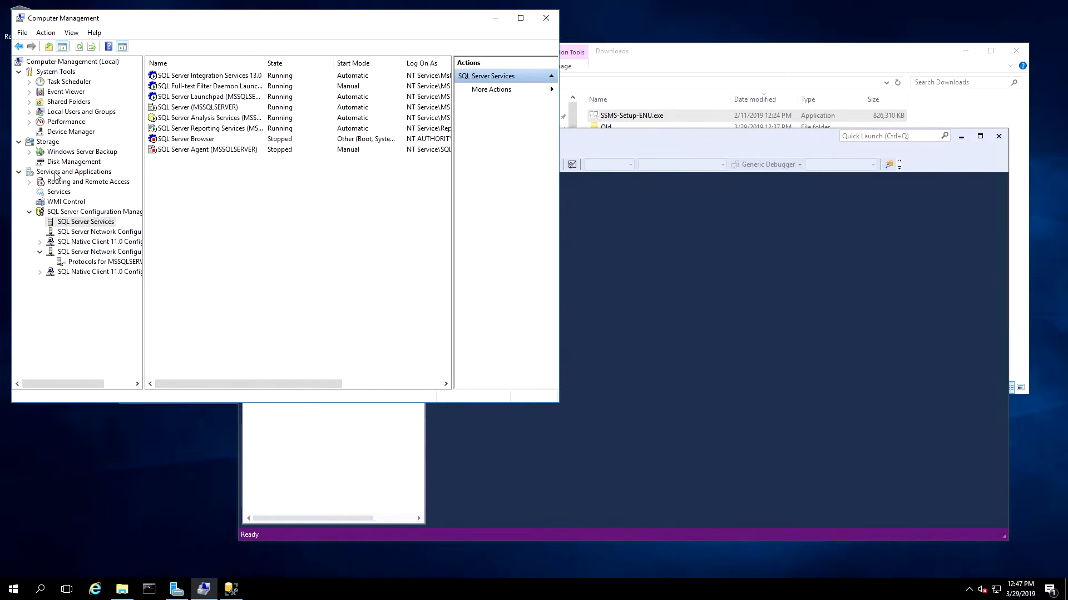
# Step: Restart the SQL Server (MSSQLSERVER) service from SQL Server Services in Configuration Manager
pyautogui.click(74, 172)
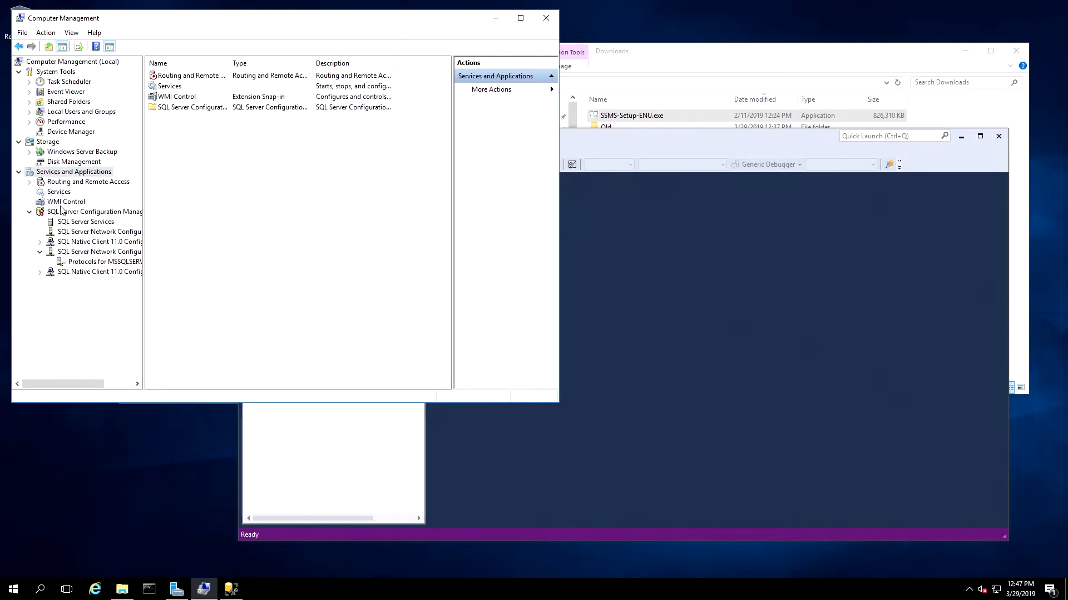
pyautogui.click(95, 212)
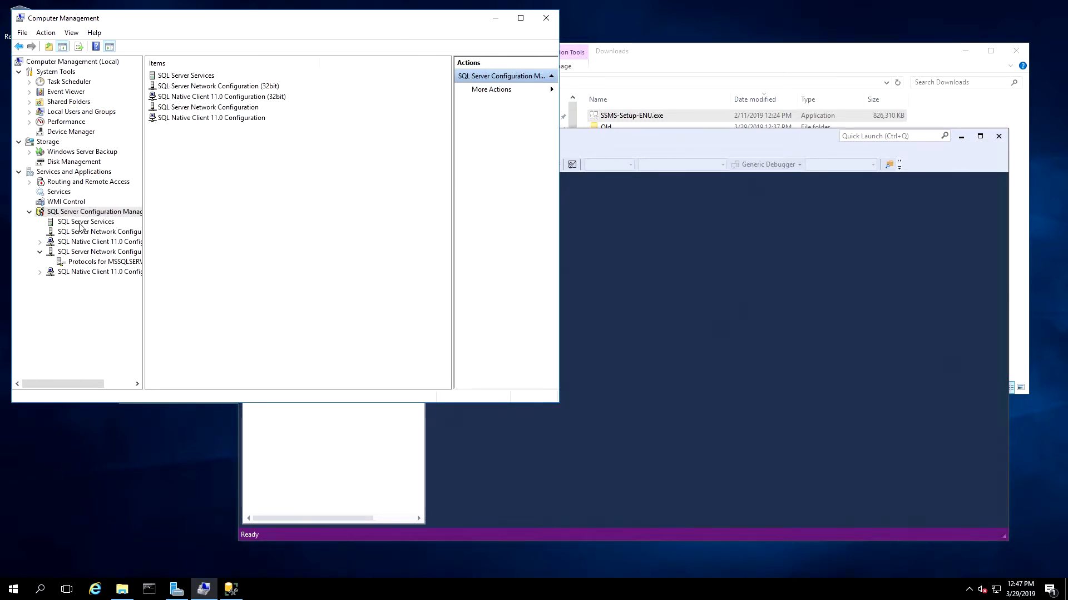
pyautogui.click(86, 221)
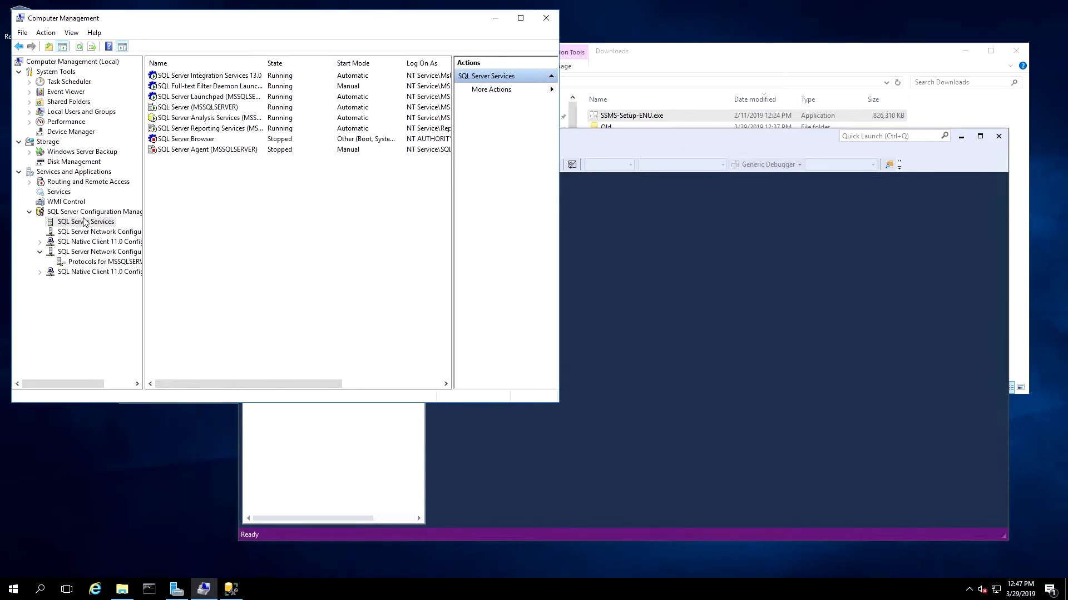
pyautogui.rightClick(194, 107)
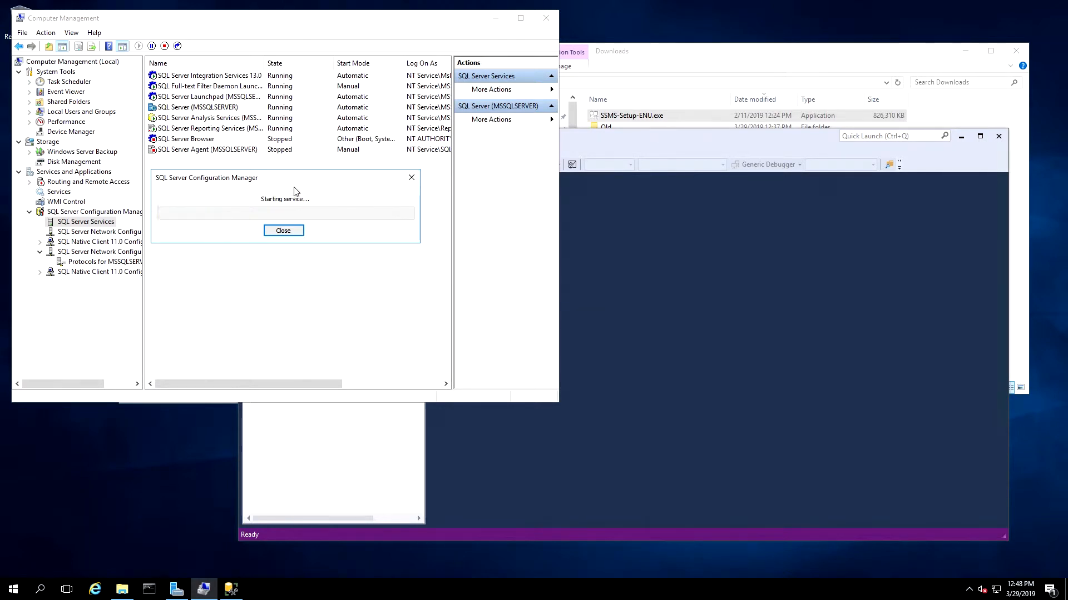
pyautogui.click(283, 231)
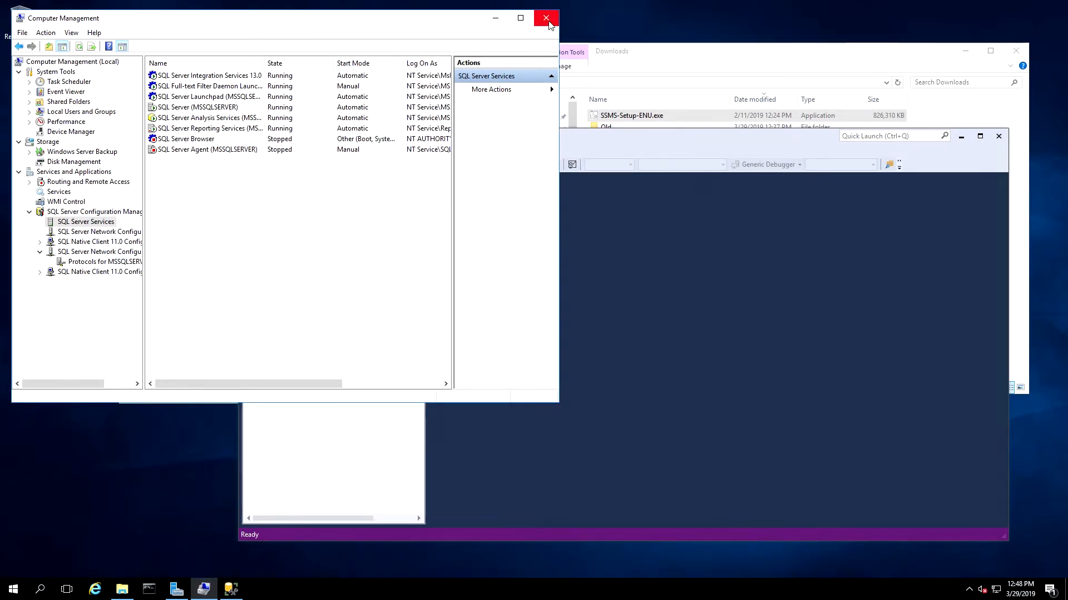
# Step: Close the Computer Management console to return to Object Explorer
pyautogui.click(545, 18)
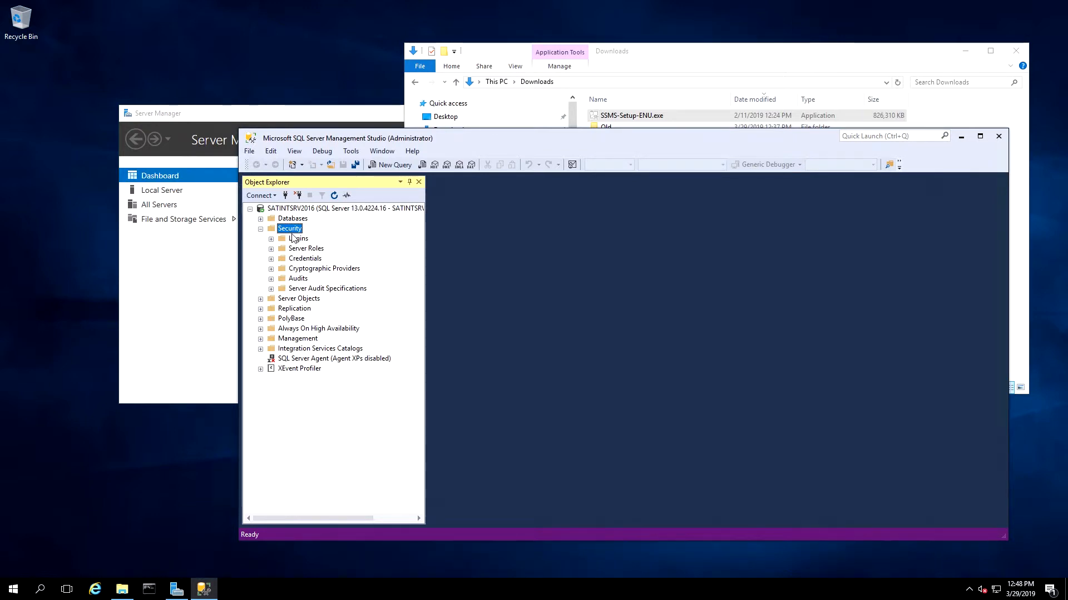
# Step: Start a new login named SQLtest using SQL Server authentication with its password
pyautogui.rightClick(298, 238)
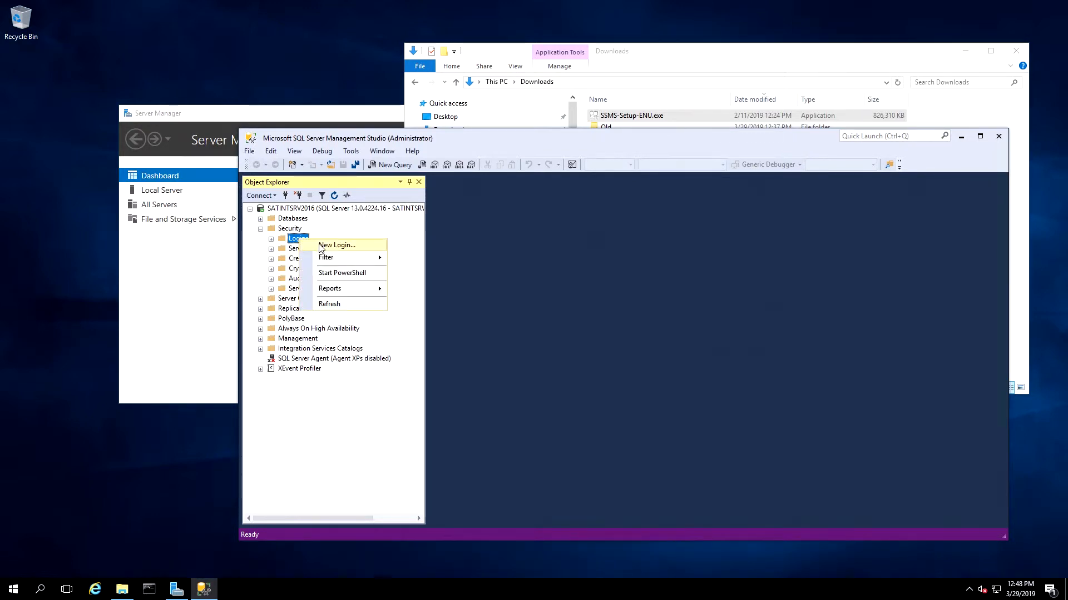
pyautogui.click(335, 244)
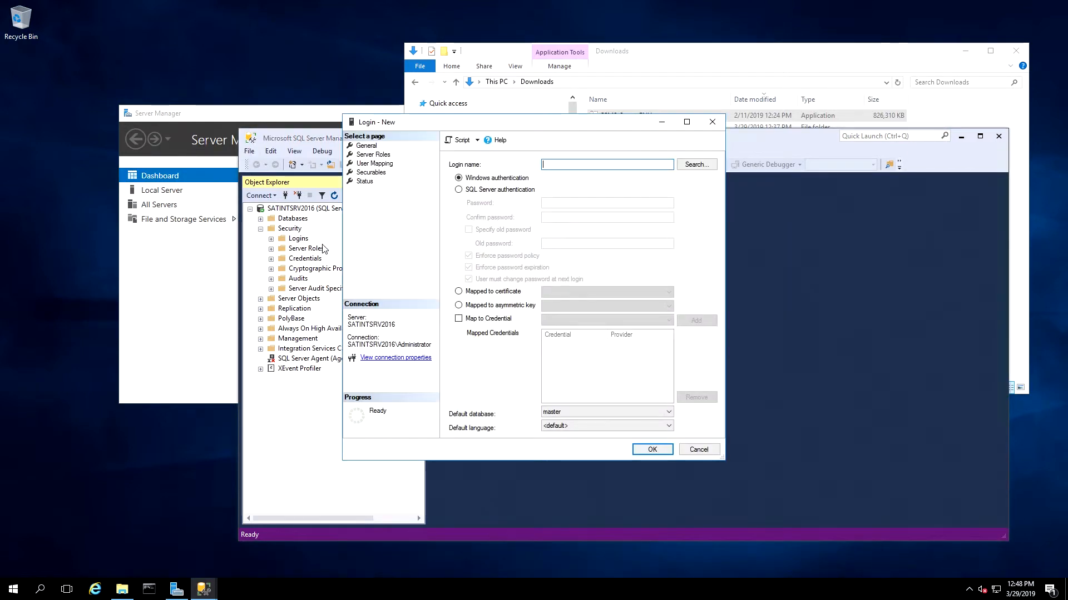
pyautogui.click(608, 165)
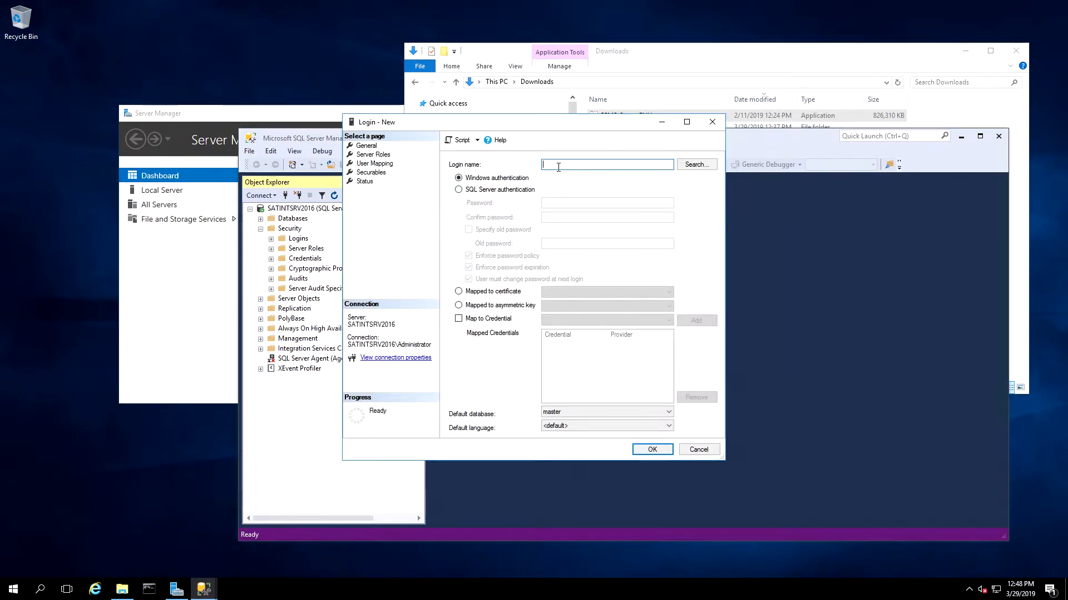
pyautogui.write('SQL')
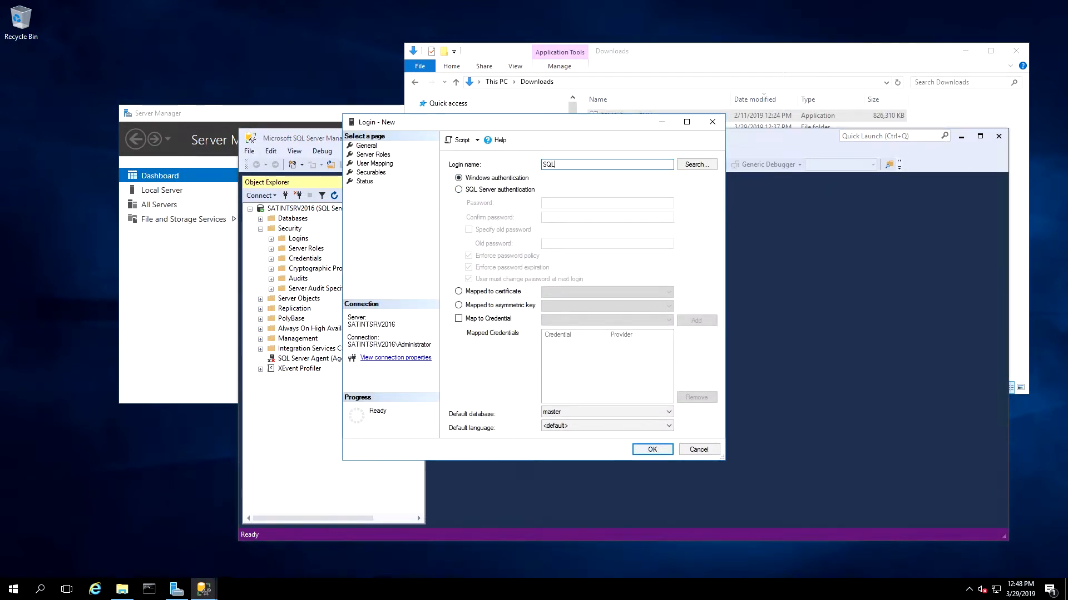
pyautogui.write('test')
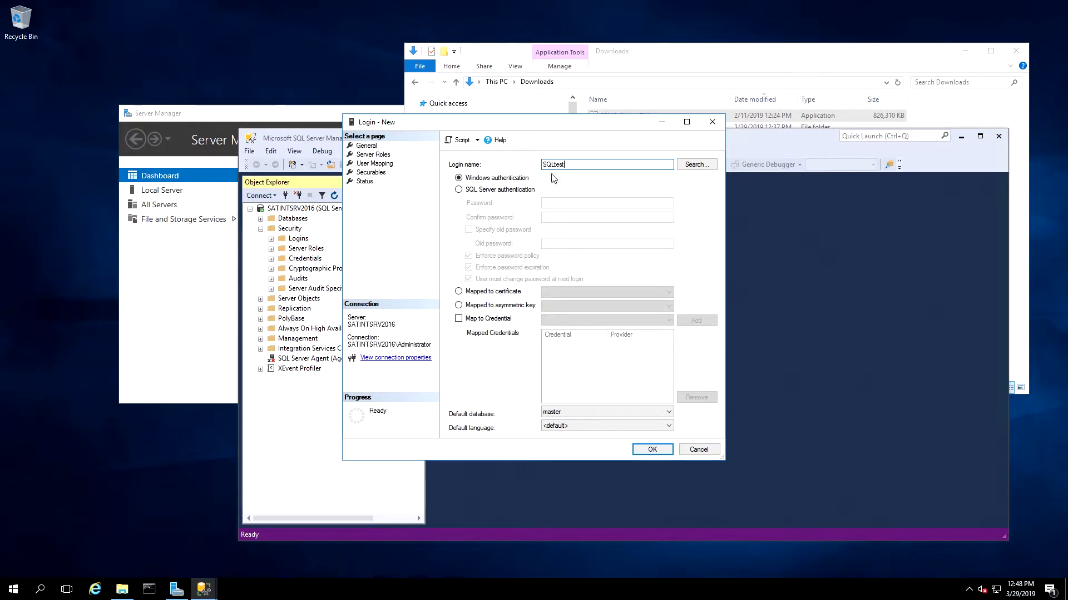
pyautogui.click(458, 189)
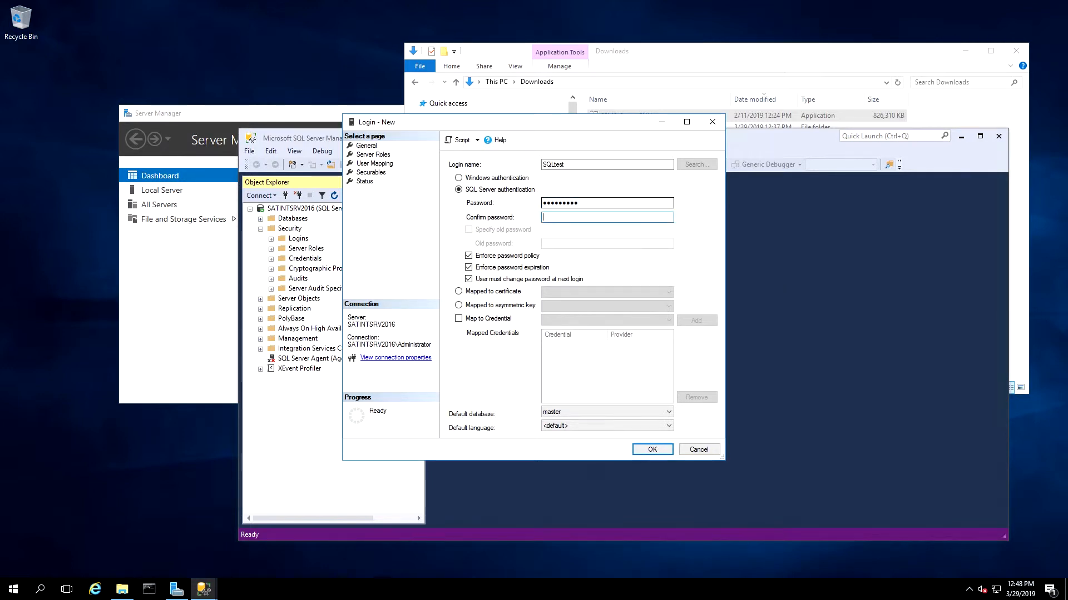
pyautogui.write('•••••')
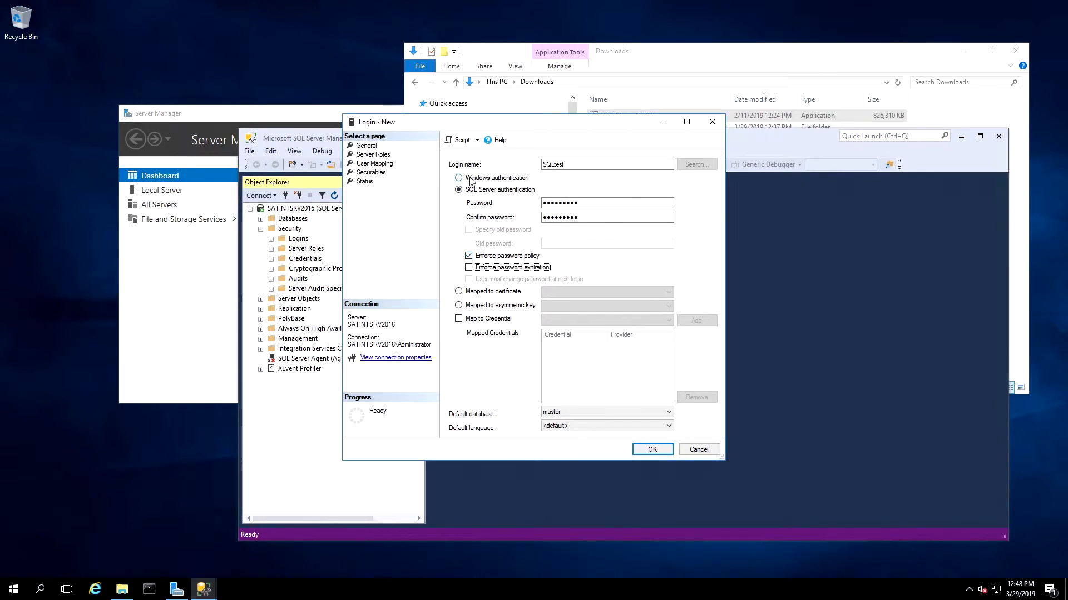
# Step: Grant the SQLtest login the sysadmin server role and create it
pyautogui.click(372, 154)
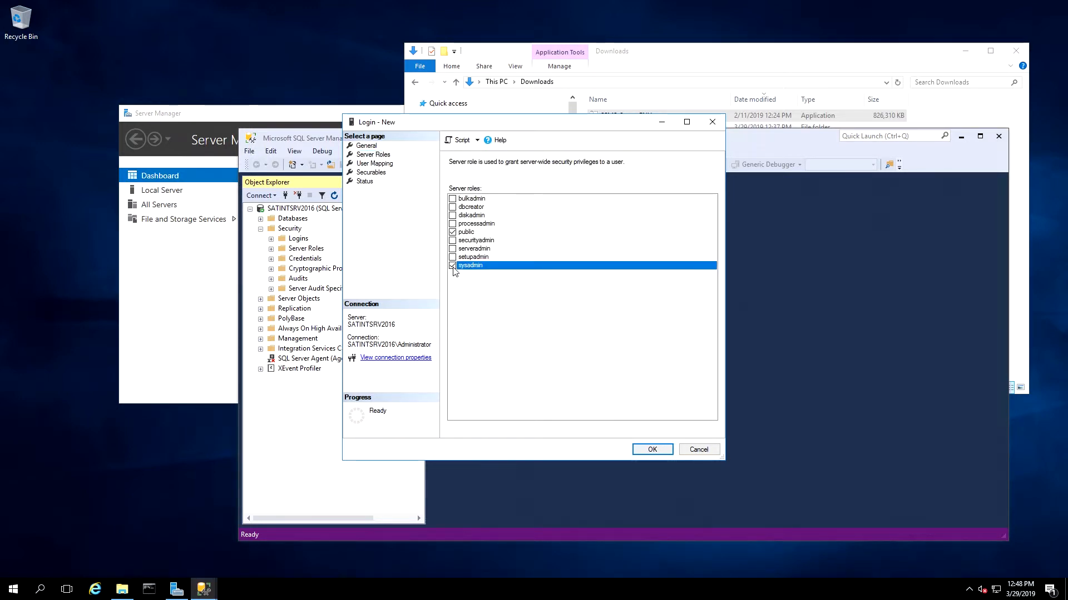
pyautogui.click(451, 265)
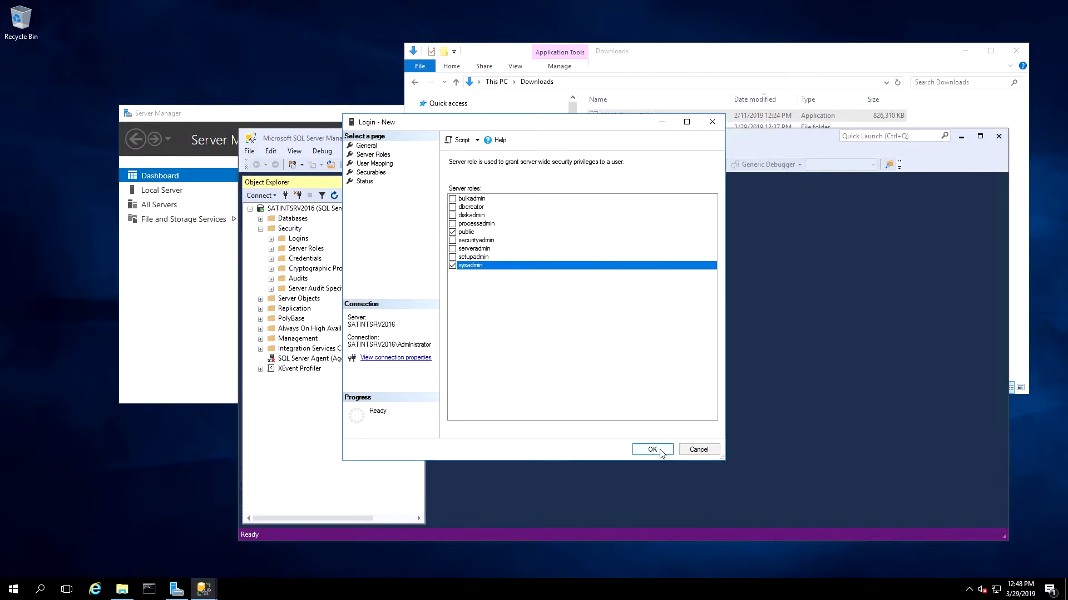
pyautogui.click(651, 449)
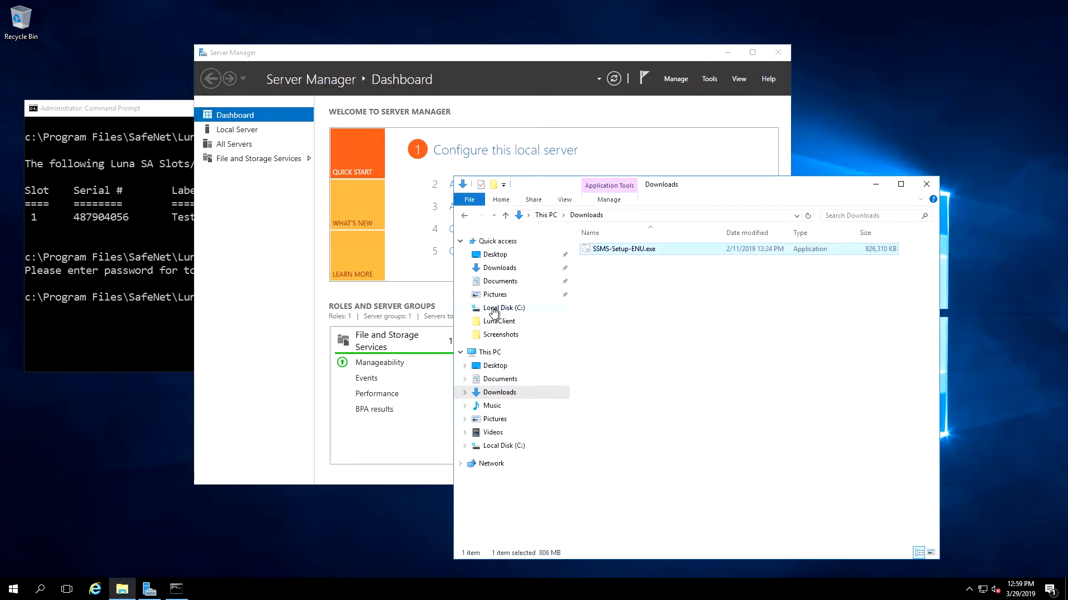
# Step: Navigate C:\Program Files\SafeNet\LunaClient\win32\KSP and select KspConfig.exe
pyautogui.click(504, 308)
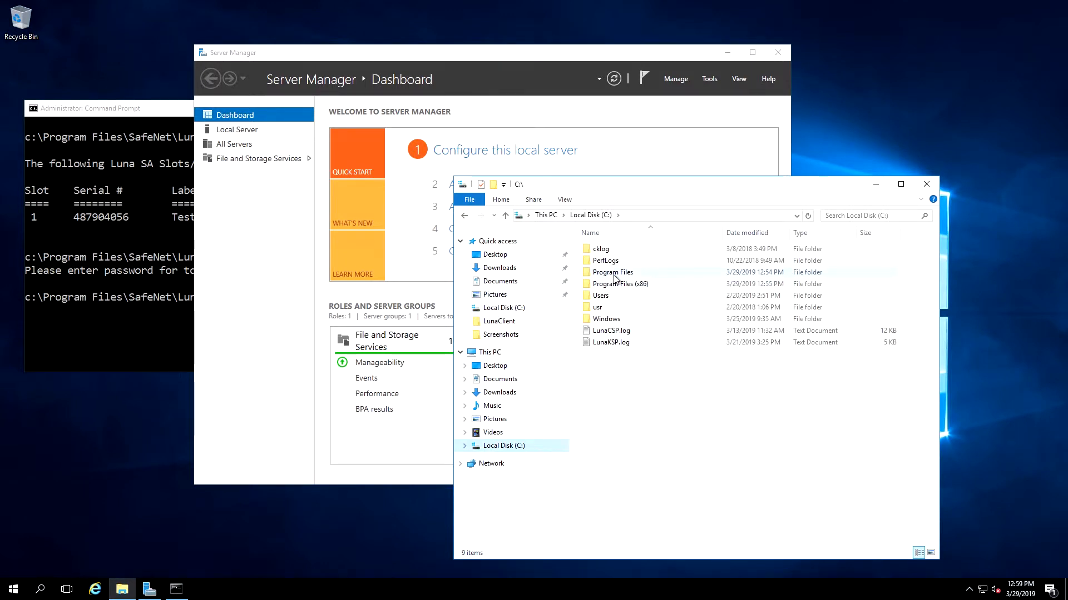
pyautogui.doubleClick(612, 271)
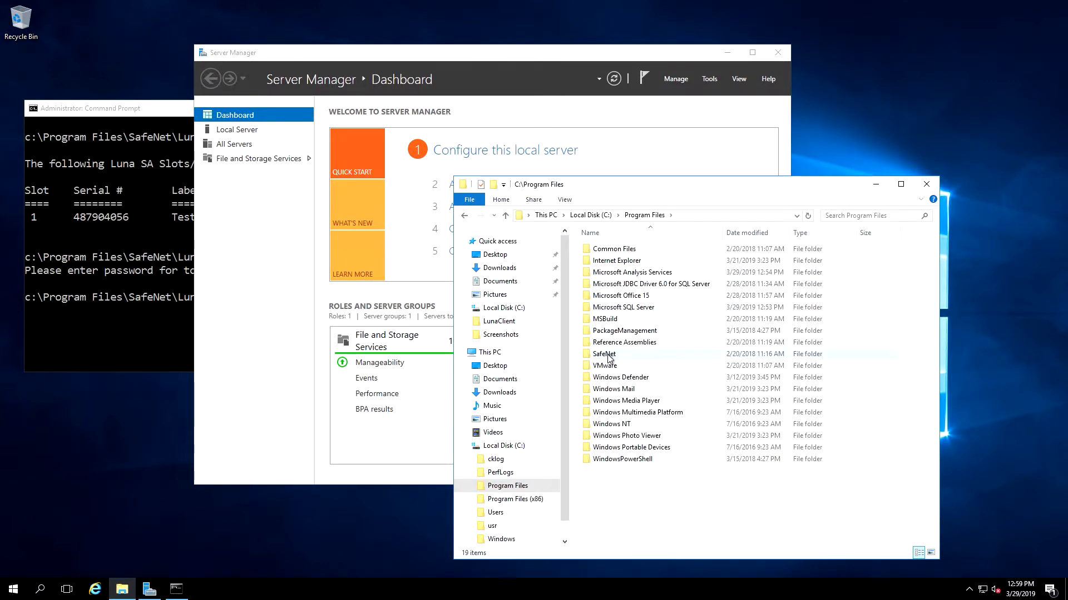
pyautogui.doubleClick(604, 353)
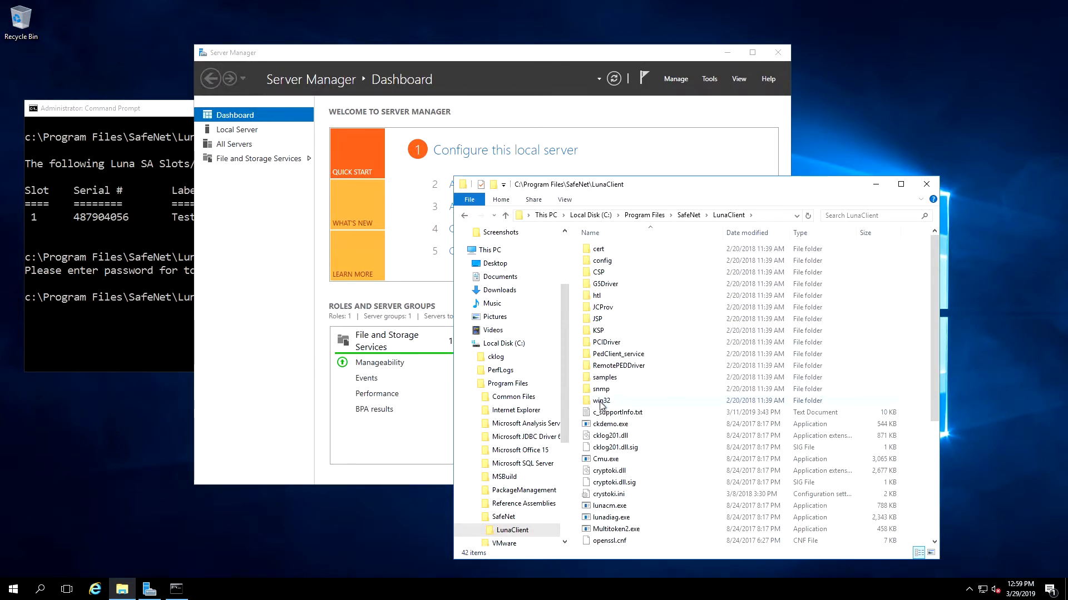
pyautogui.doubleClick(600, 400)
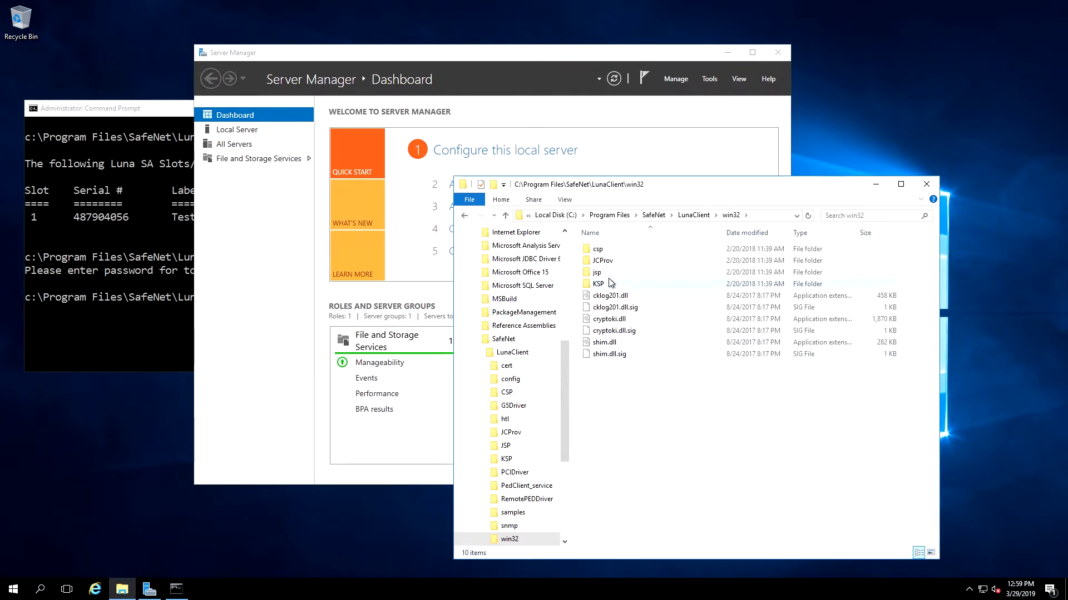
pyautogui.doubleClick(598, 283)
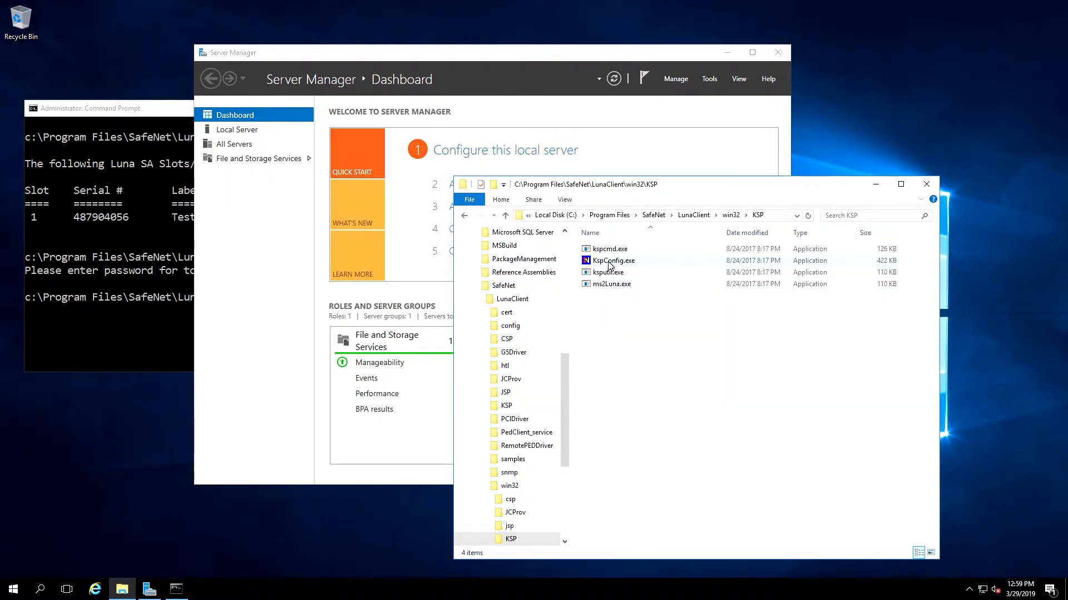
pyautogui.click(609, 261)
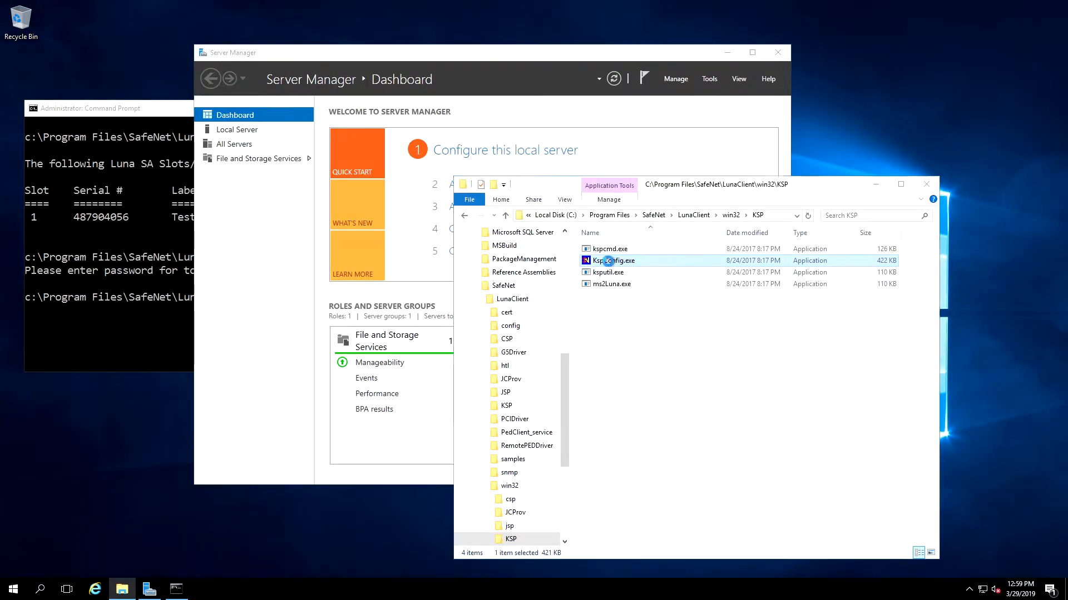
# Step: Launch KspConfig and choose win32\cryptoki.dll as the security library to register
pyautogui.doubleClick(614, 260)
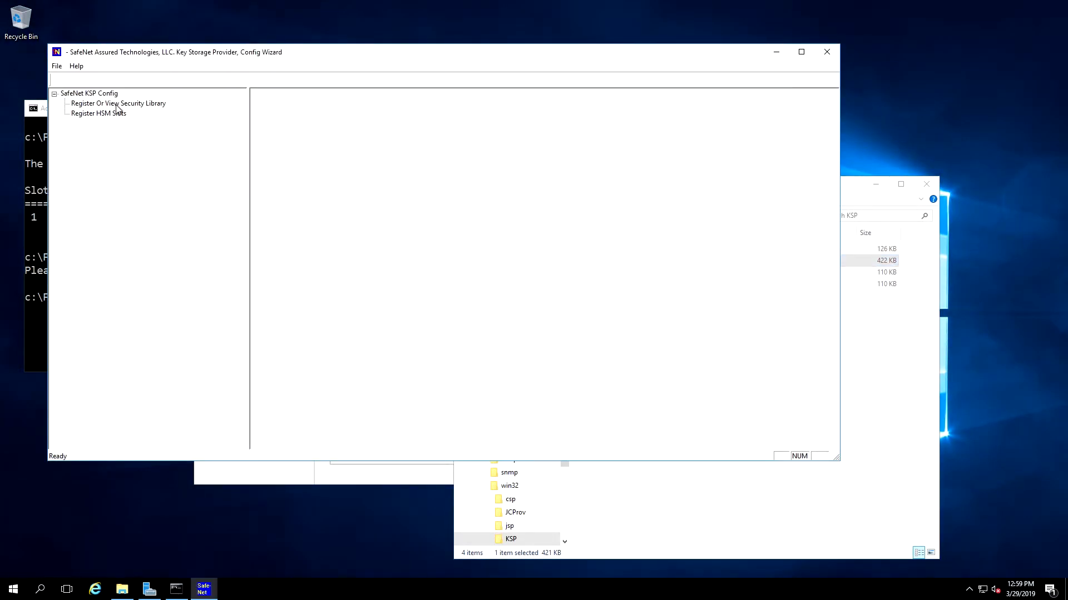
pyautogui.click(118, 104)
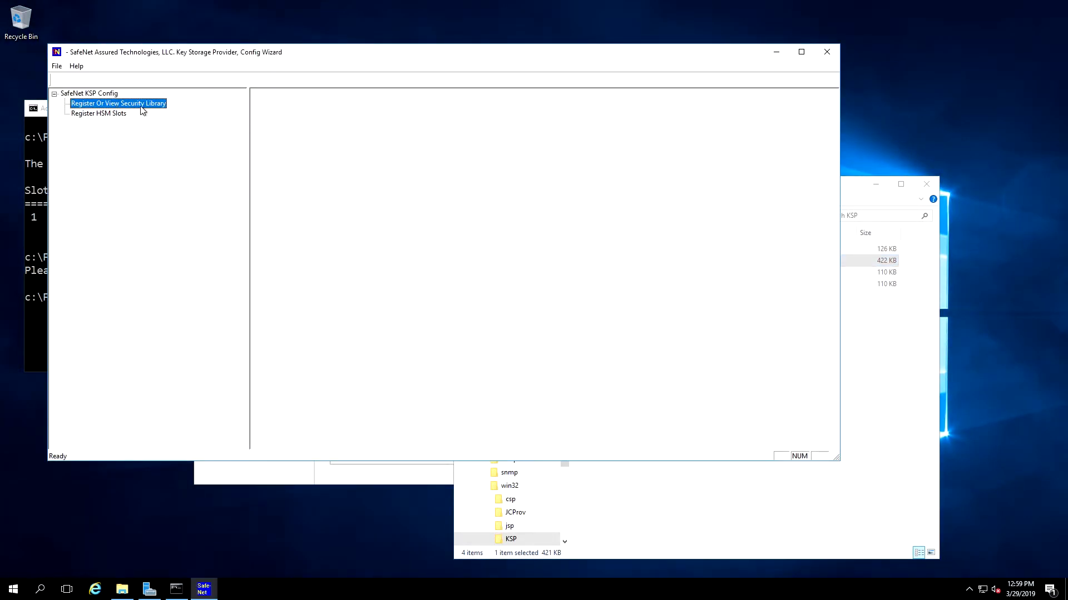
pyautogui.click(118, 103)
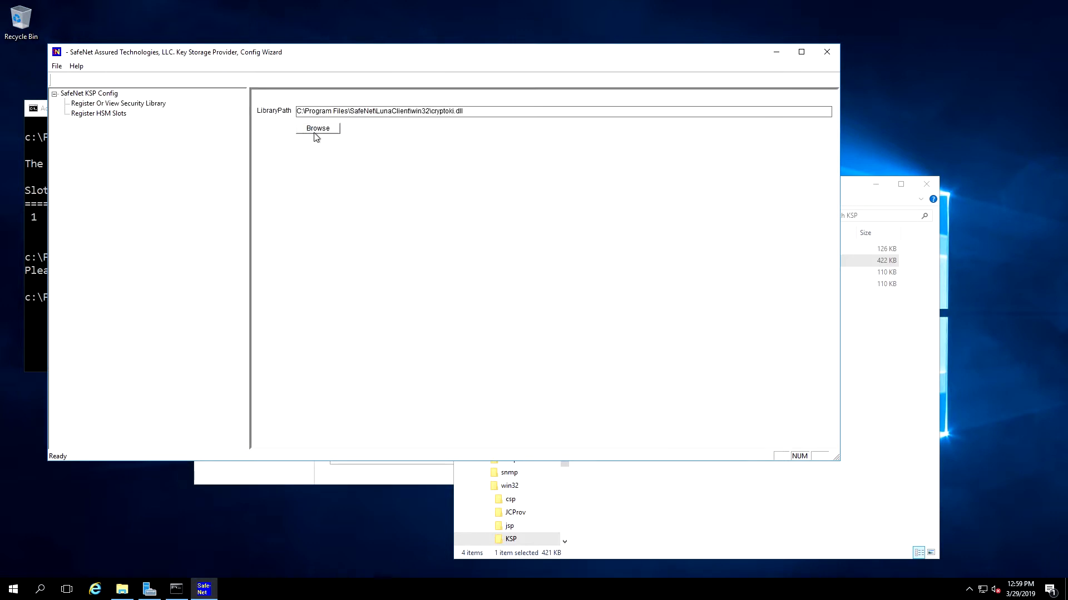
pyautogui.click(317, 128)
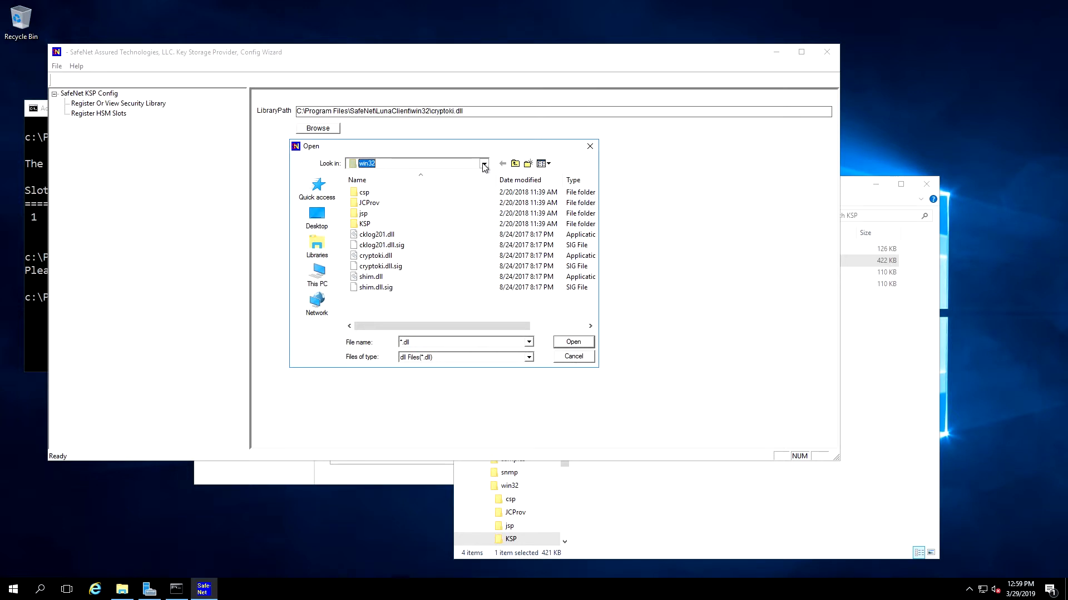
pyautogui.click(482, 162)
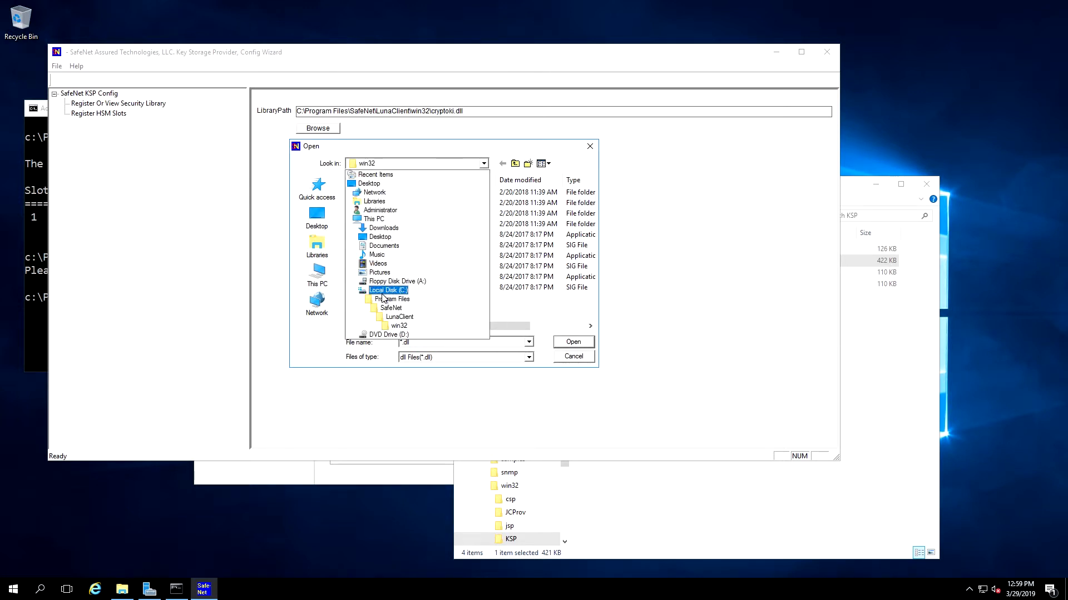
pyautogui.doubleClick(387, 289)
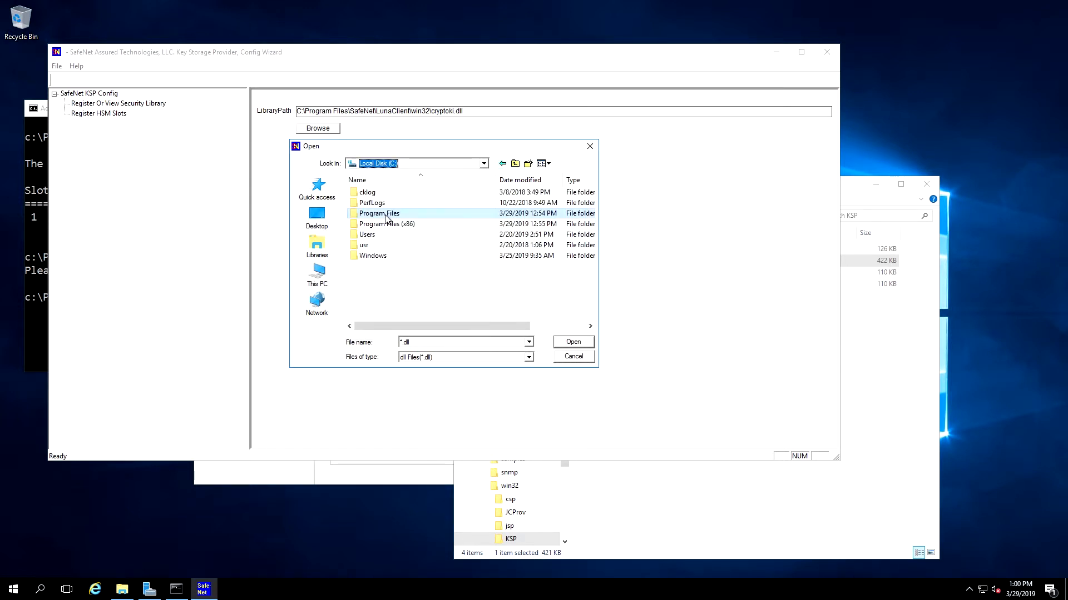
pyautogui.doubleClick(378, 212)
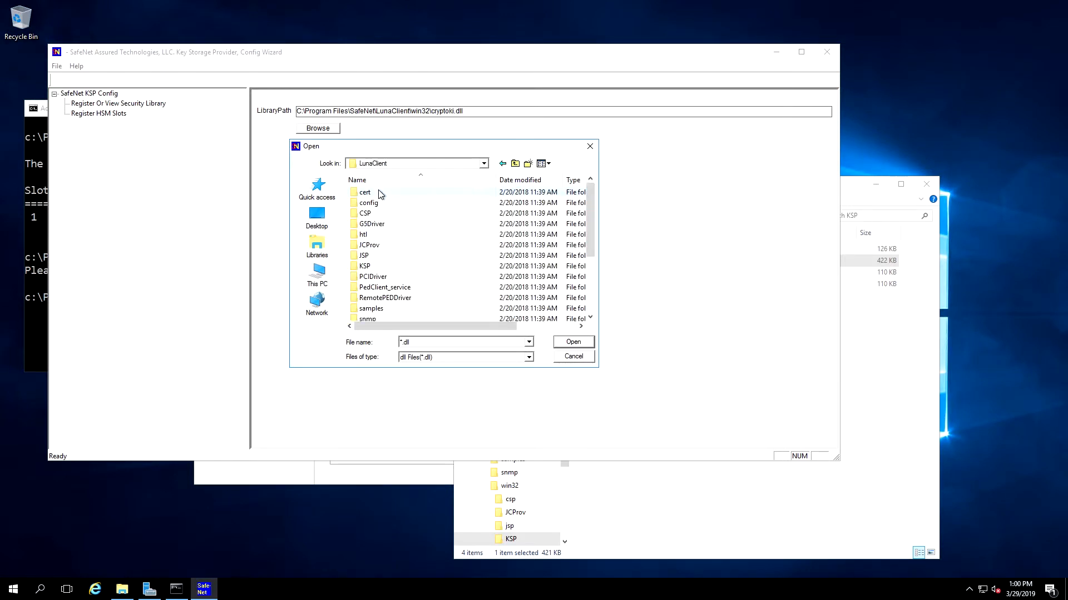
pyautogui.scroll(-3)
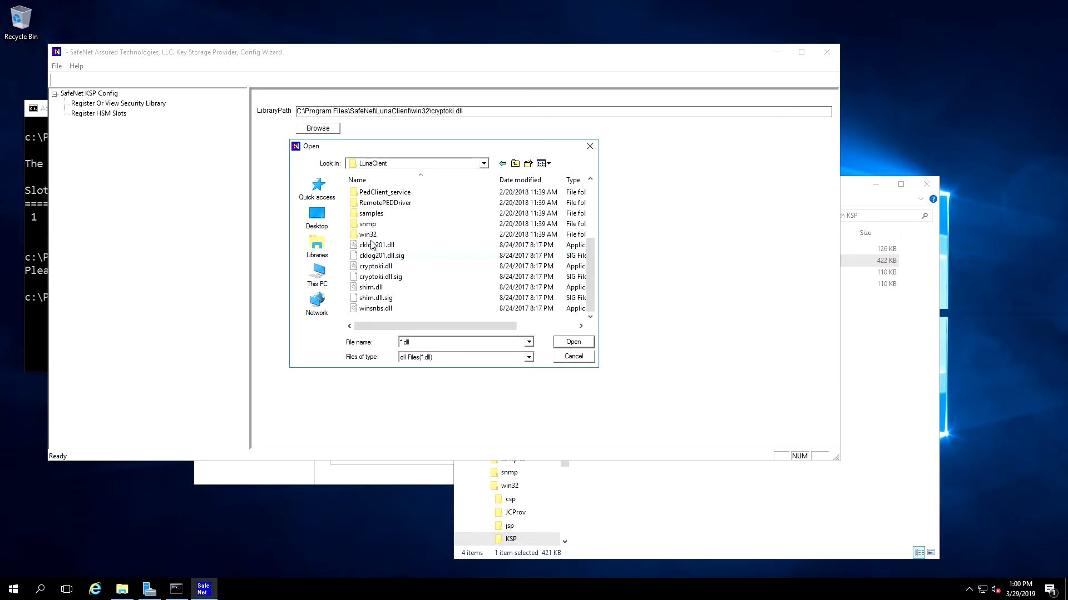
pyautogui.doubleClick(367, 234)
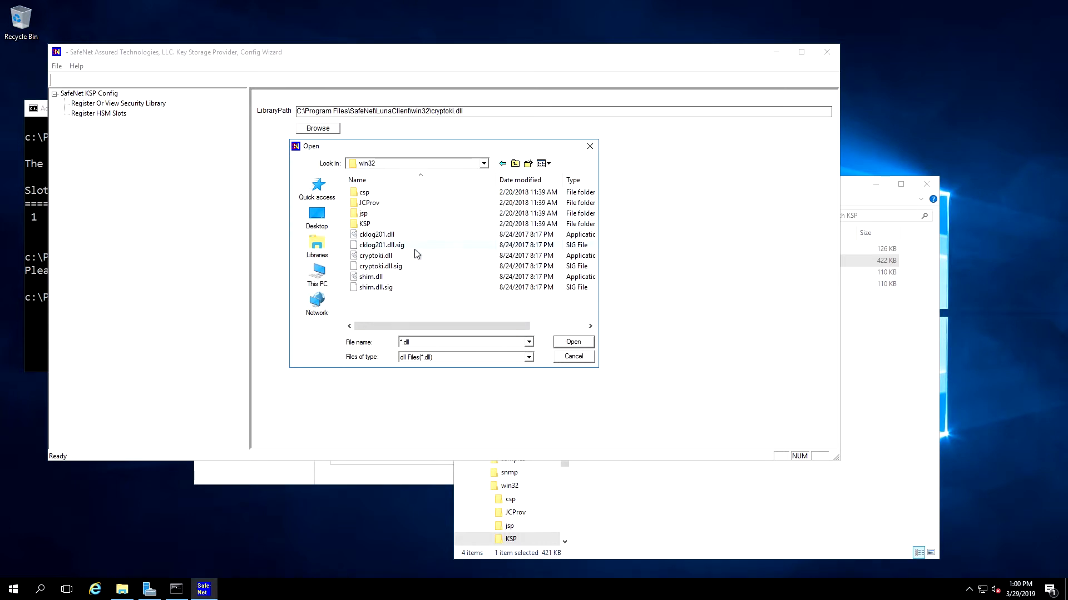
pyautogui.moveTo(376, 255)
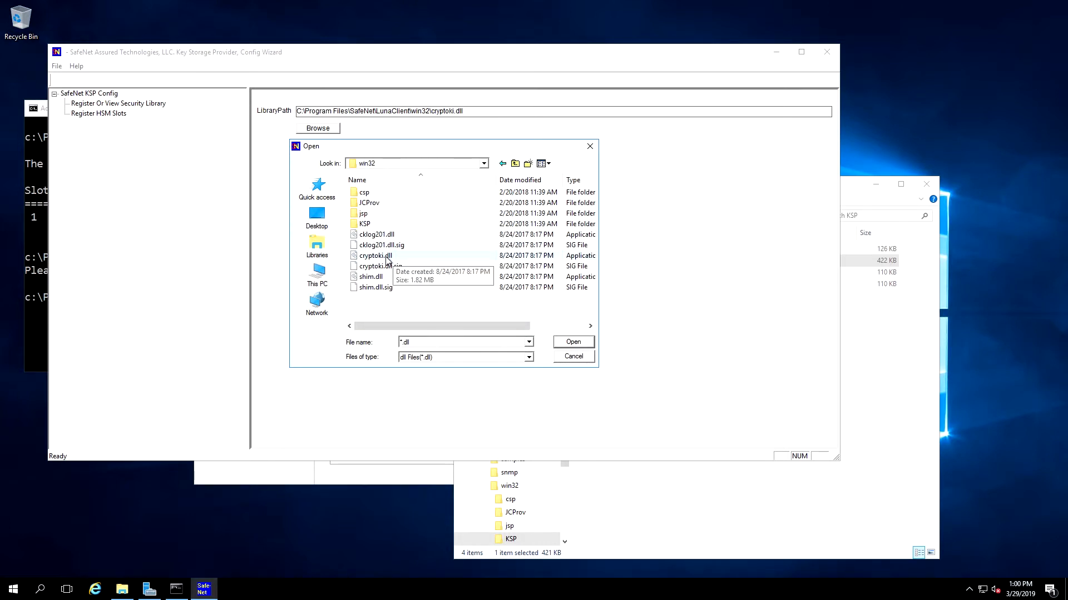
pyautogui.click(572, 342)
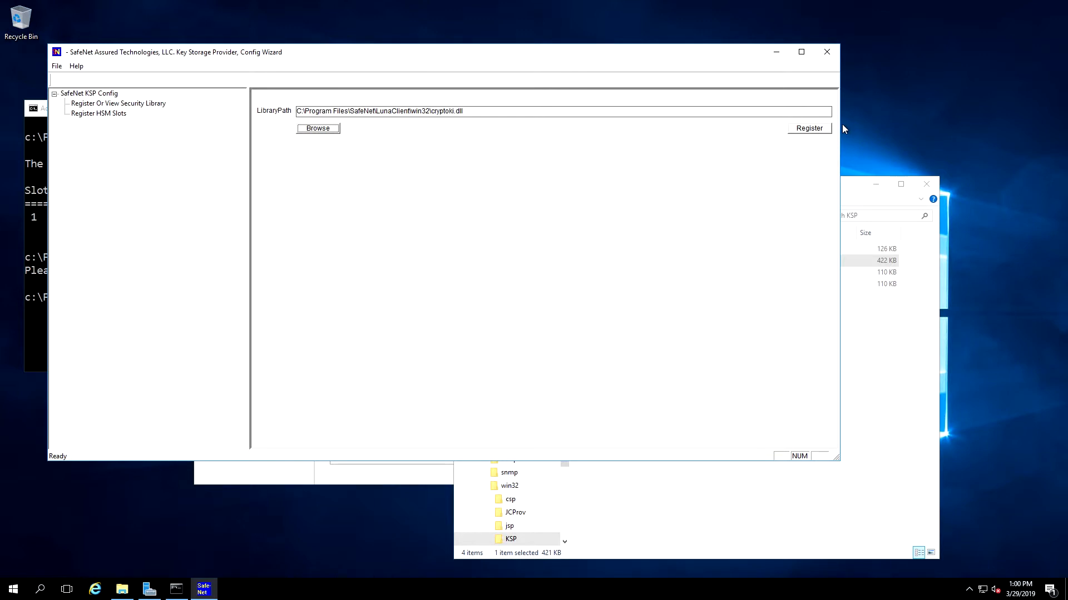
# Step: Register the cryptoki.dll security library and acknowledge the success message
pyautogui.click(808, 128)
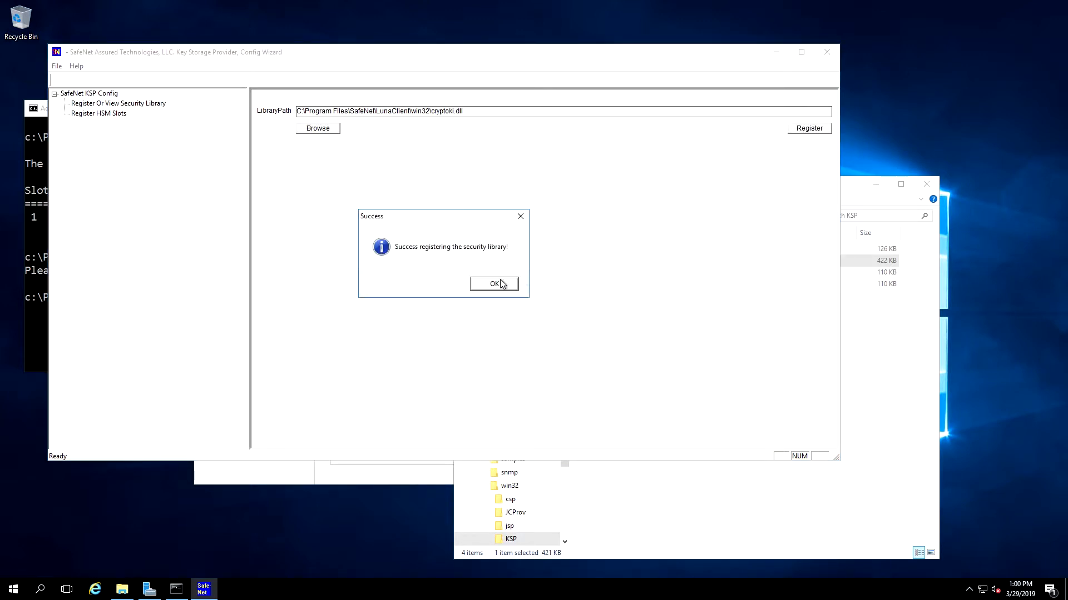
pyautogui.click(494, 284)
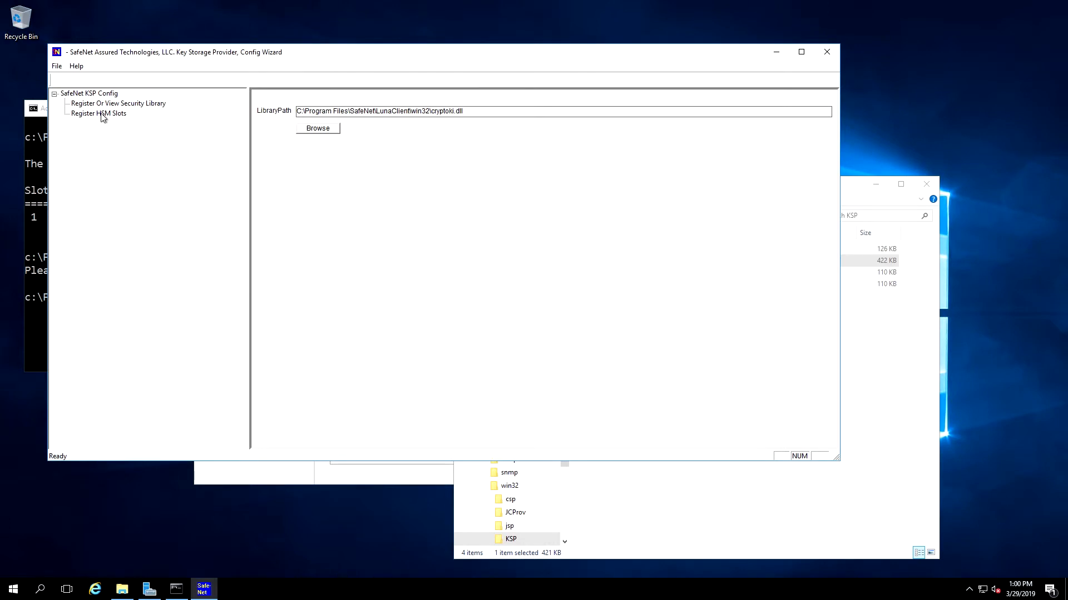
# Step: Register the Test3 slot with its password for the Administrator account
pyautogui.click(98, 114)
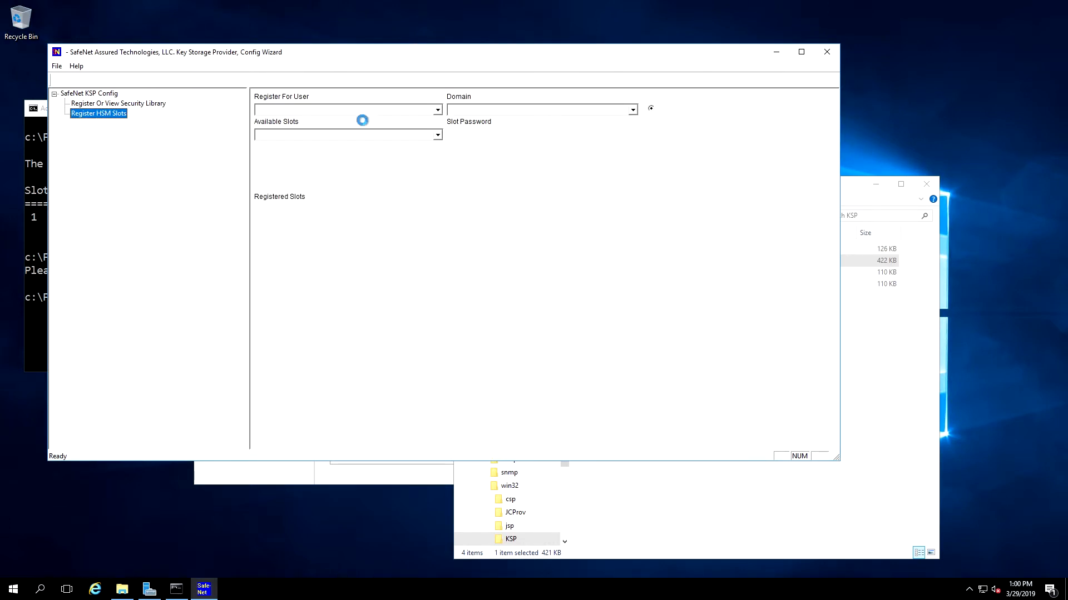
pyautogui.click(98, 114)
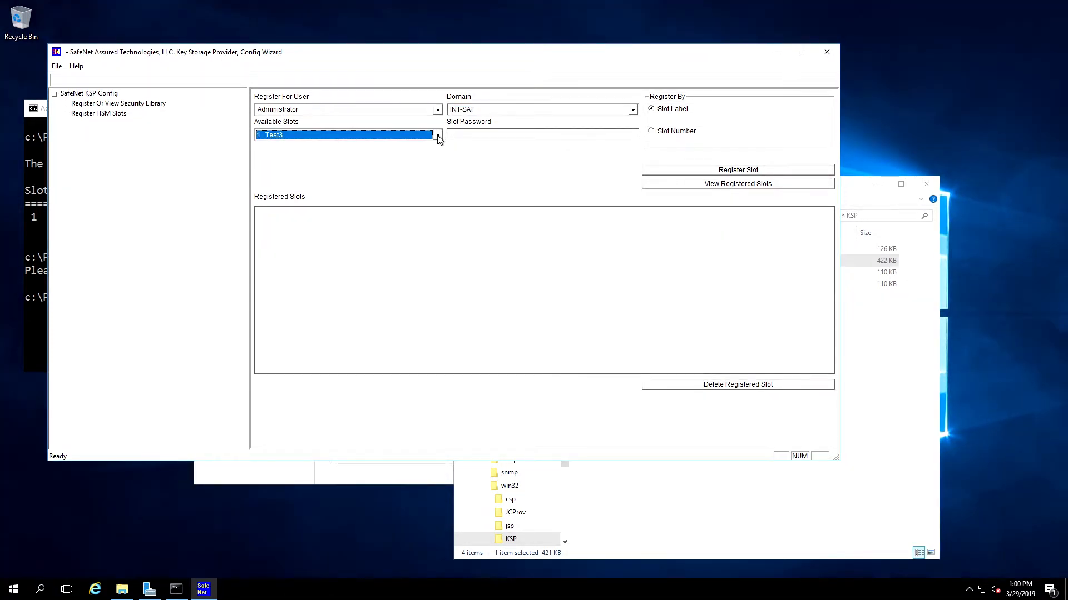
pyautogui.click(541, 133)
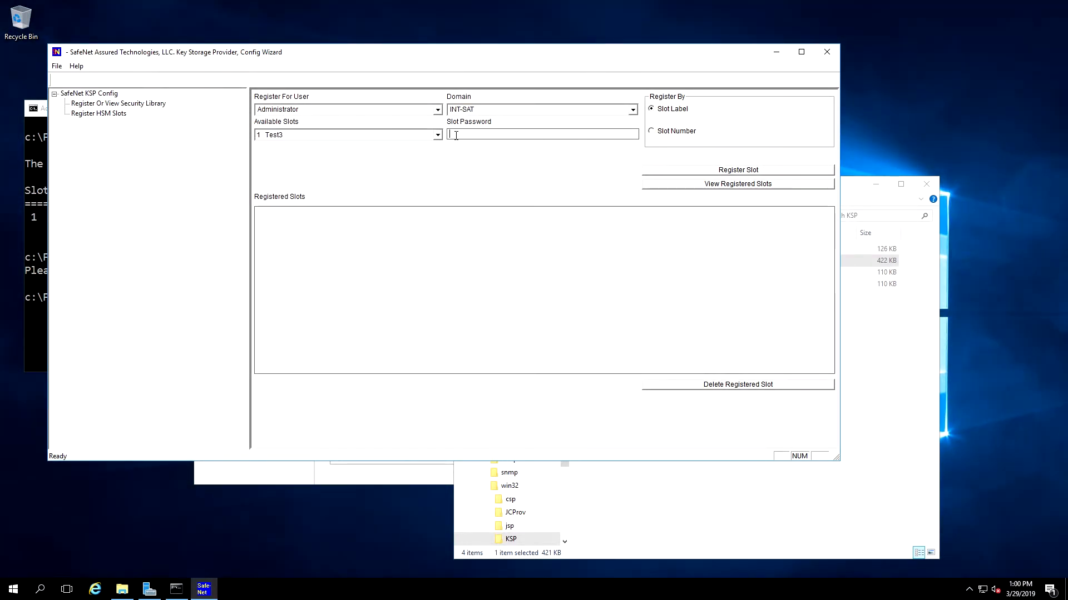
pyautogui.write('*****')
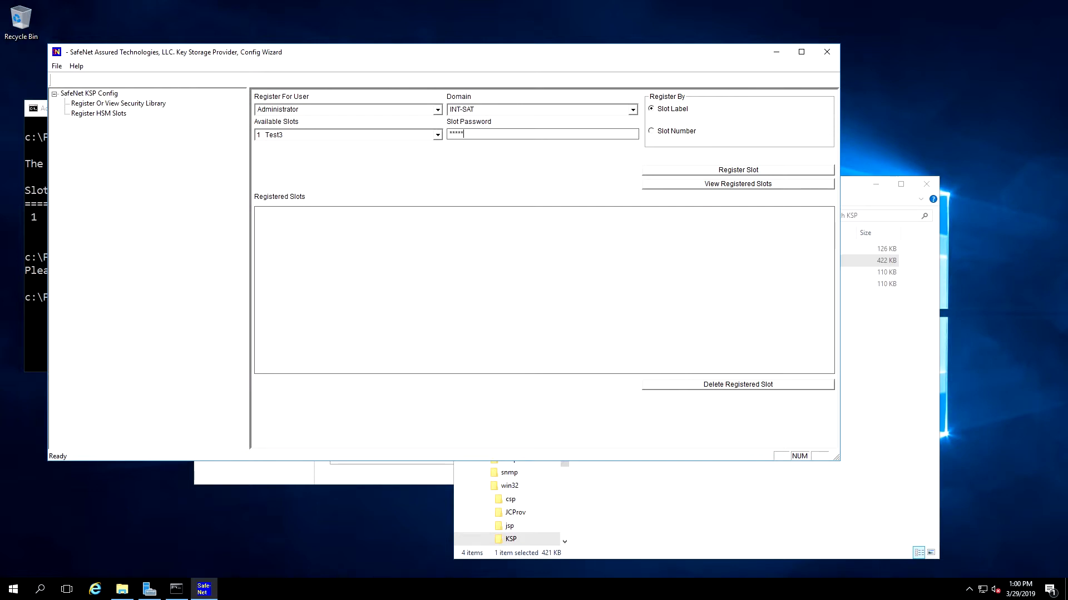
pyautogui.write('****')
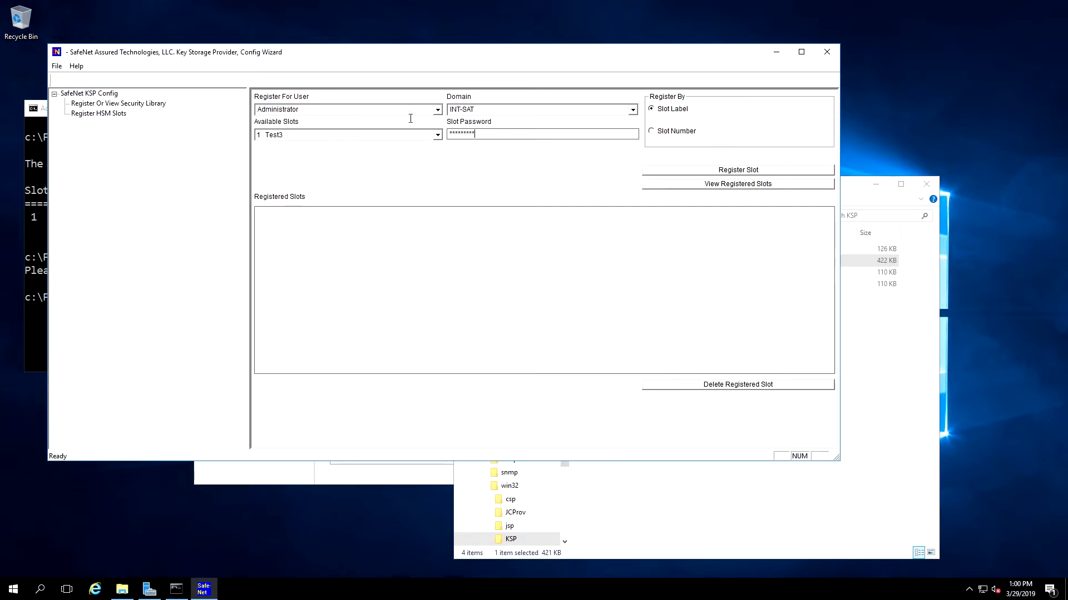
pyautogui.click(738, 169)
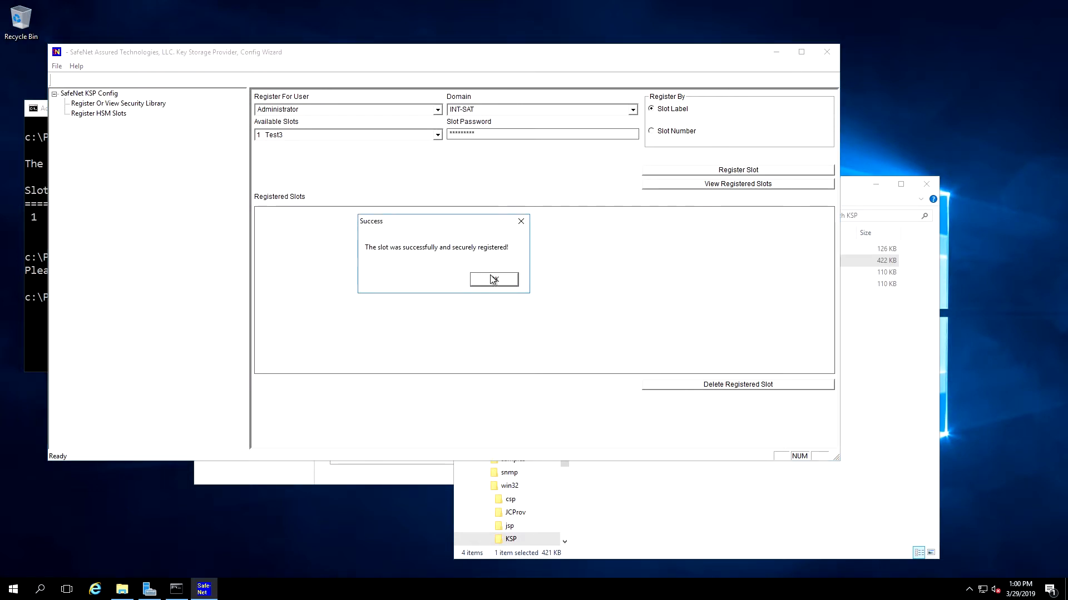
pyautogui.click(493, 279)
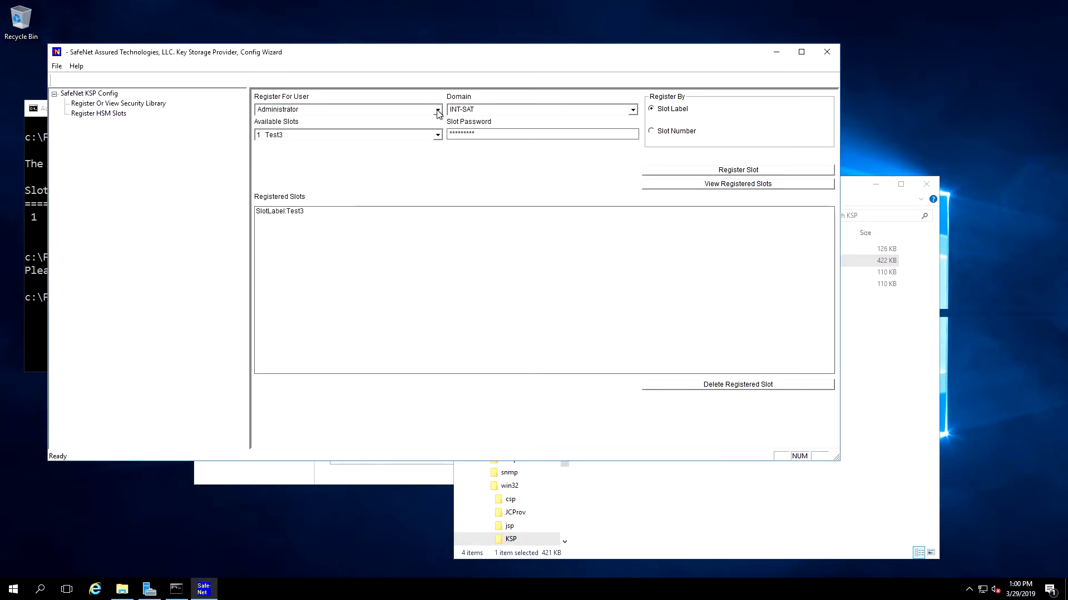
# Step: Register the Test3 slot again for NT AUTHORITY\SYSTEM and confirm success
pyautogui.click(436, 109)
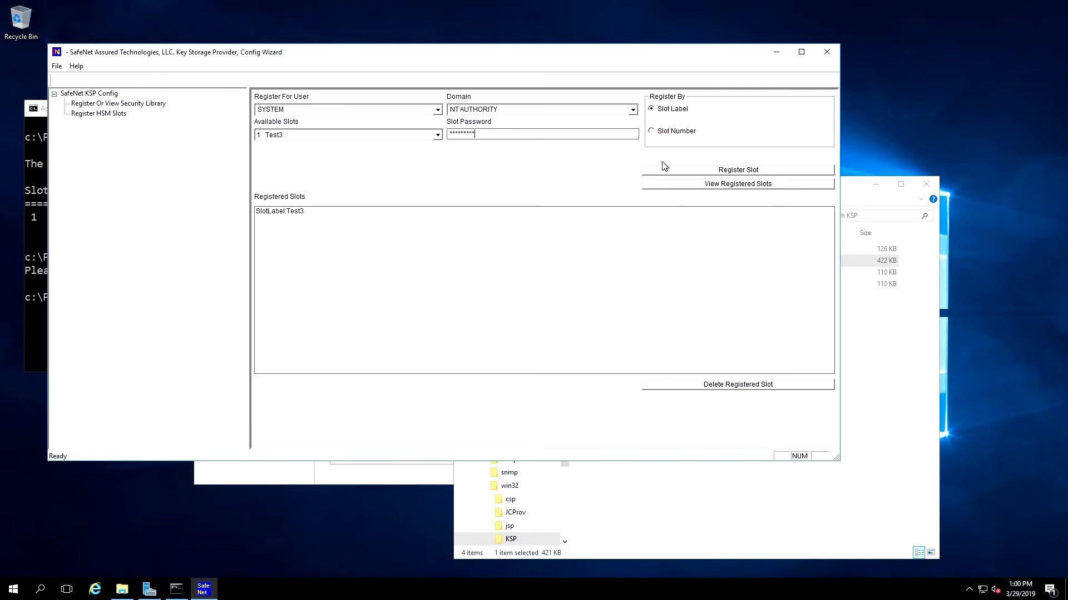
pyautogui.click(738, 169)
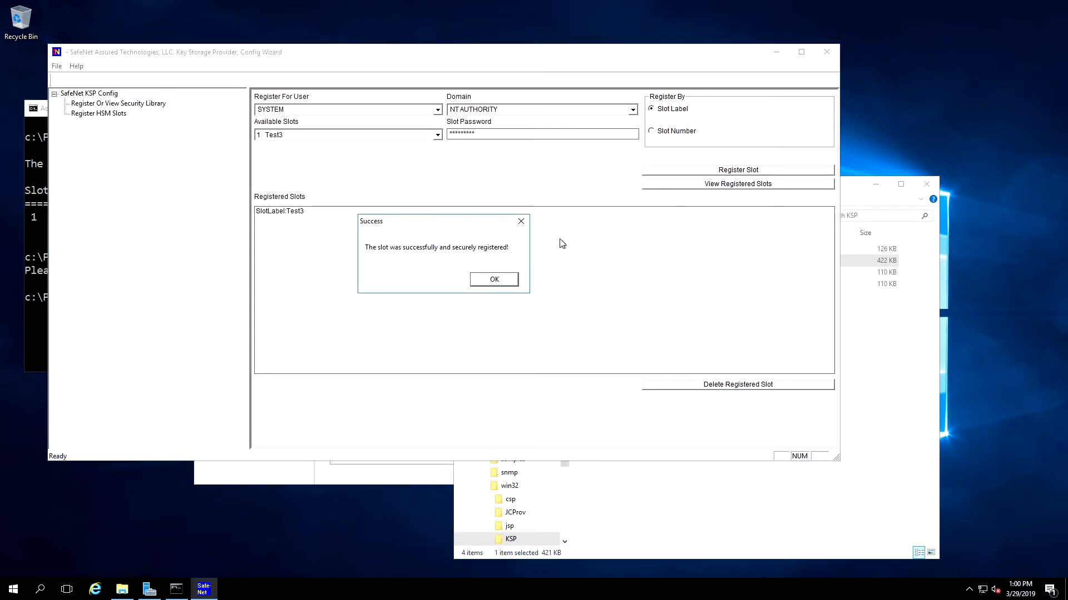
pyautogui.click(493, 279)
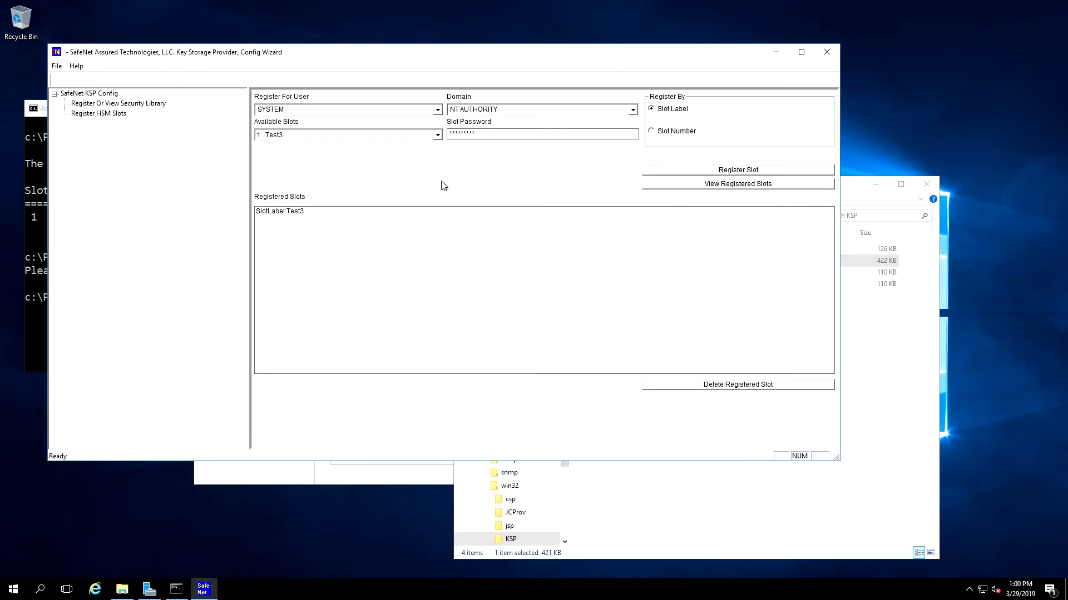
pyautogui.moveTo(154, 127)
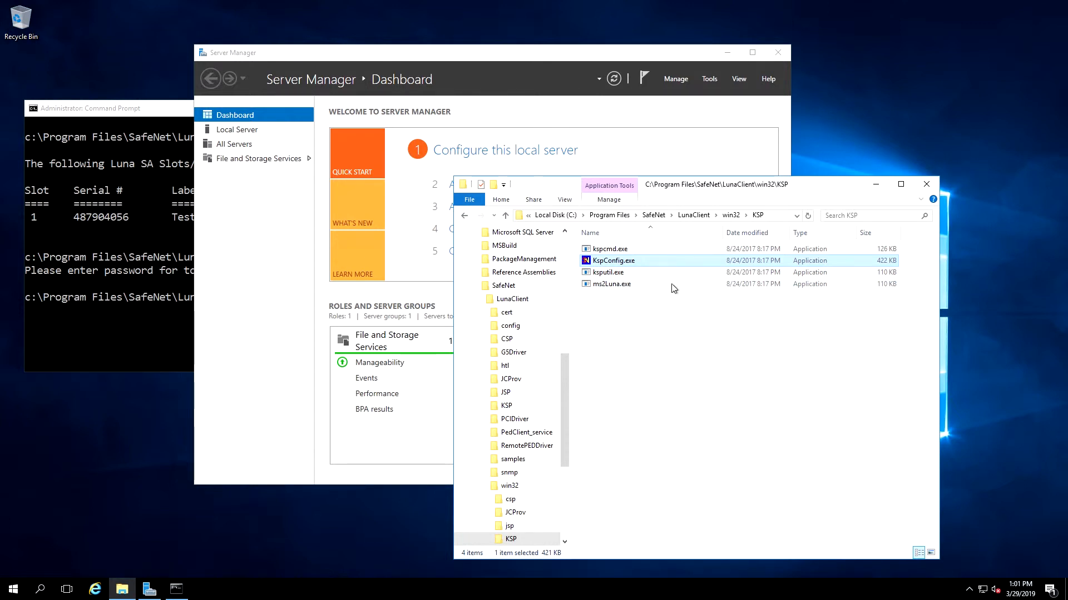
# Step: Close the SafeNet KSP Config Wizard window
pyautogui.click(925, 185)
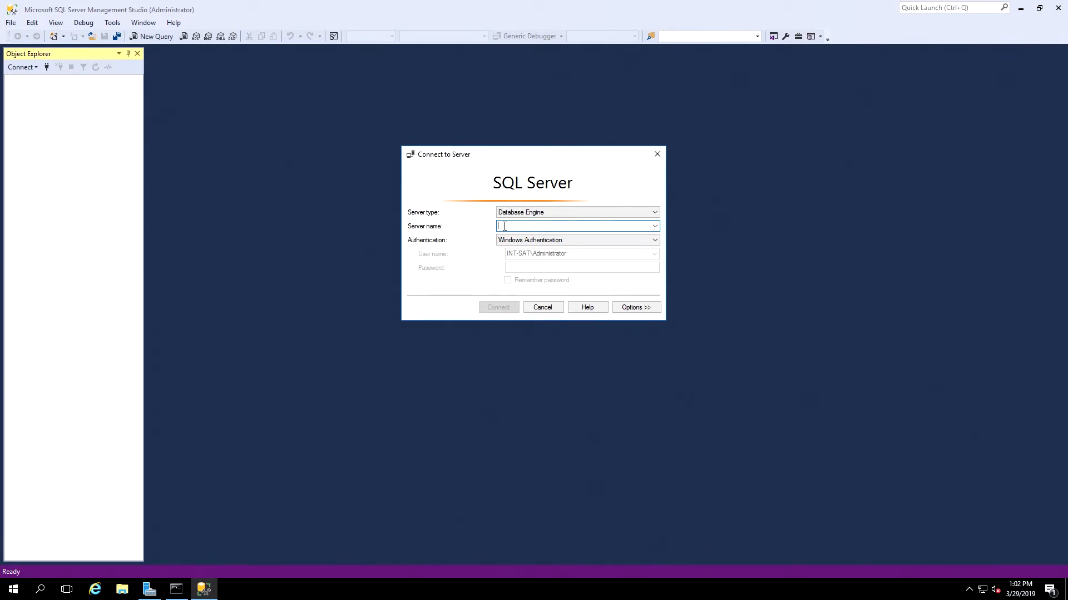
# Step: Connect to the server using SQL Server Authentication as the SQLtest login
pyautogui.write('10.106.155.96')
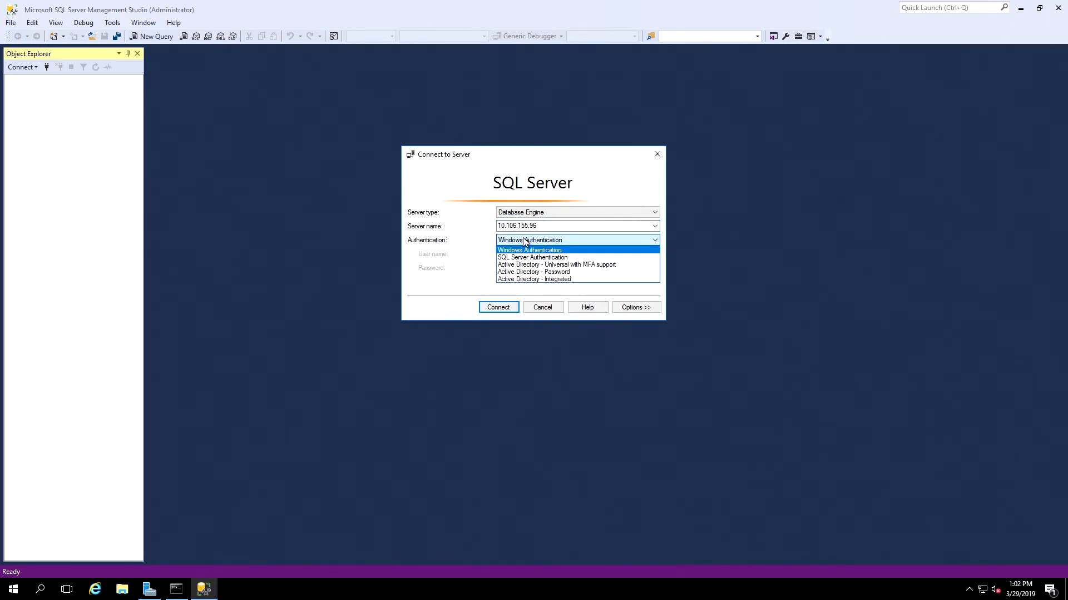
pyautogui.click(531, 257)
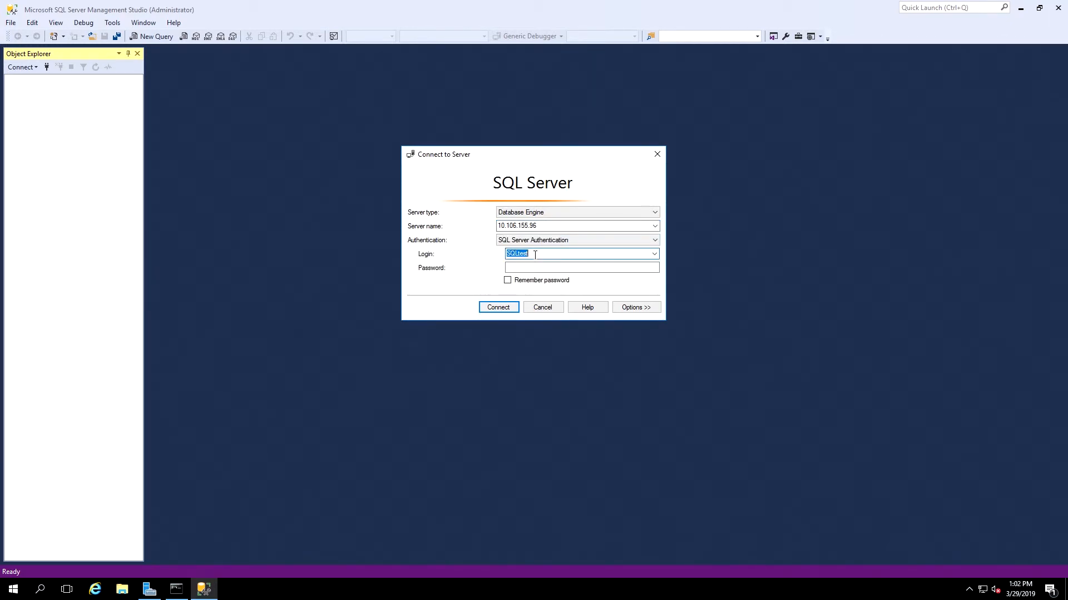
pyautogui.press('Delete')
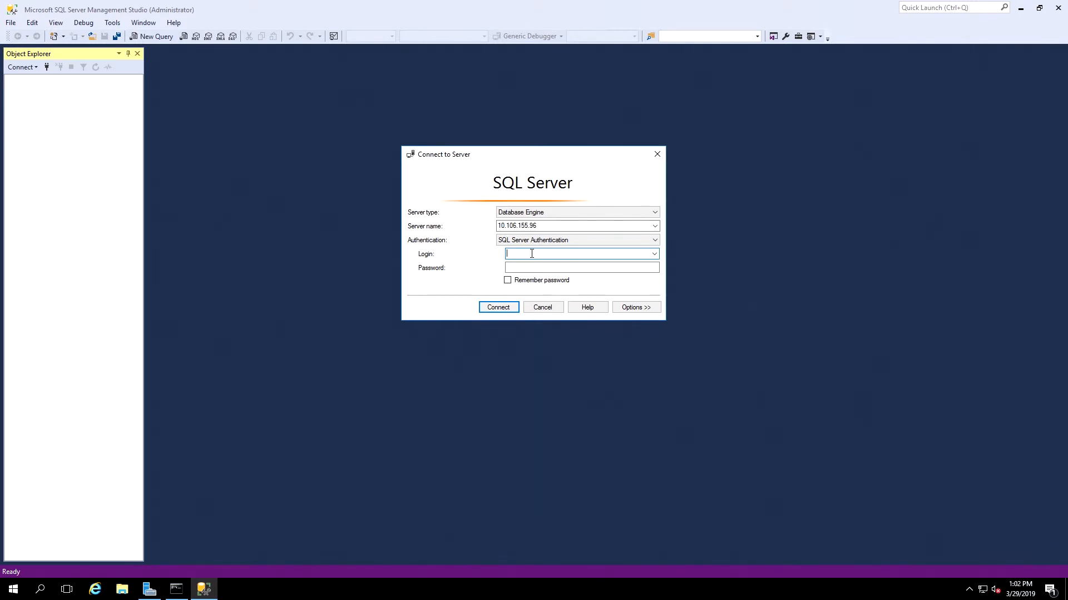
pyautogui.write('INT-SAT\\Administrator')
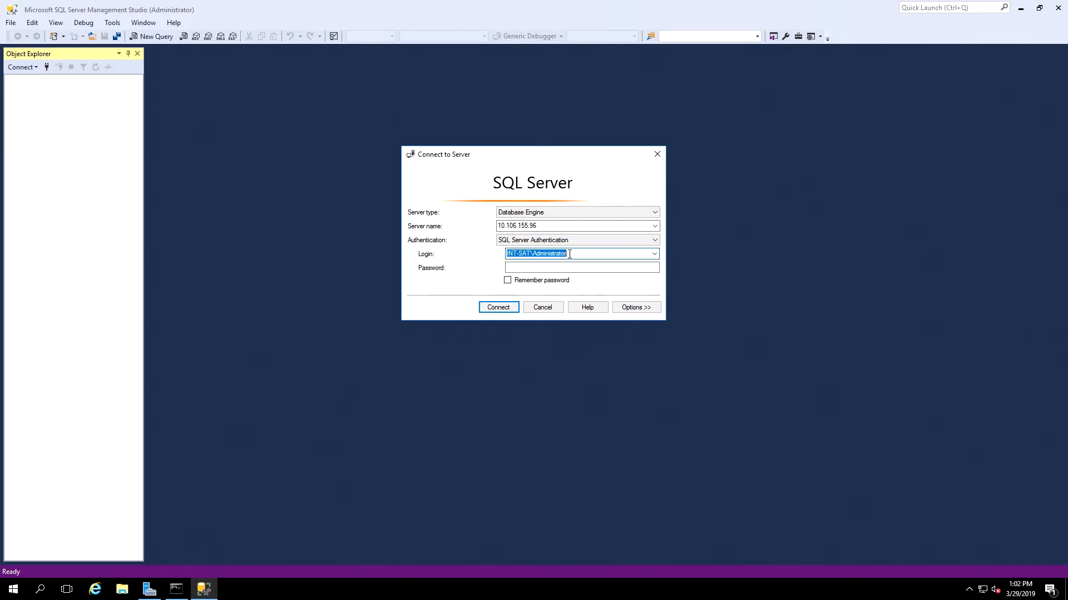
pyautogui.moveTo(572, 253)
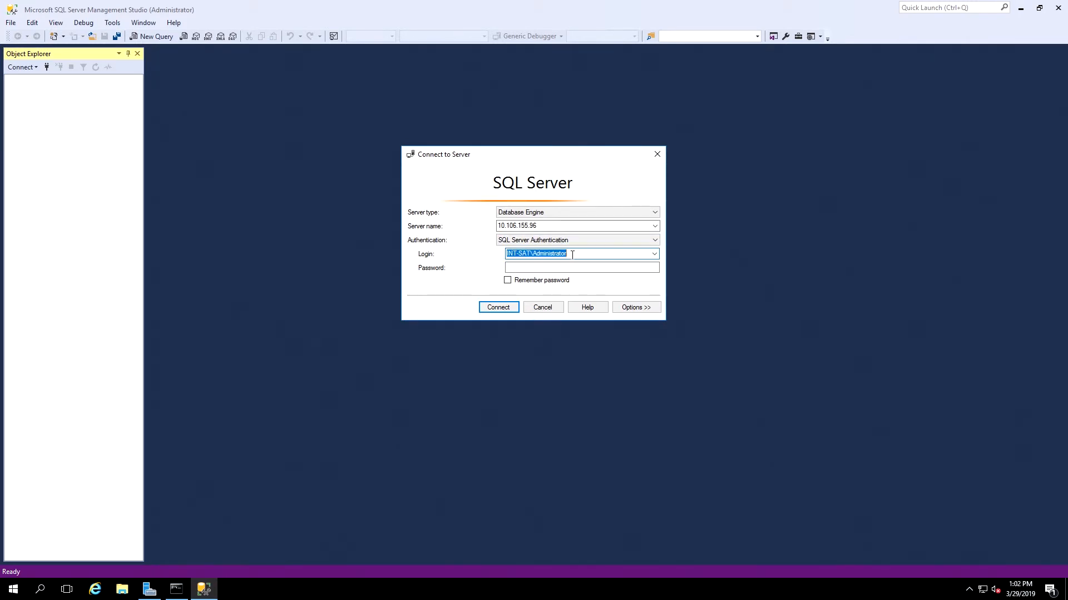
pyautogui.write('SQLtest')
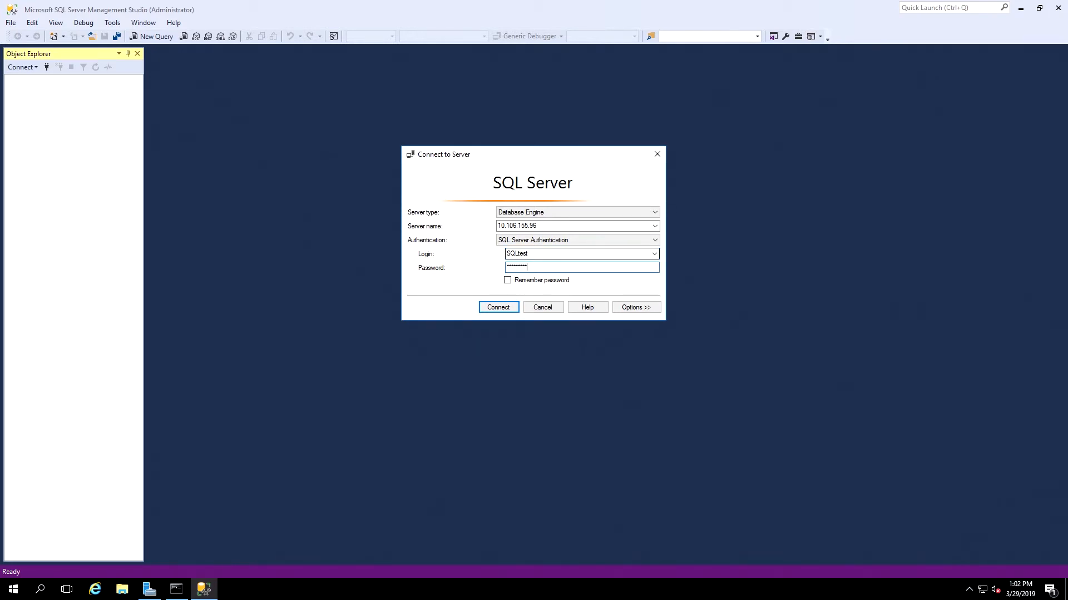
pyautogui.click(498, 307)
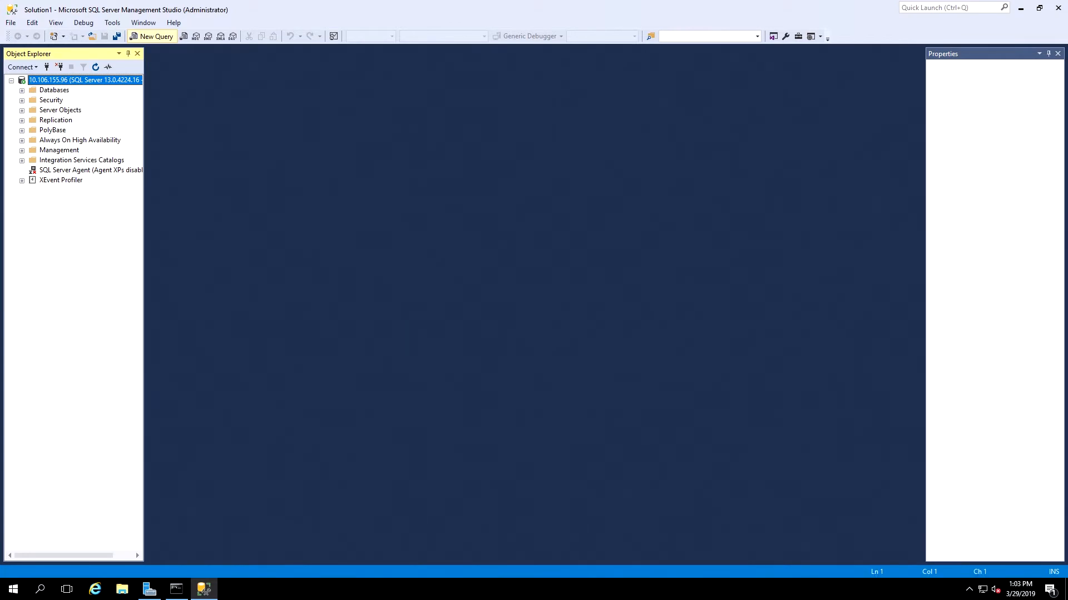
# Step: Run the script creating the test database and Employee table, then close it without saving
pyautogui.click(155, 35)
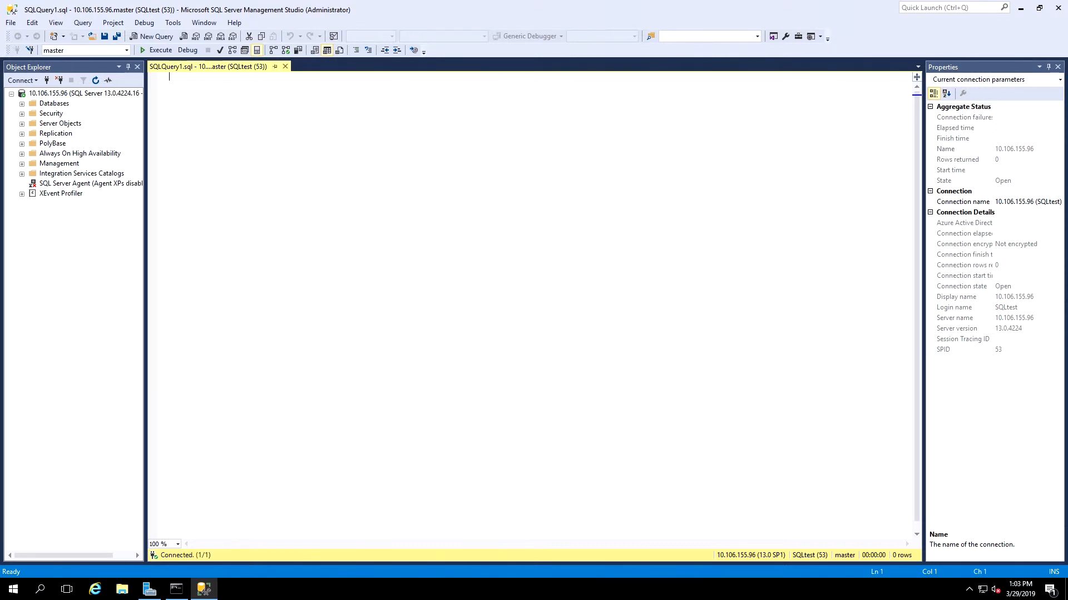
pyautogui.moveTo(251, 116)
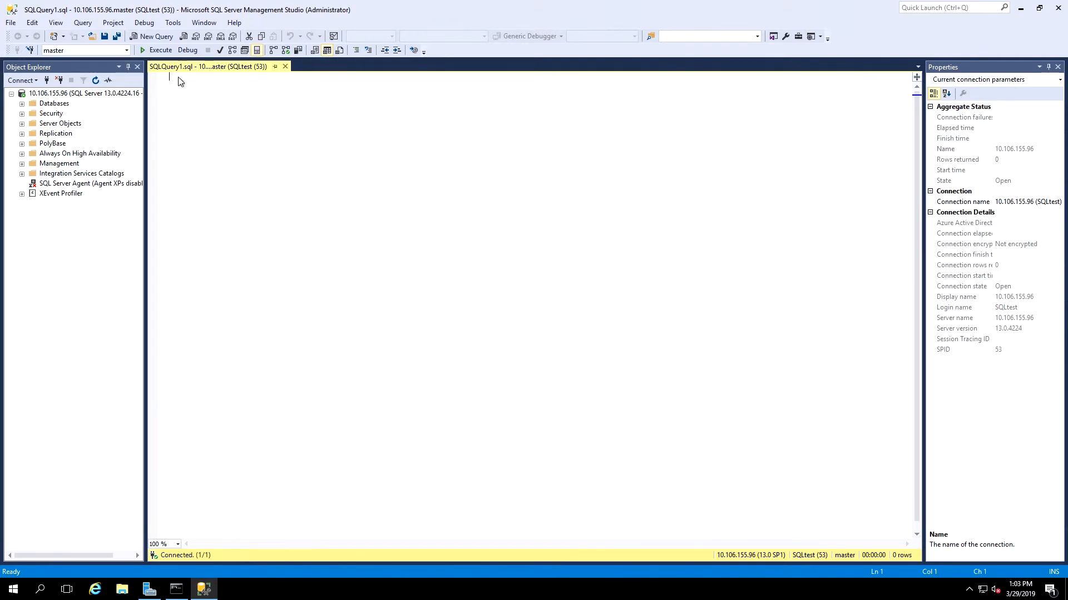
pyautogui.moveTo(322, 131)
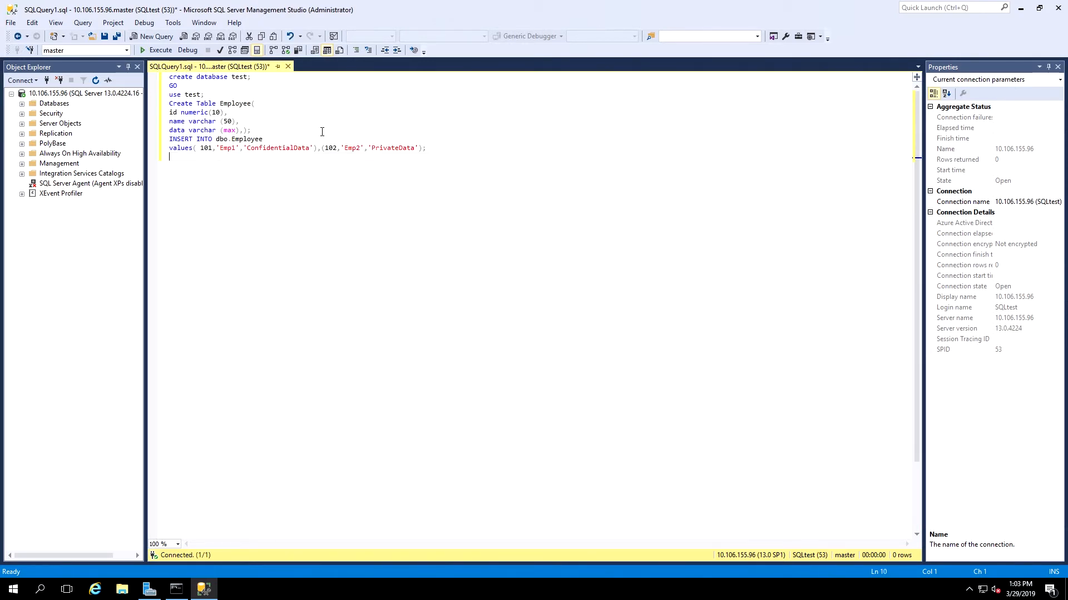
pyautogui.moveTo(160, 52)
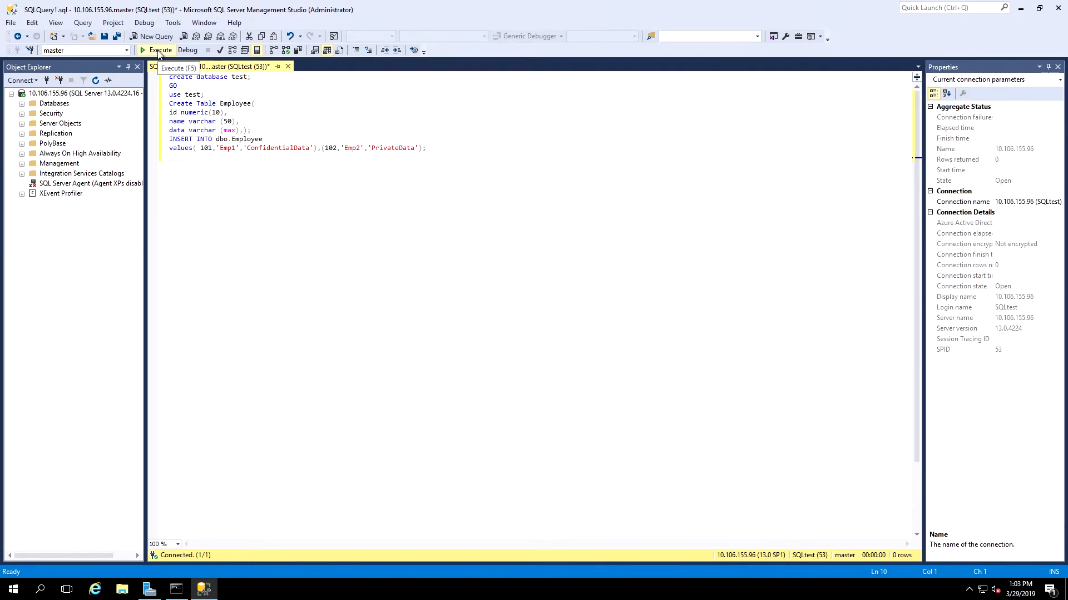
pyautogui.click(159, 50)
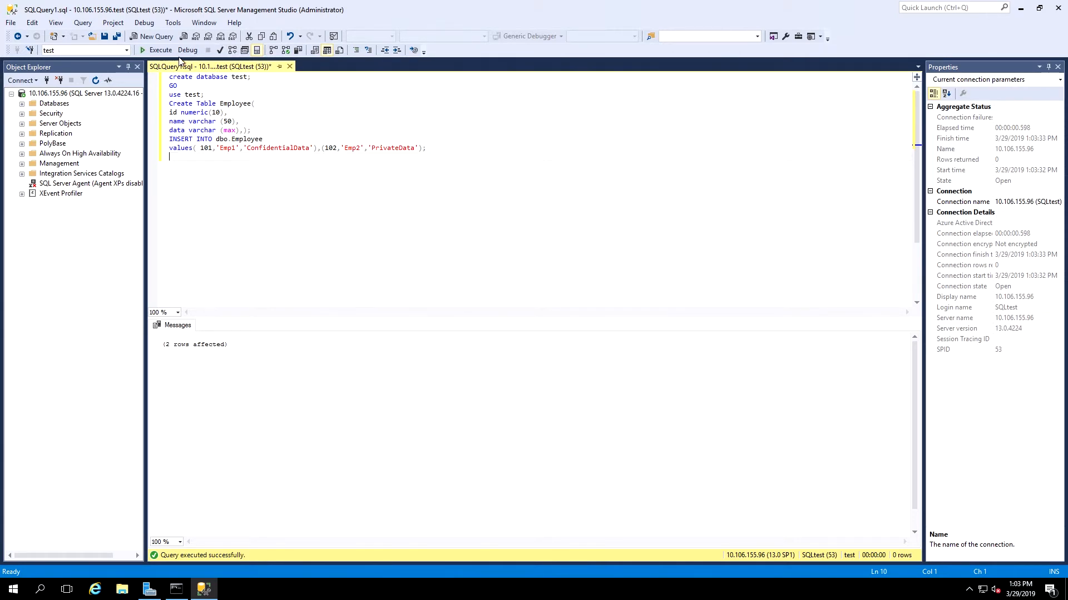
pyautogui.moveTo(289, 67)
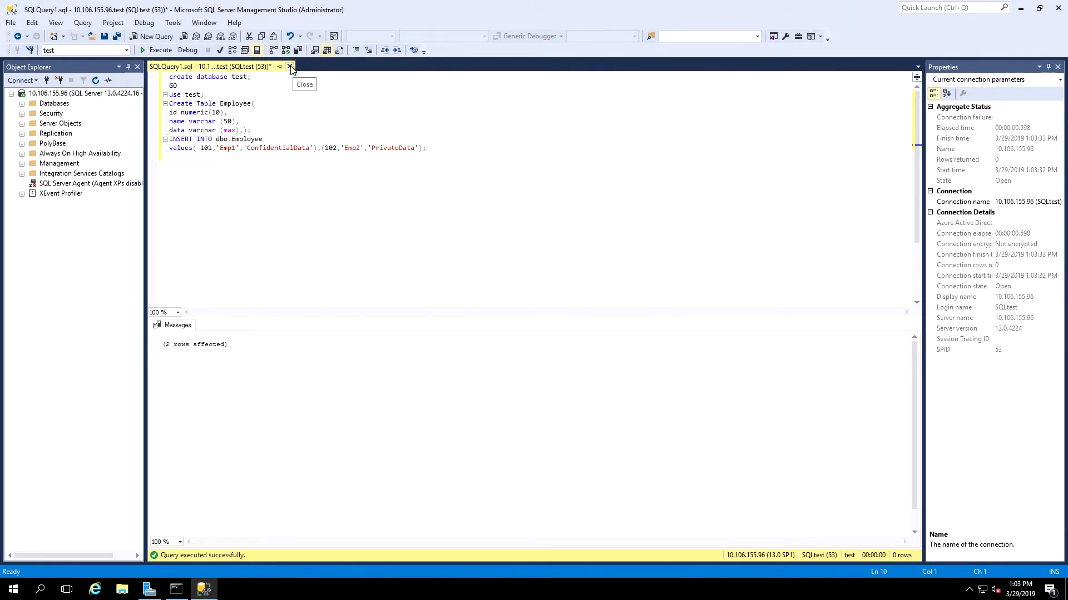
pyautogui.click(290, 67)
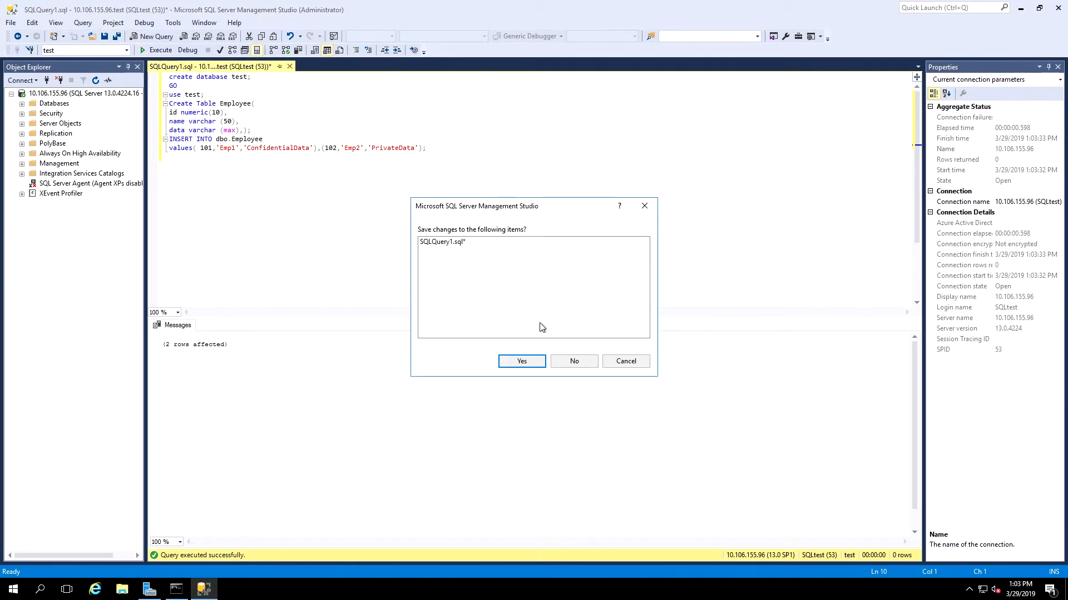
pyautogui.click(574, 360)
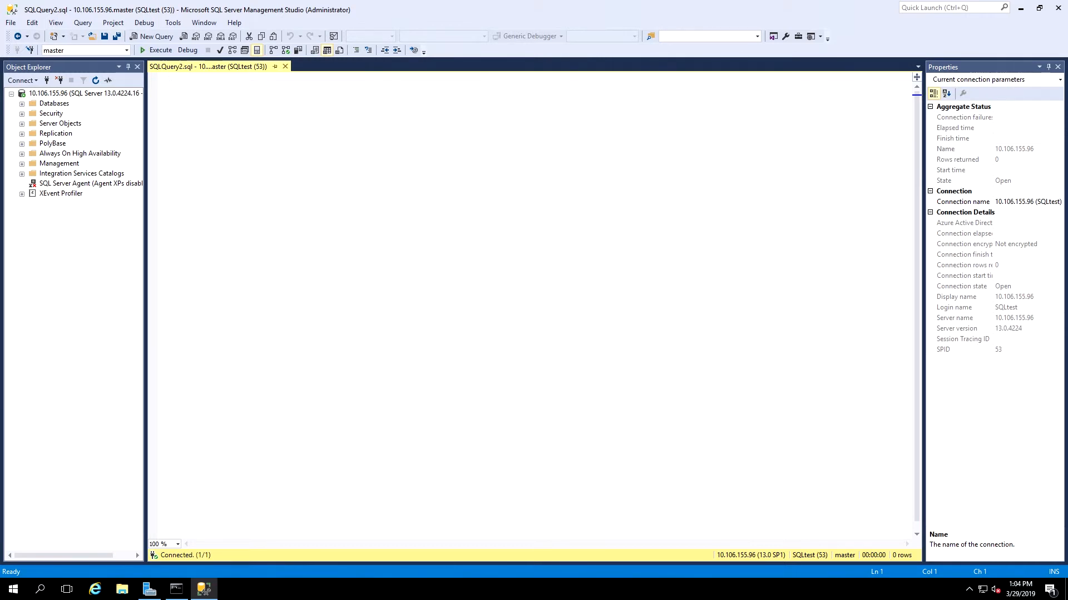
pyautogui.moveTo(286, 247)
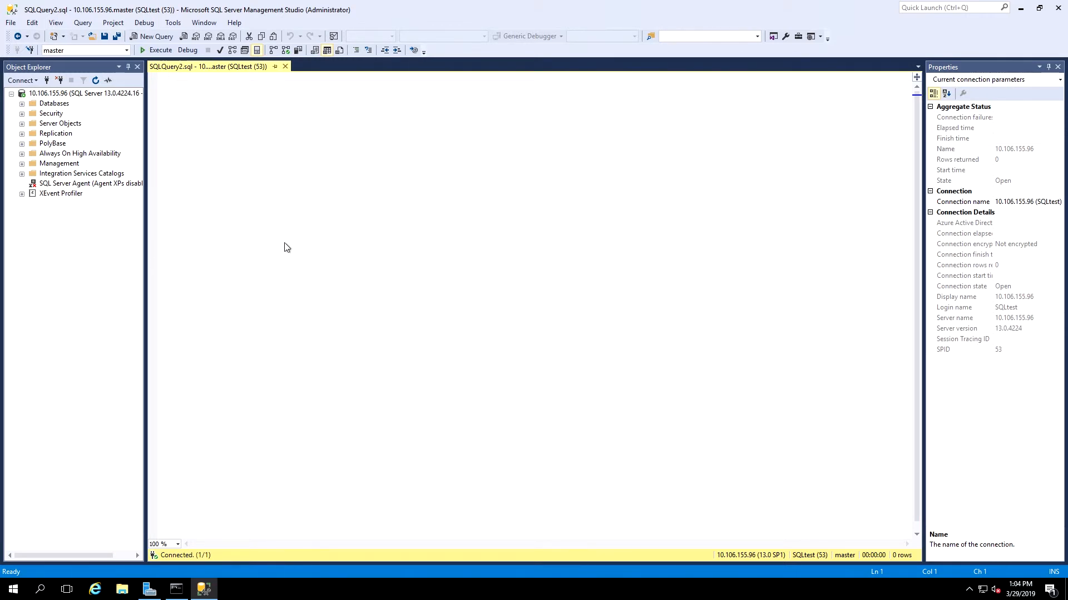
# Step: Run 'use test; select * from Employee;' to list the two rows
pyautogui.rightClick(287, 246)
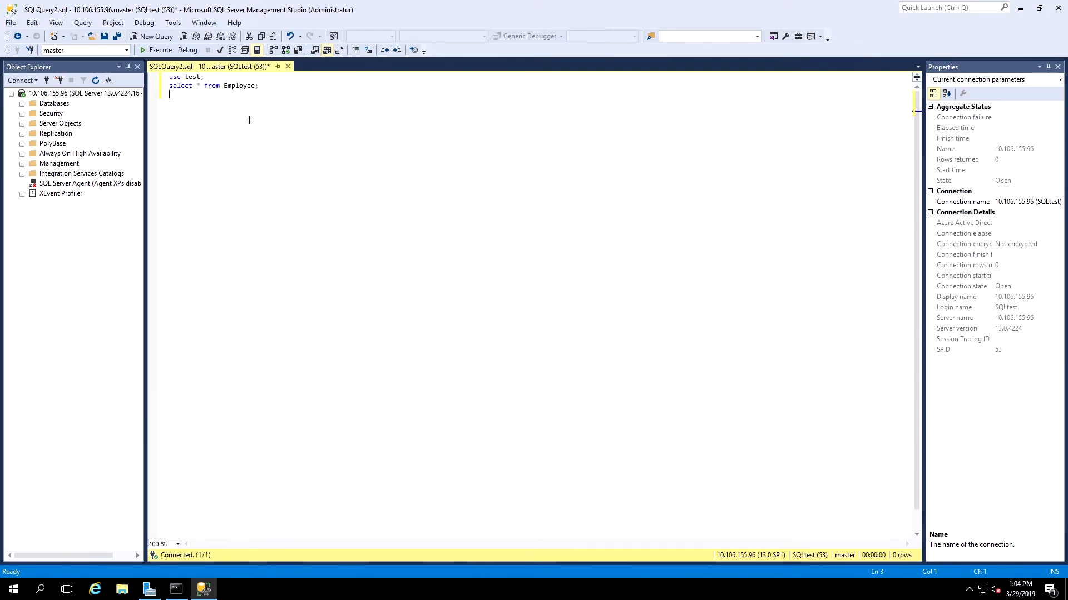
pyautogui.click(160, 51)
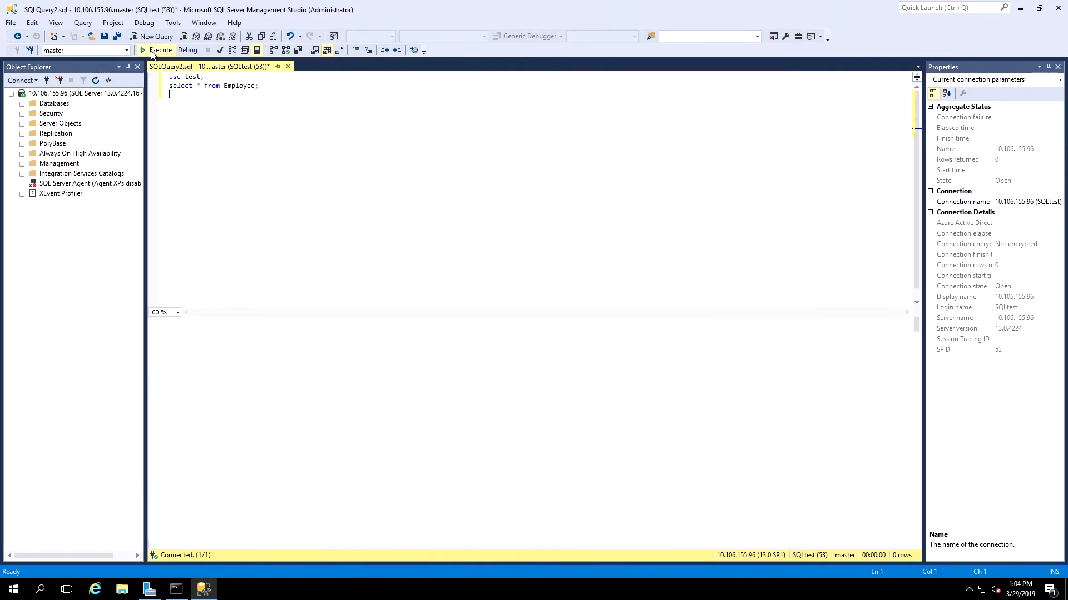
pyautogui.click(159, 50)
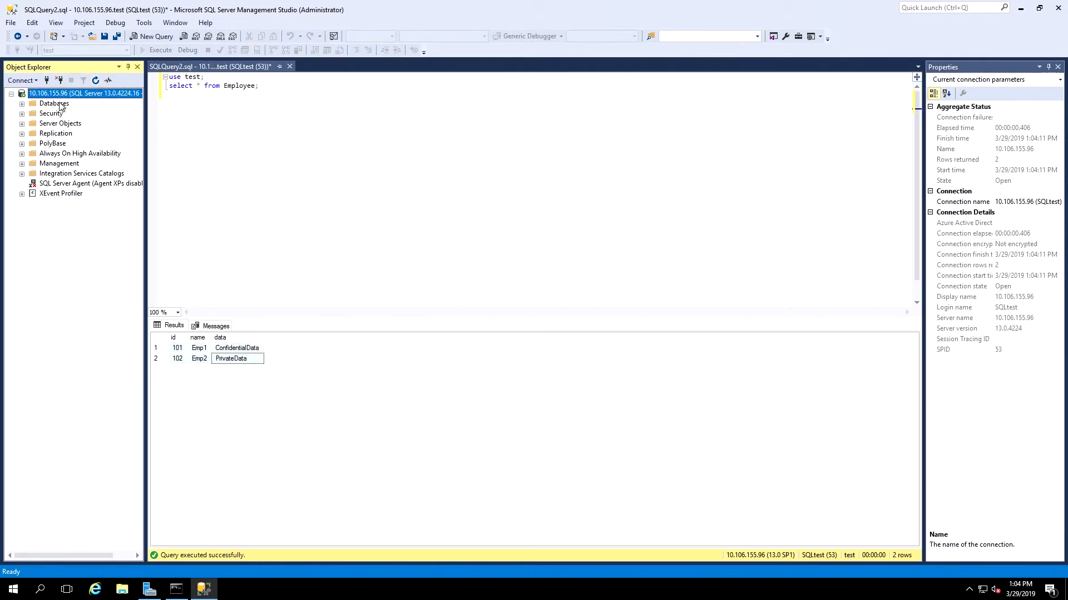
# Step: Navigate to the test database's Column Master Keys and start a new column master key
pyautogui.click(22, 104)
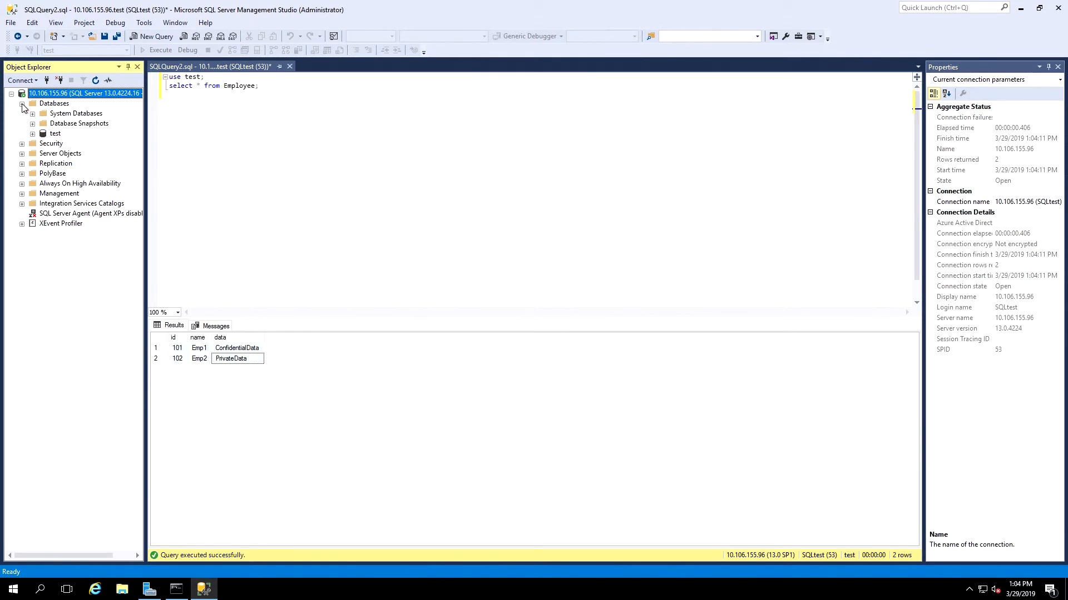
pyautogui.click(34, 134)
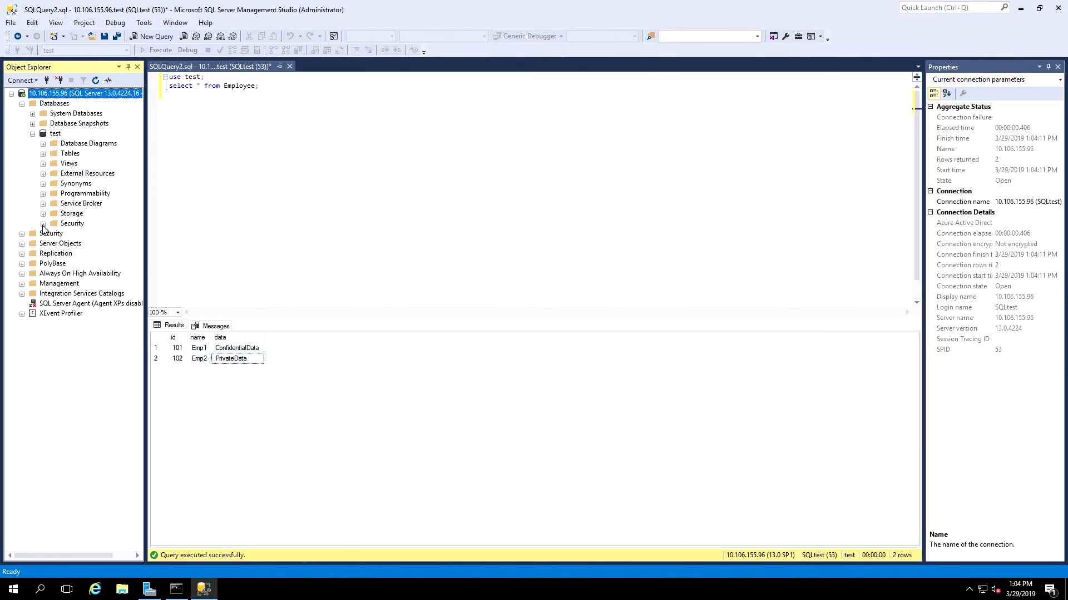
pyautogui.click(42, 224)
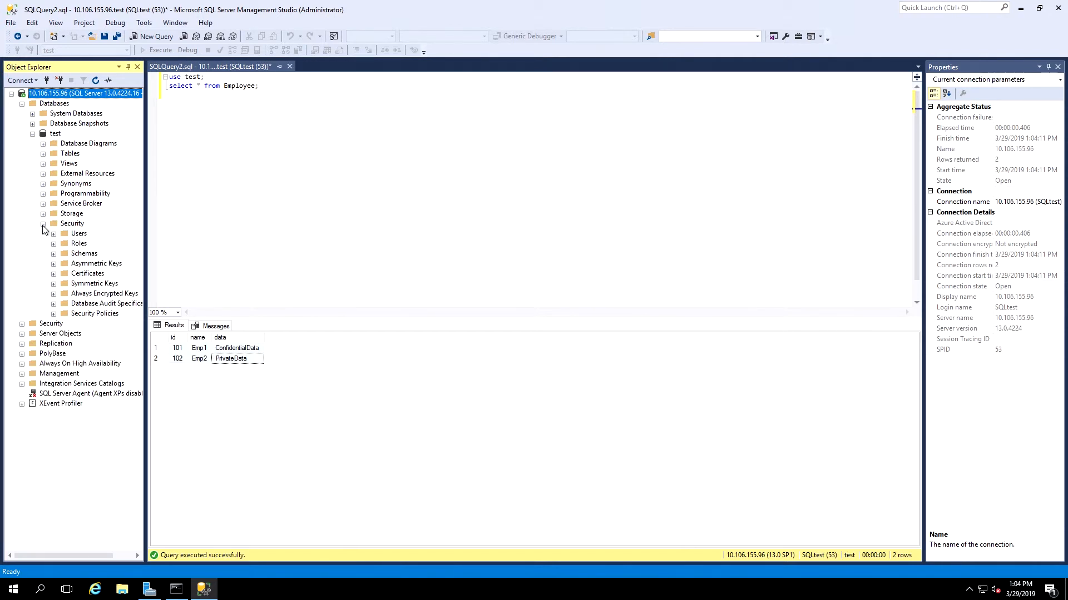
pyautogui.click(53, 294)
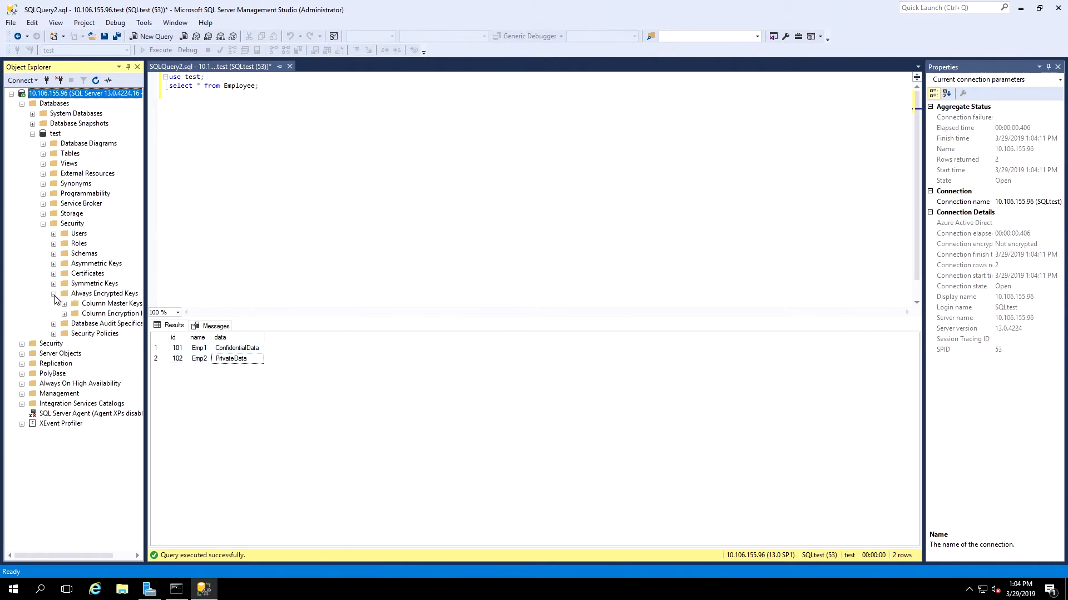
pyautogui.click(111, 302)
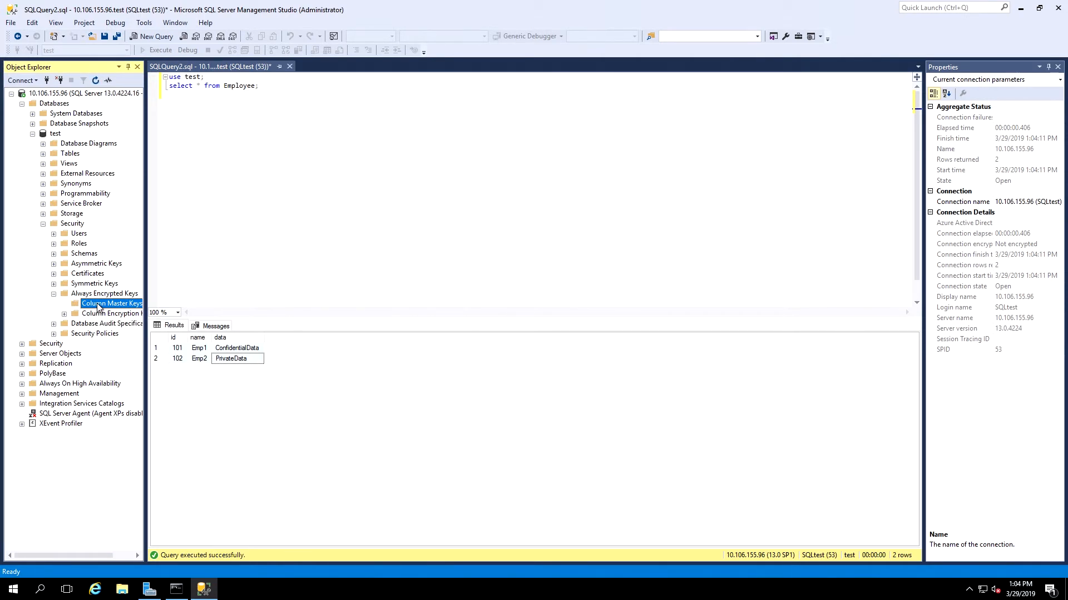
pyautogui.rightClick(112, 302)
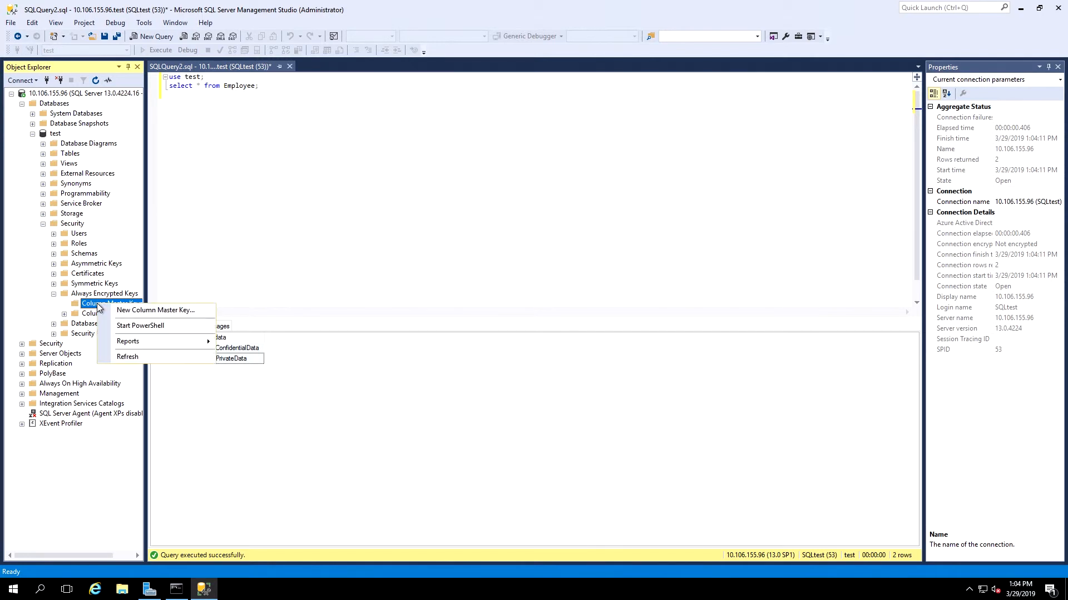
pyautogui.click(154, 310)
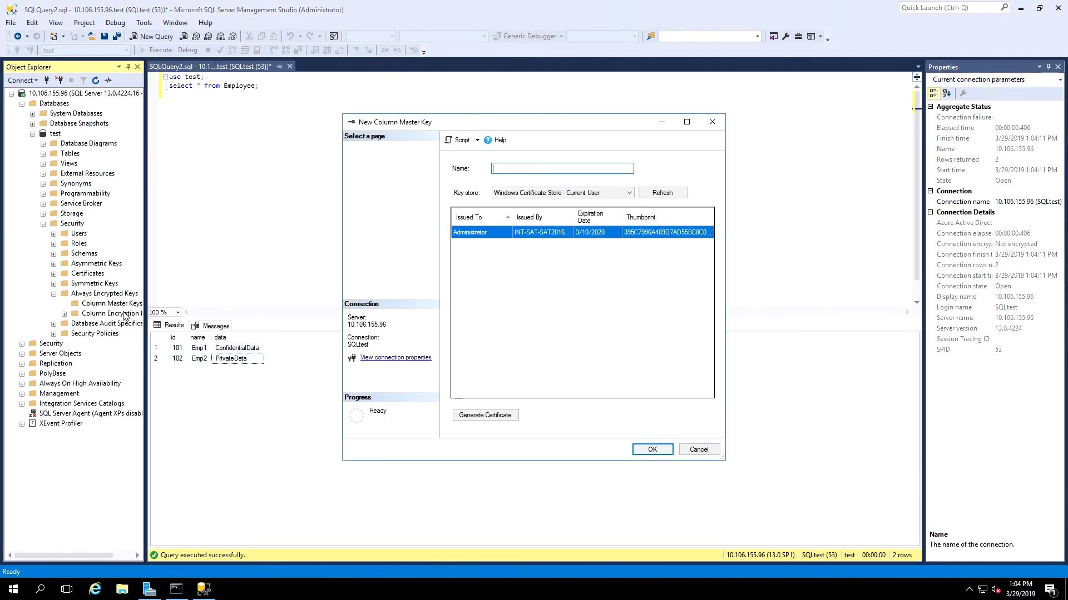
# Step: Name the master key HSMKey, use the CNG SafeNet key storage provider, generate the key and confirm
pyautogui.write('HSM')
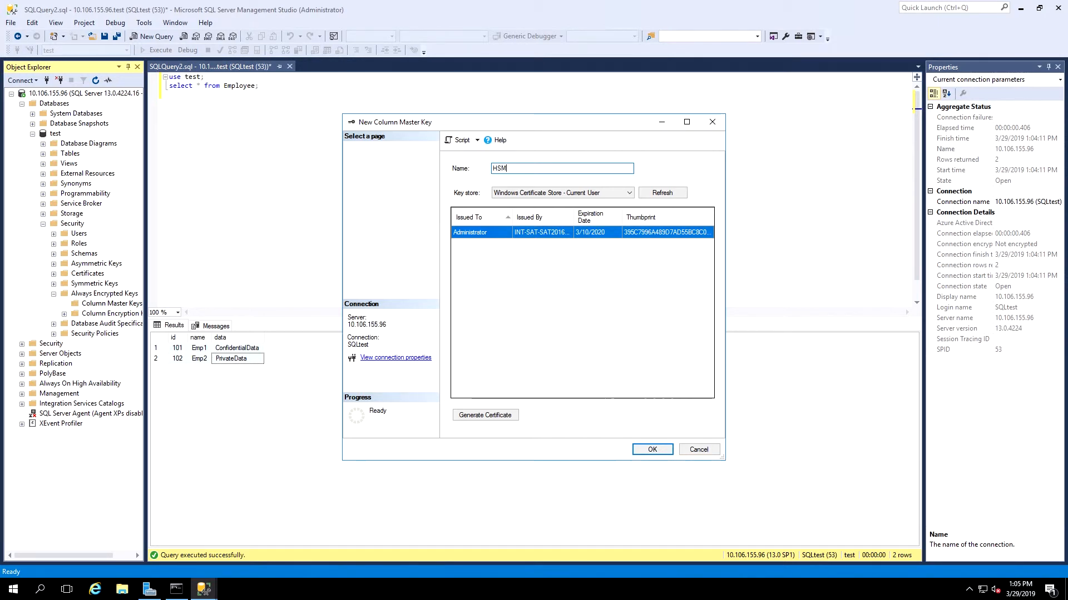
pyautogui.write('Key')
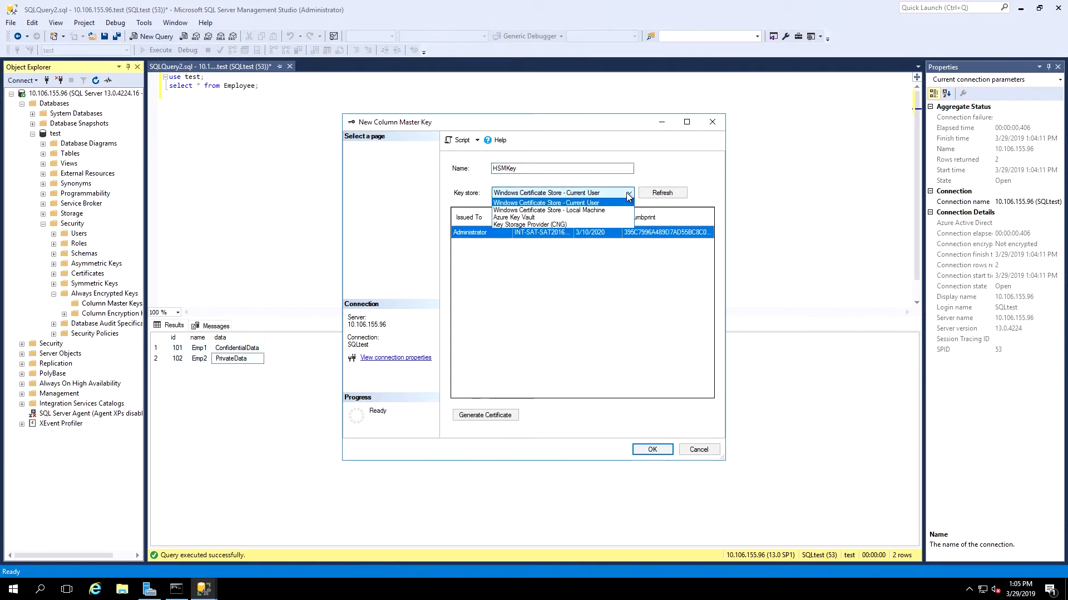
pyautogui.moveTo(569, 225)
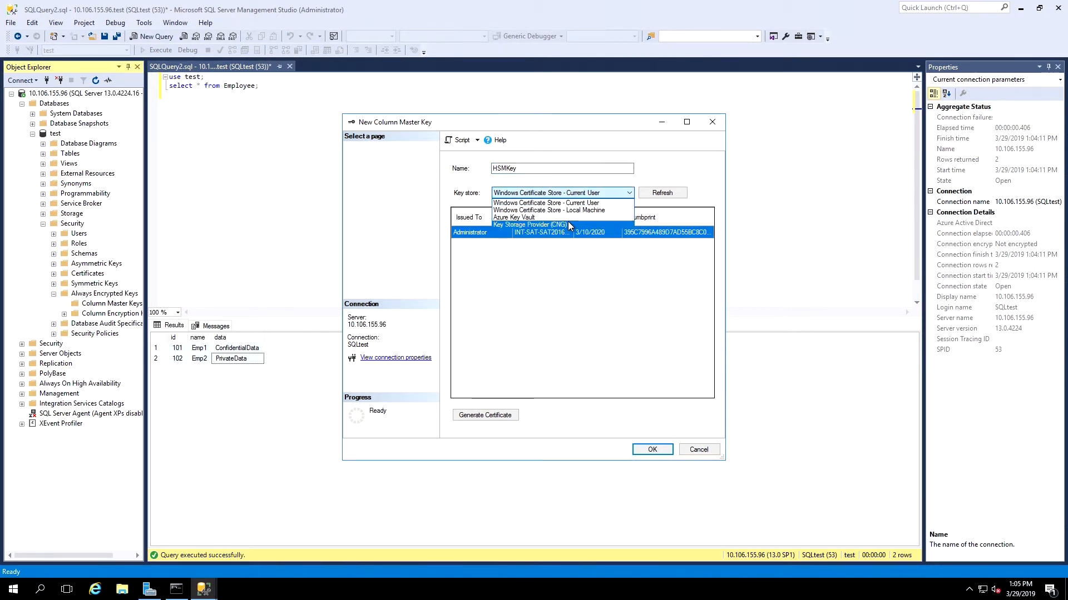
pyautogui.click(529, 224)
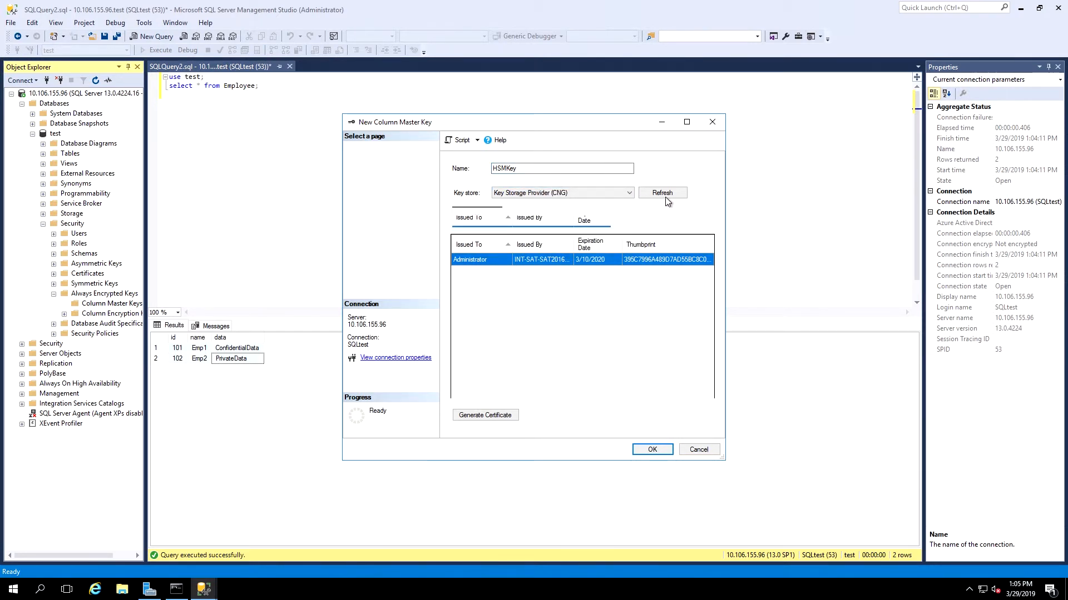
pyautogui.click(661, 192)
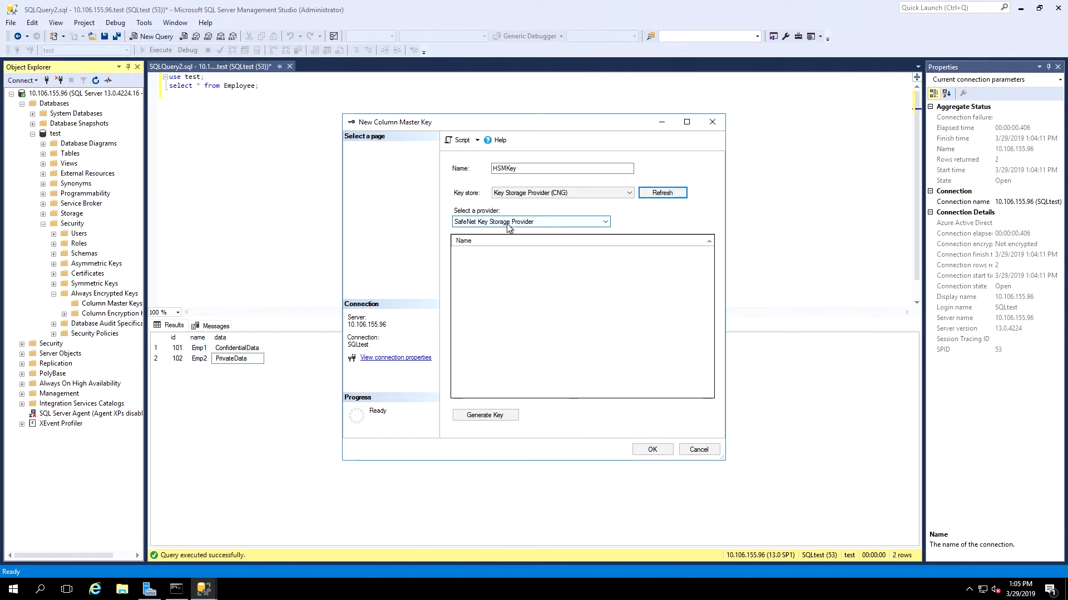
pyautogui.click(662, 193)
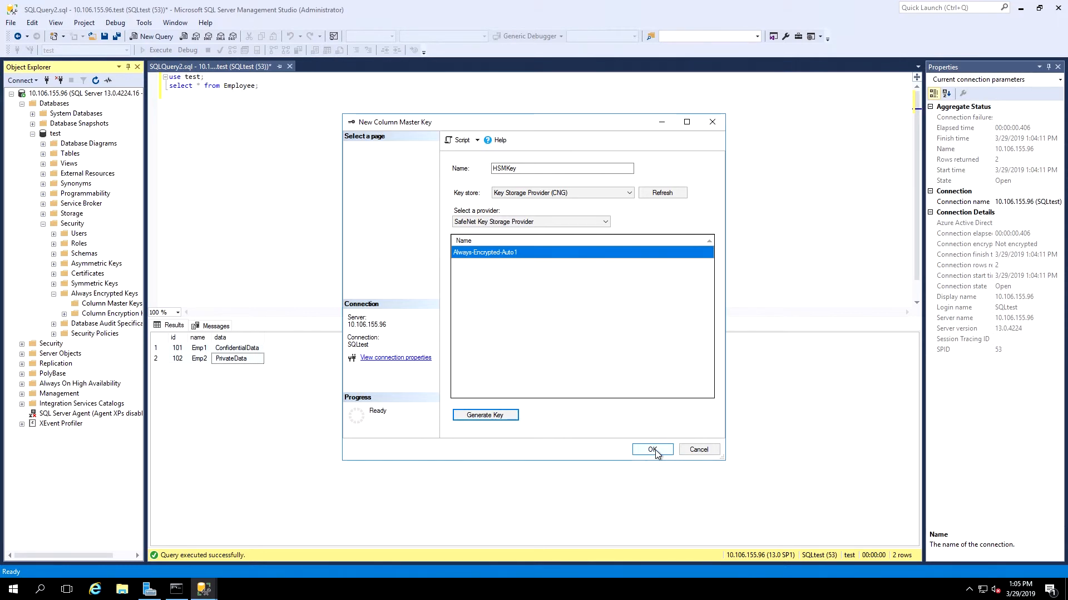
pyautogui.click(651, 450)
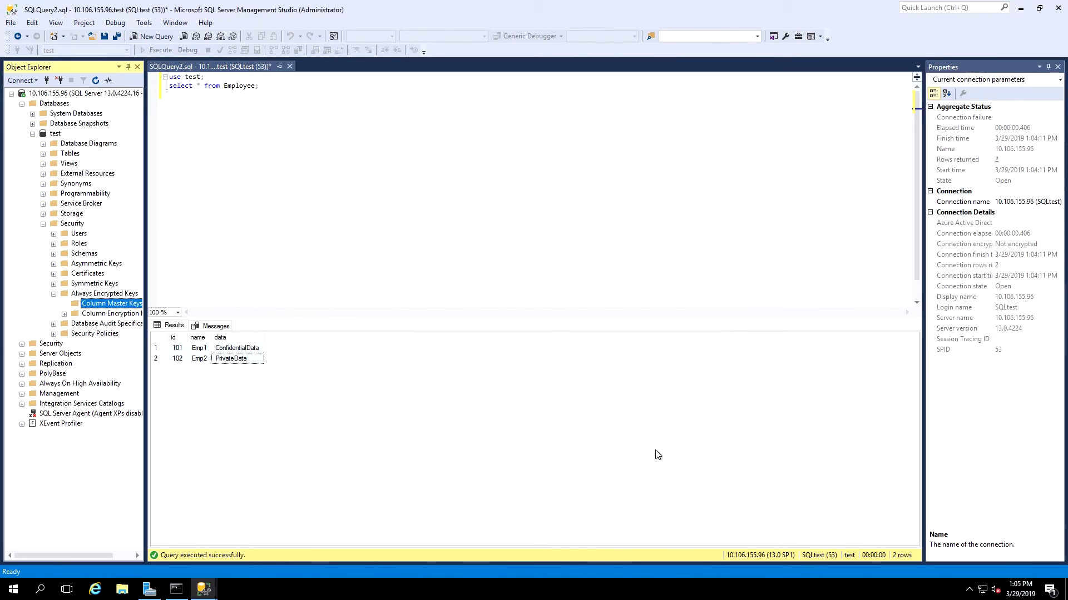
# Step: Create the column encryption key HSM_CEK protected by the HSMKey master key
pyautogui.click(61, 303)
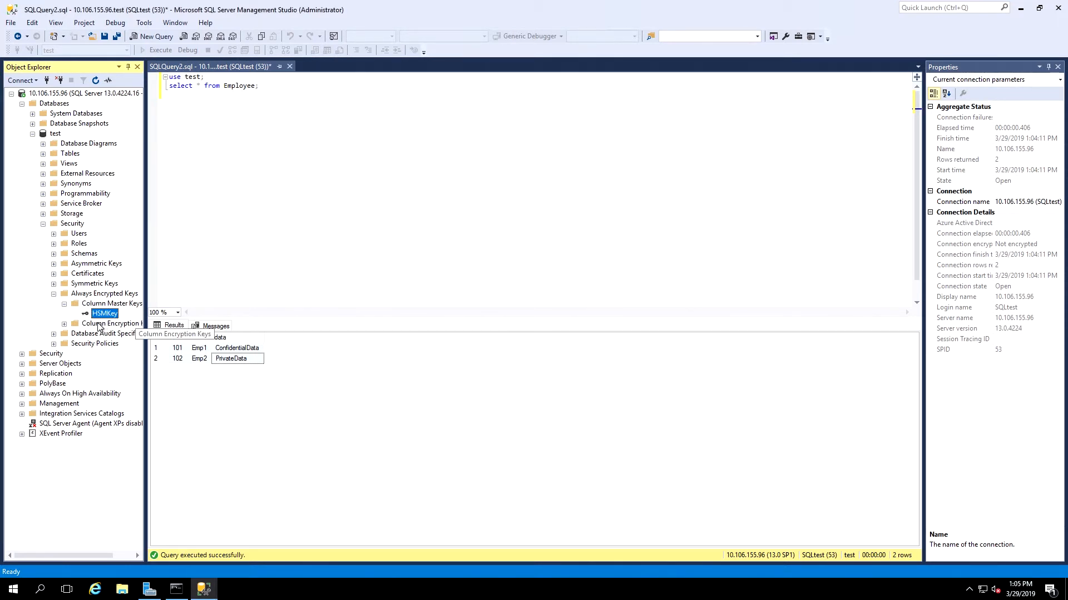
pyautogui.rightClick(105, 322)
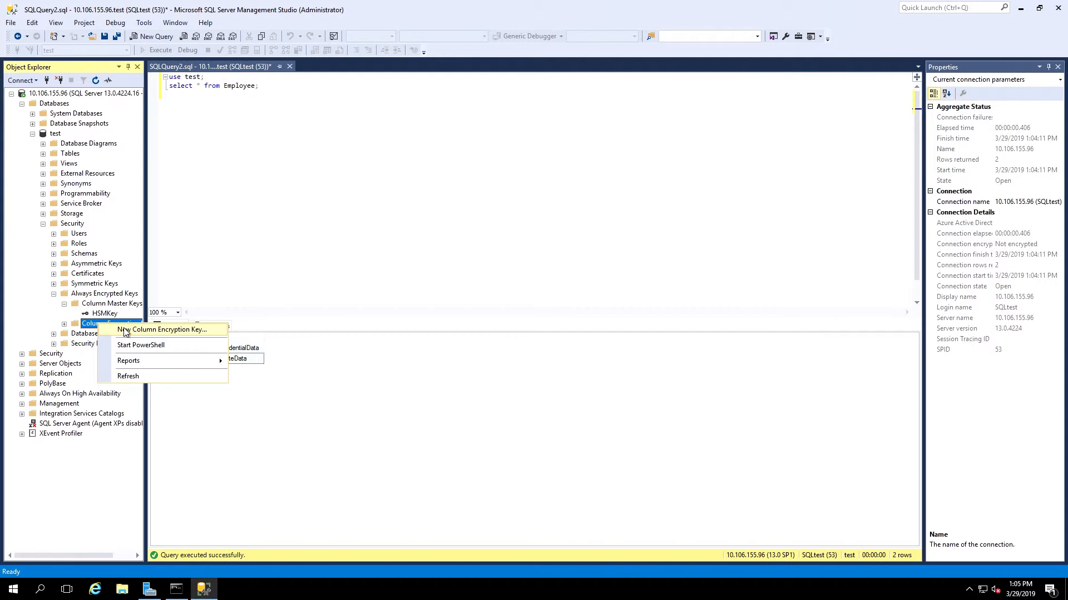
pyautogui.click(167, 329)
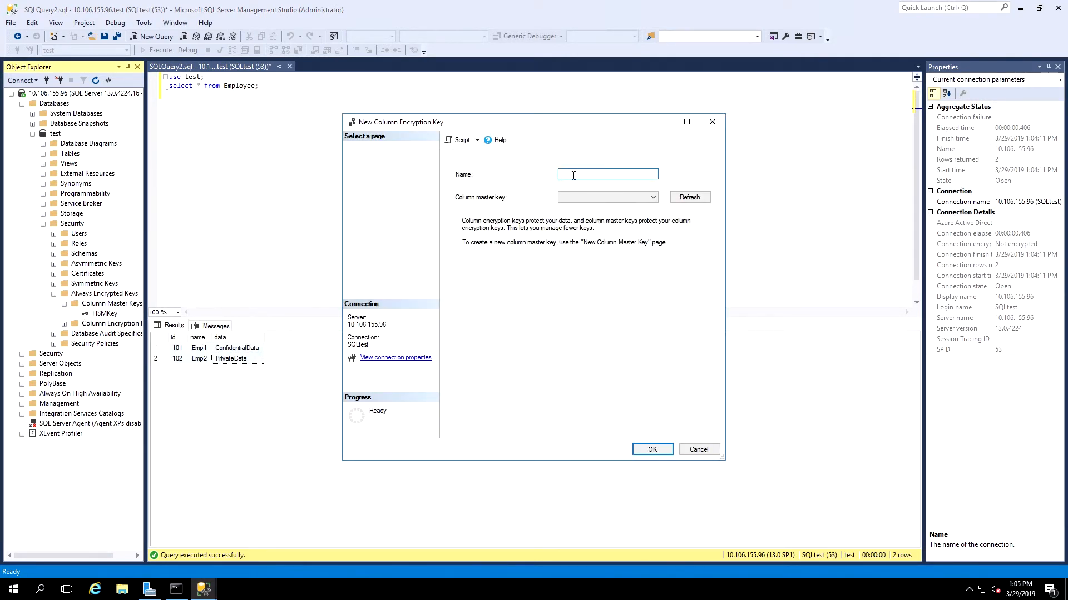
pyautogui.write('HSM_CEK')
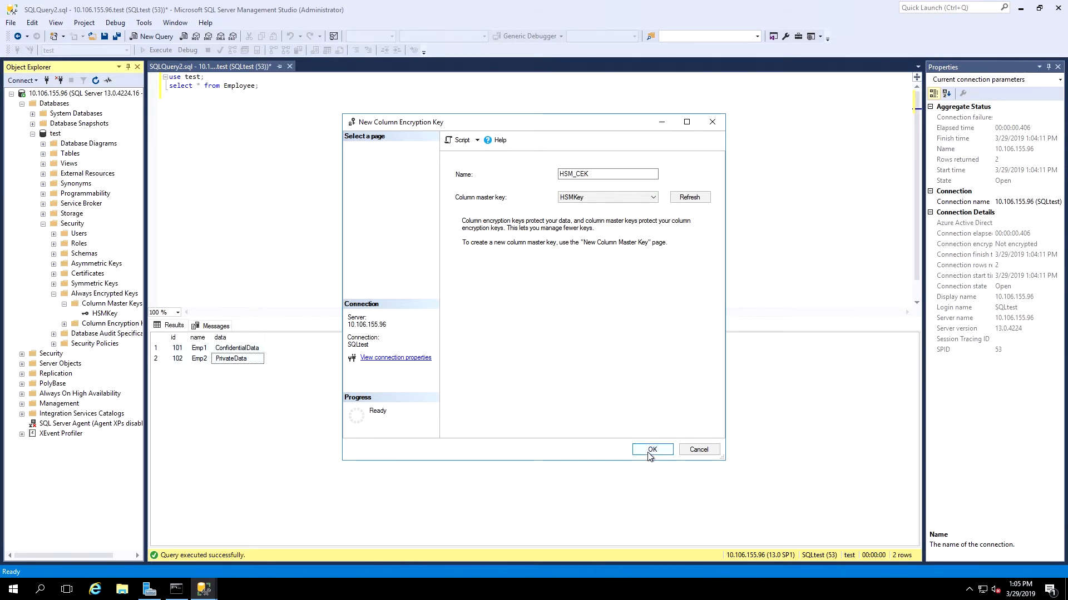
pyautogui.click(652, 449)
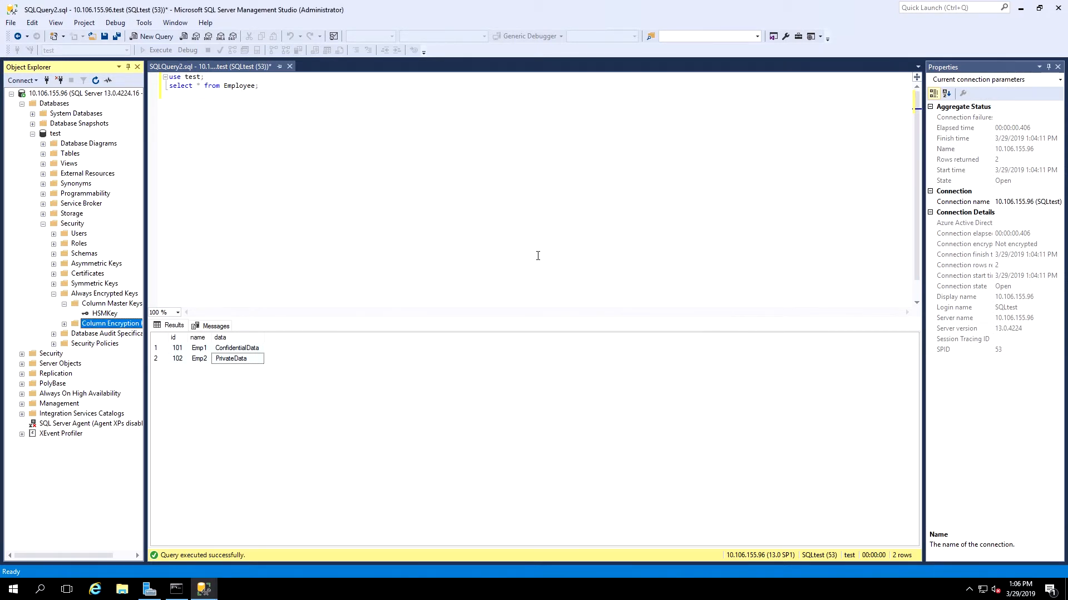
pyautogui.moveTo(290, 67)
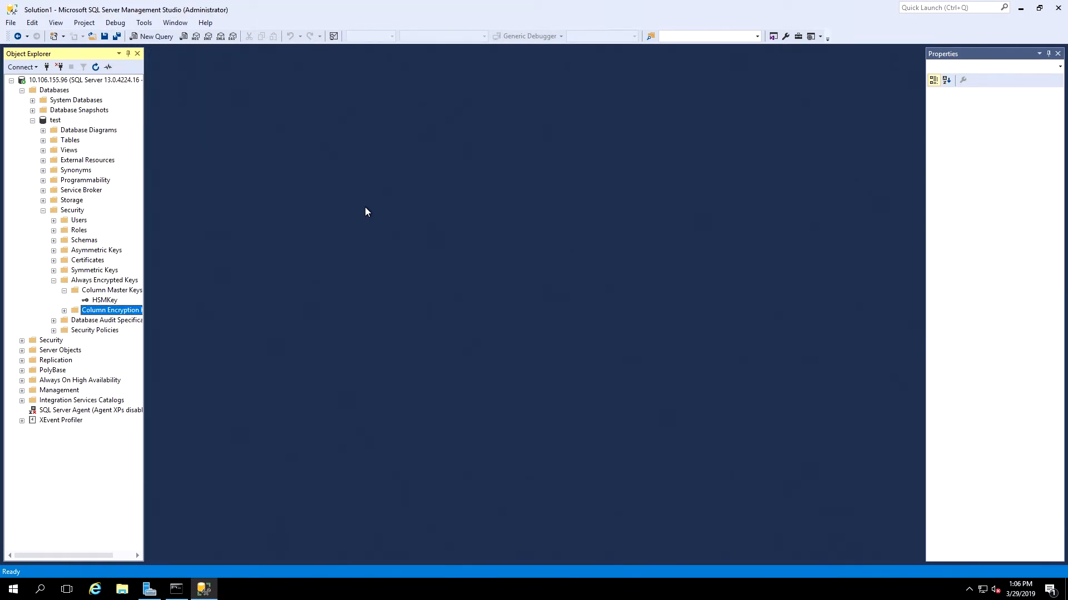
pyautogui.moveTo(260, 202)
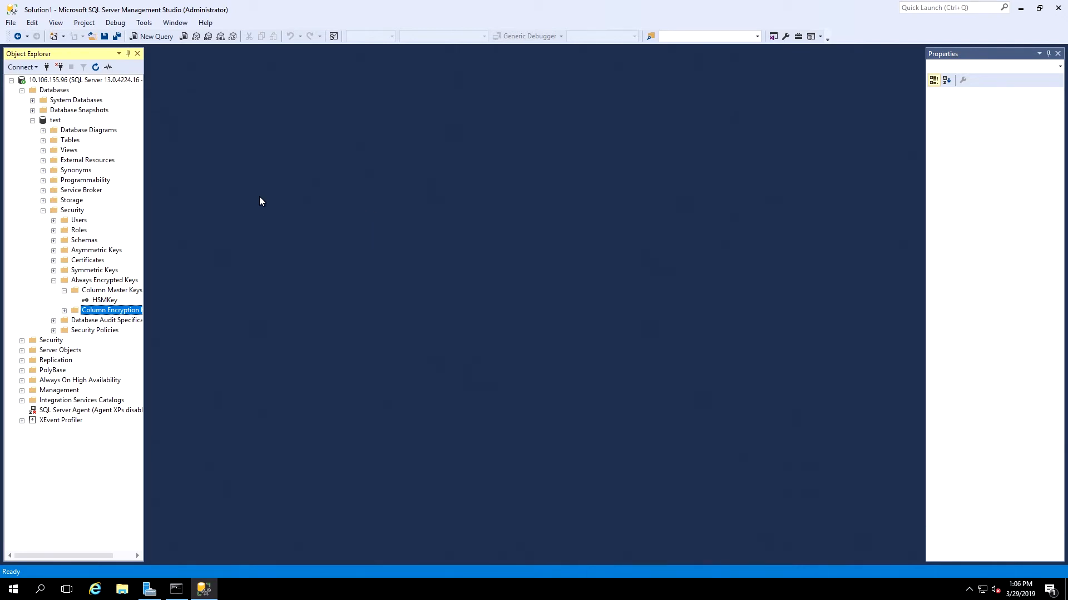
pyautogui.moveTo(60, 95)
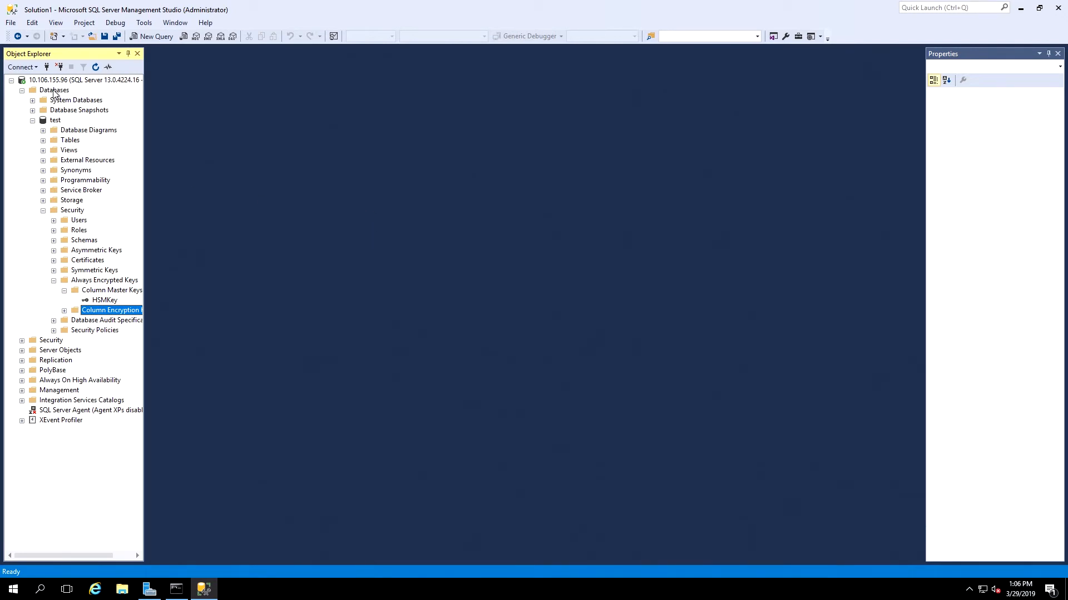
# Step: Expand the test database tables and bring up the dbo.Employee table's actions menu
pyautogui.click(55, 120)
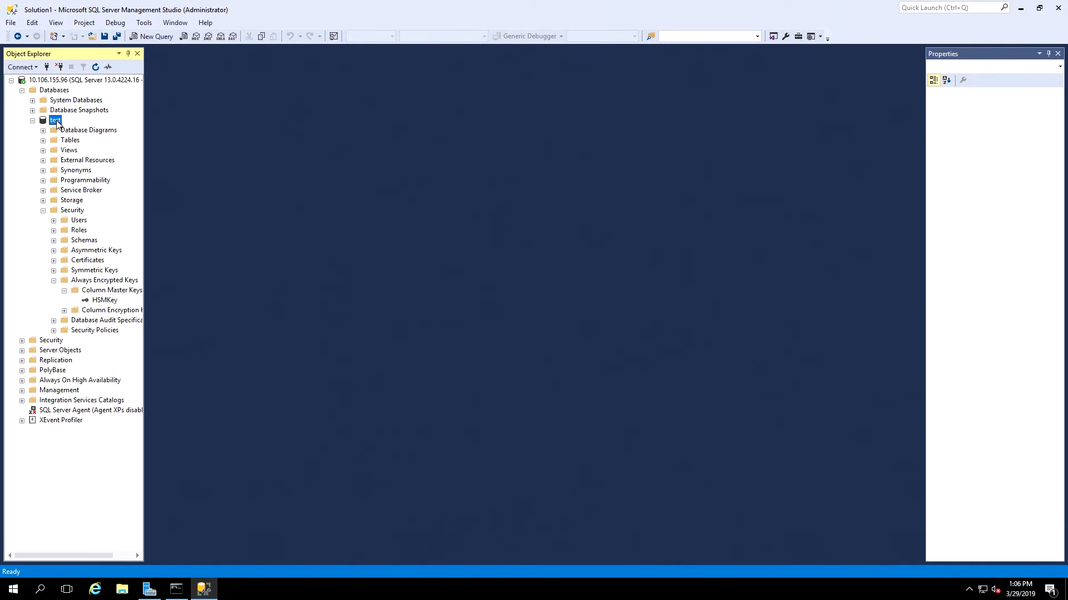
pyautogui.click(72, 140)
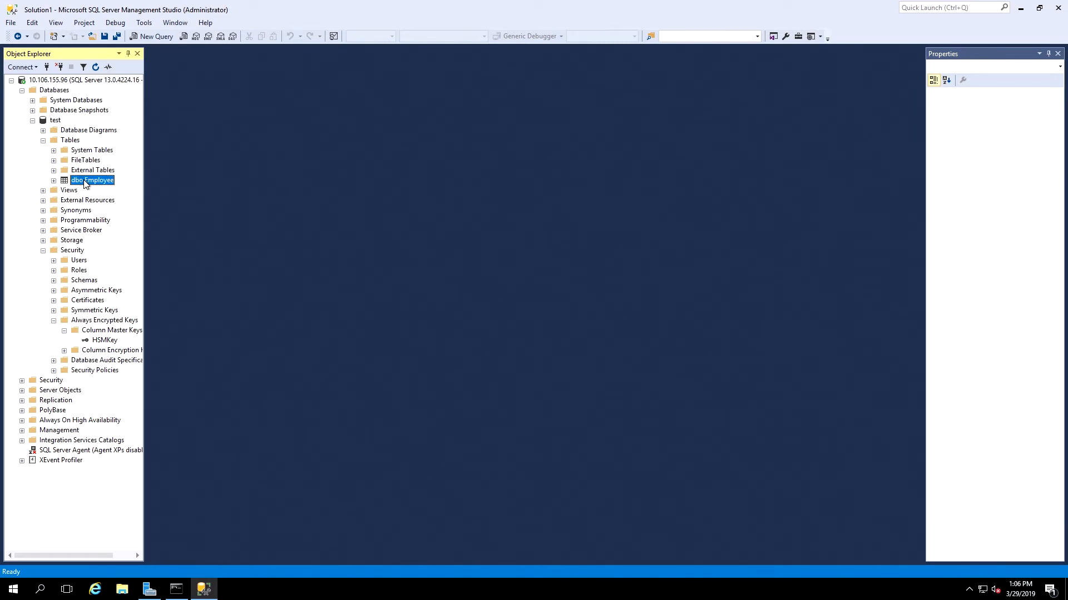
pyautogui.rightClick(93, 180)
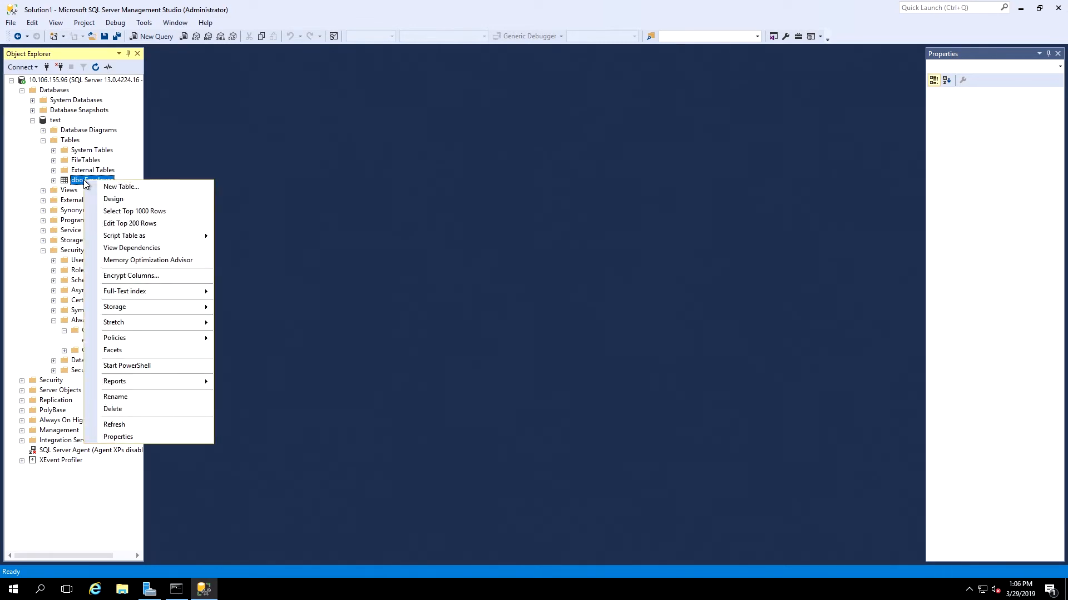
pyautogui.moveTo(128, 276)
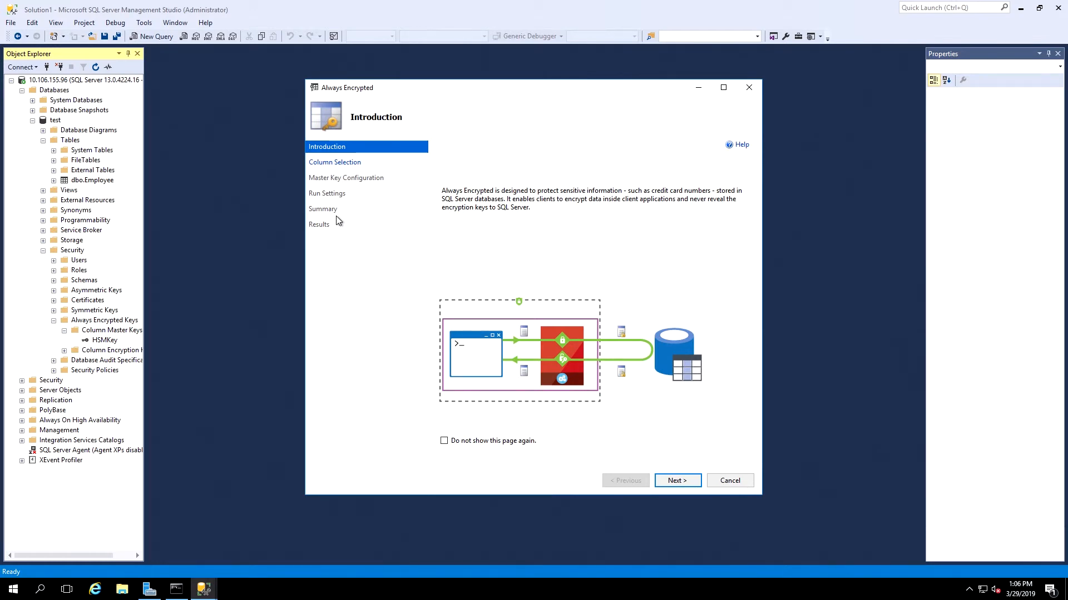
pyautogui.moveTo(677, 480)
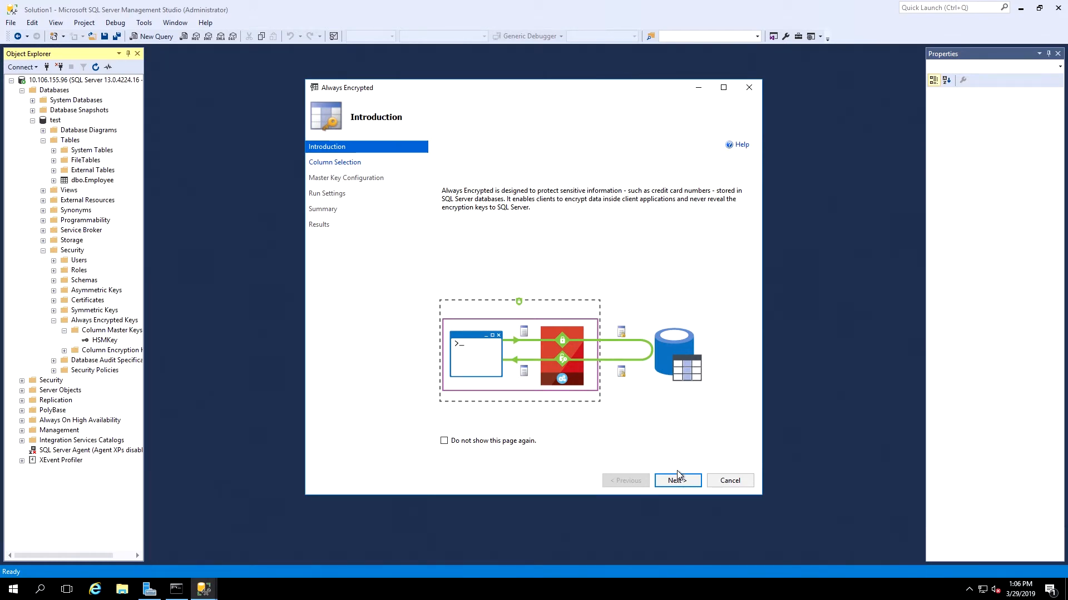
# Step: Select the Employee columns with id deterministic and data set to Randomized encryption
pyautogui.click(677, 481)
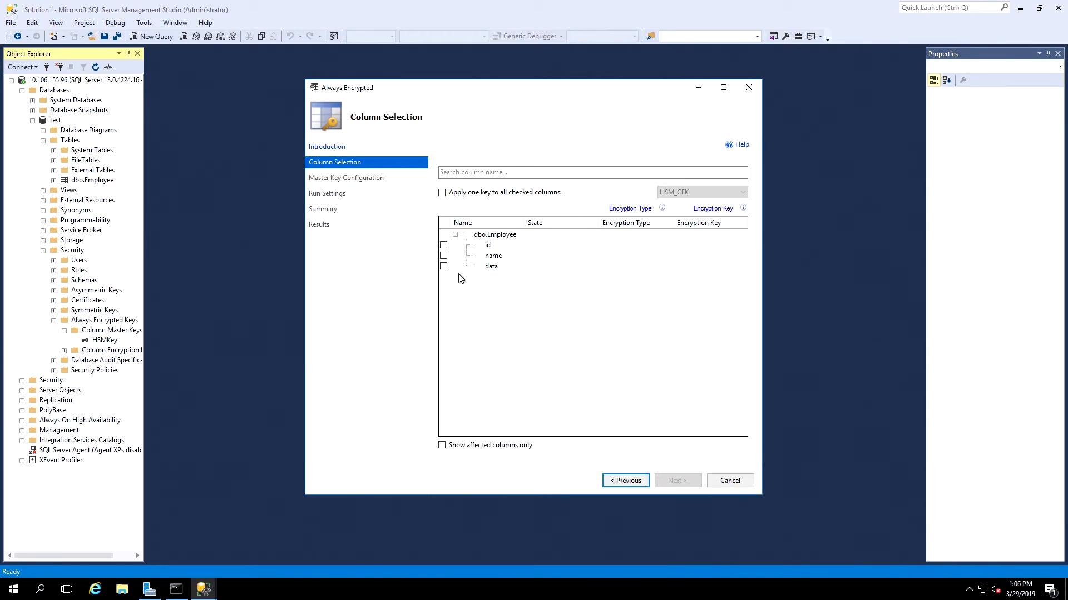
pyautogui.click(443, 245)
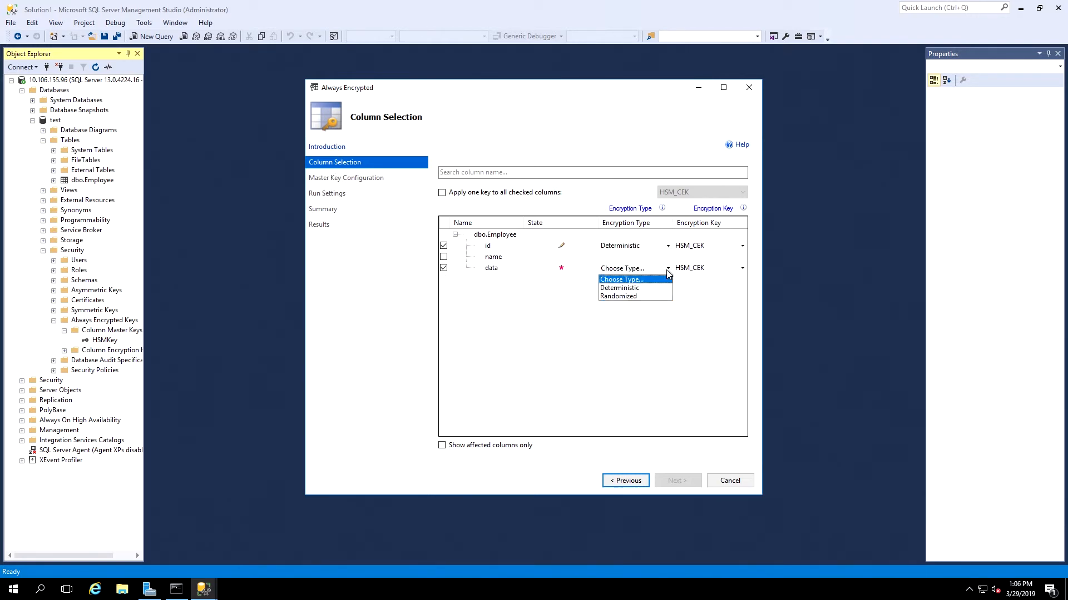
pyautogui.click(618, 287)
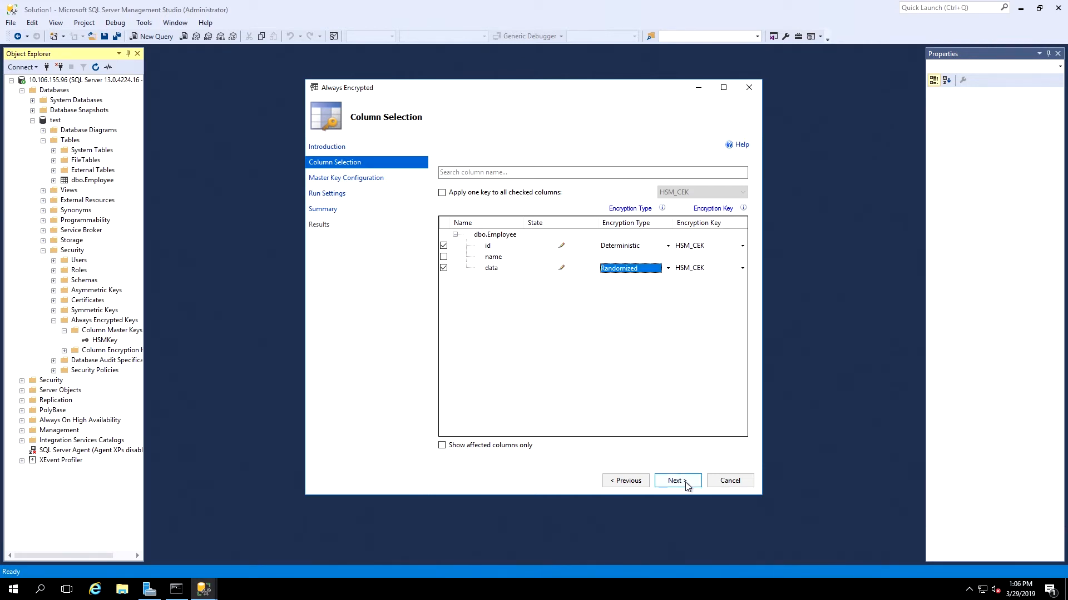
# Step: Advance through master key configuration and run settings, then finish to run the encryption
pyautogui.click(677, 480)
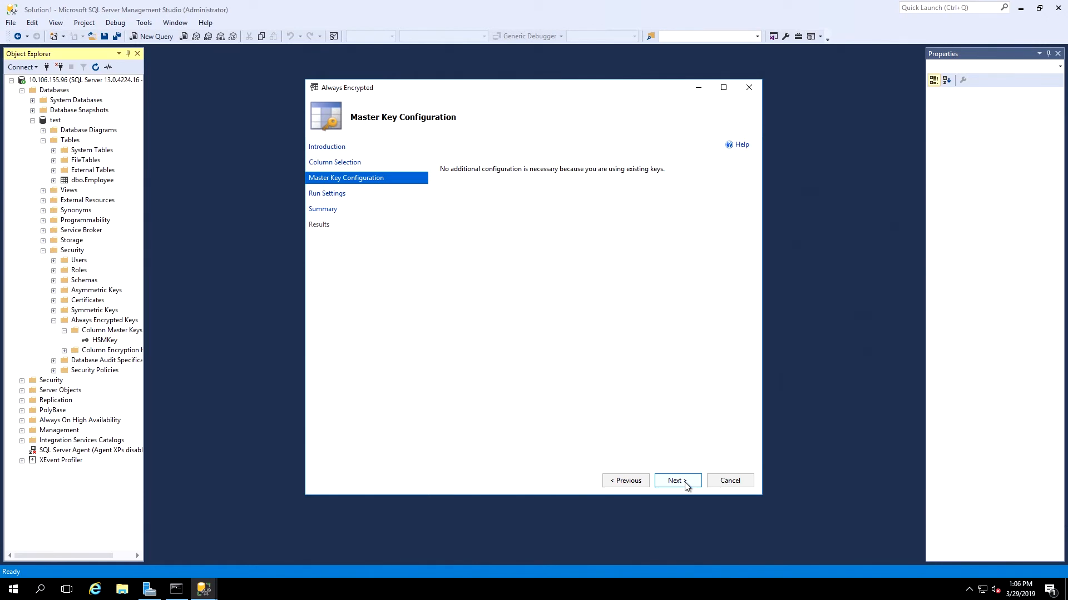
pyautogui.click(677, 480)
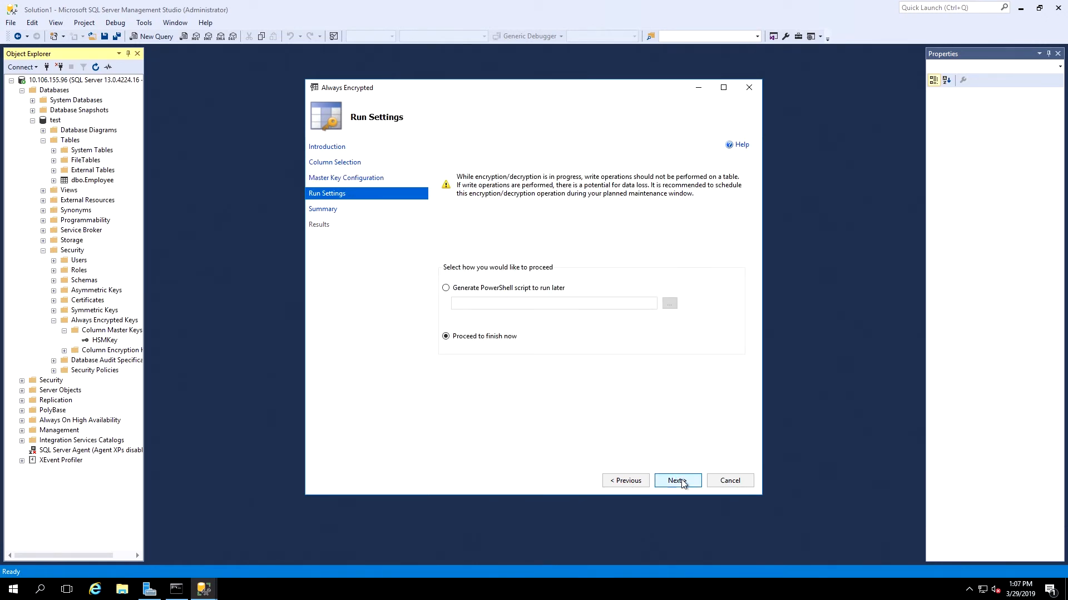
pyautogui.click(677, 480)
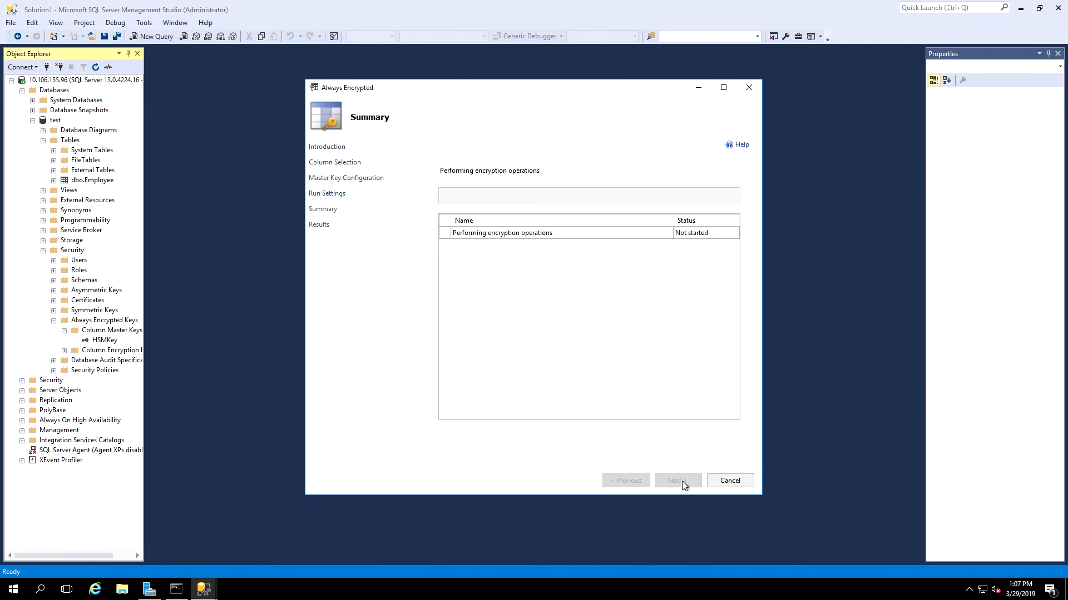
pyautogui.click(678, 480)
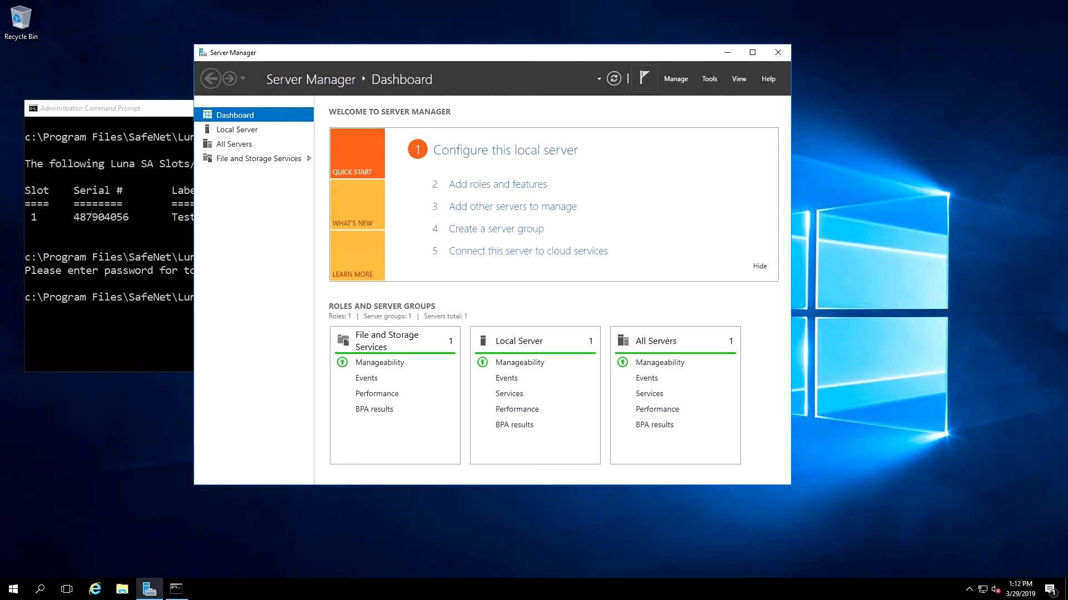
pyautogui.moveTo(162, 109)
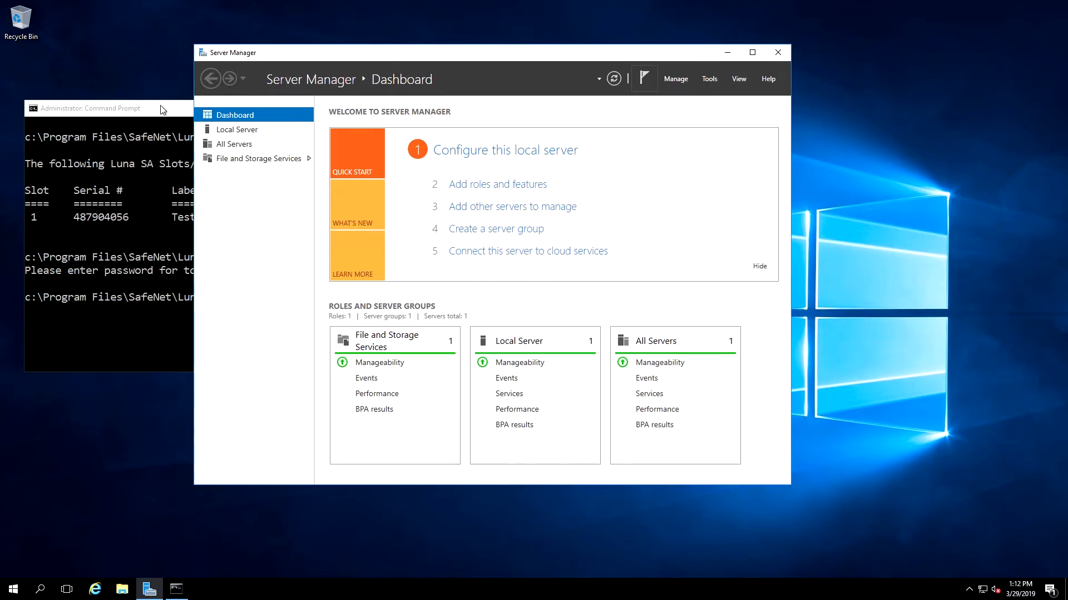
# Step: Run cmu list in the Command Prompt with the token password to show two Always-Encrypted-Auto1 keys
pyautogui.click(89, 108)
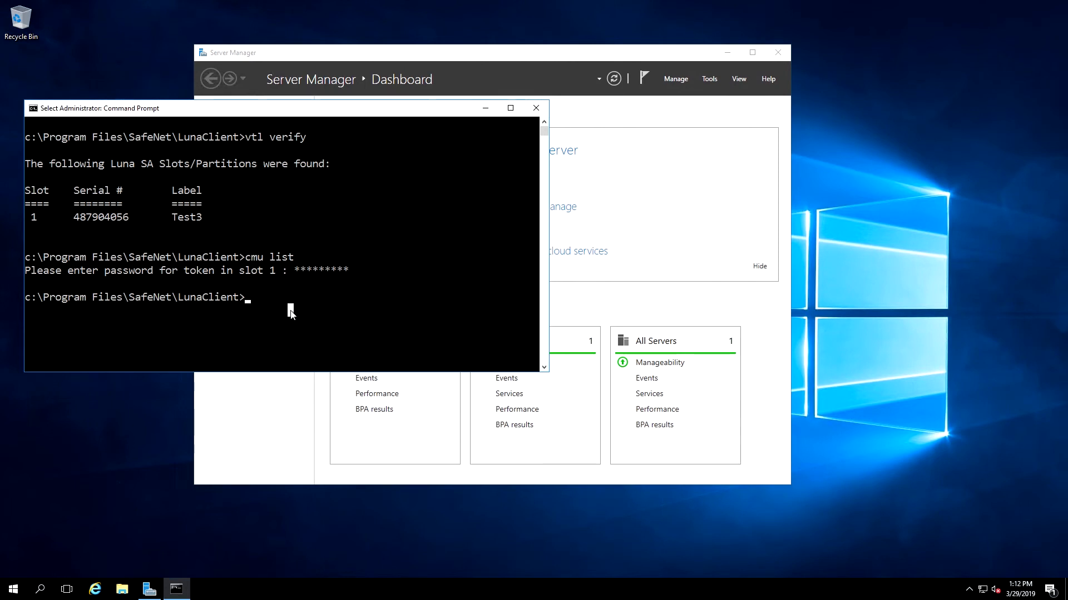
pyautogui.write('cmu list')
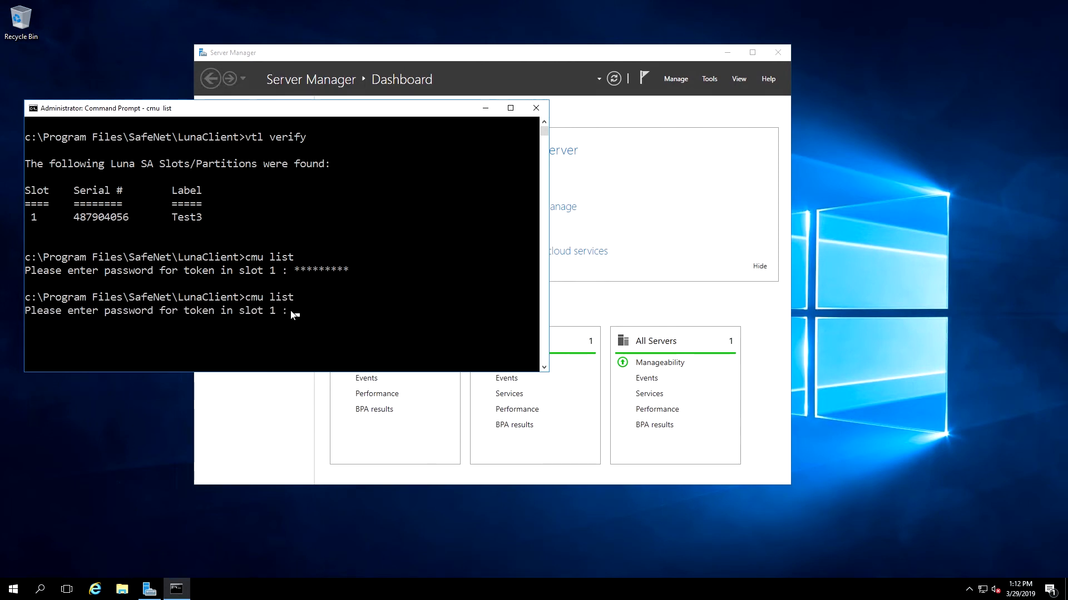
pyautogui.write('****')
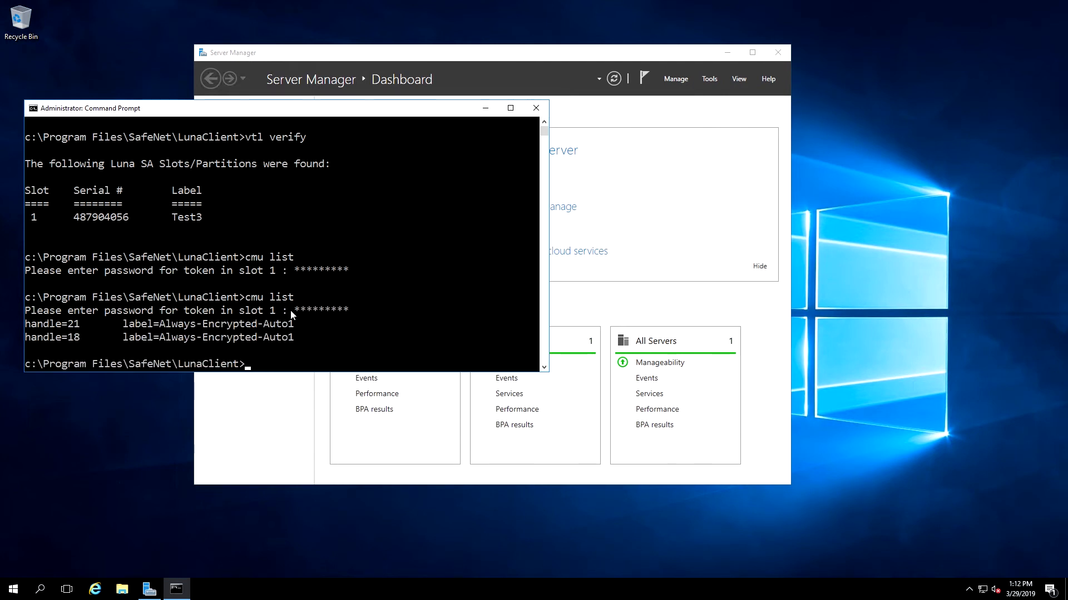
pyautogui.moveTo(203, 337); pyautogui.dragTo(294, 337)
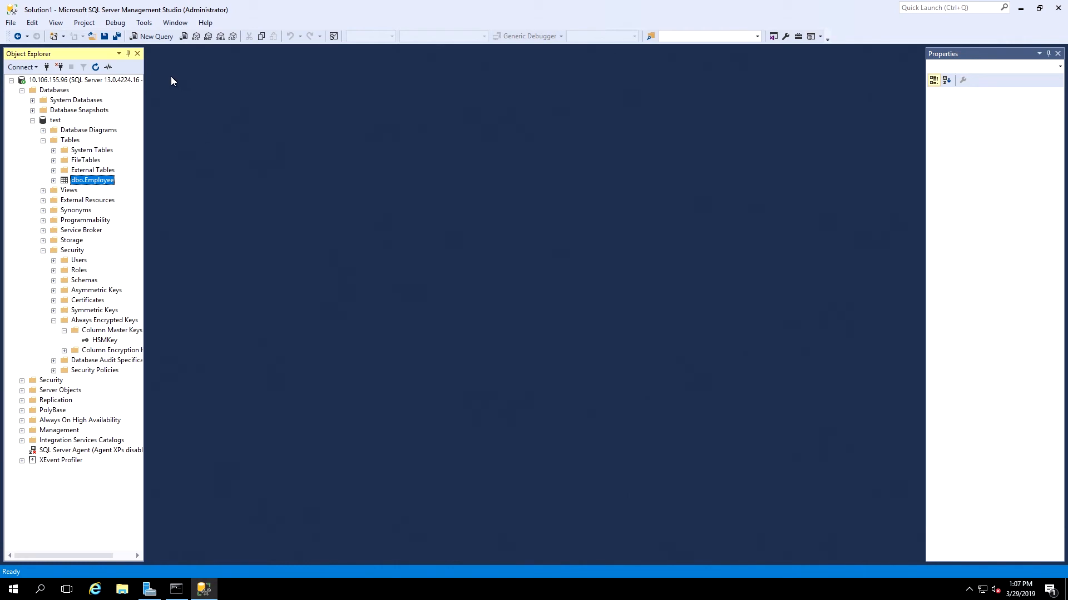
# Step: Run use test; select * from employee; showing id and data as ciphertext, then close the query
pyautogui.click(156, 35)
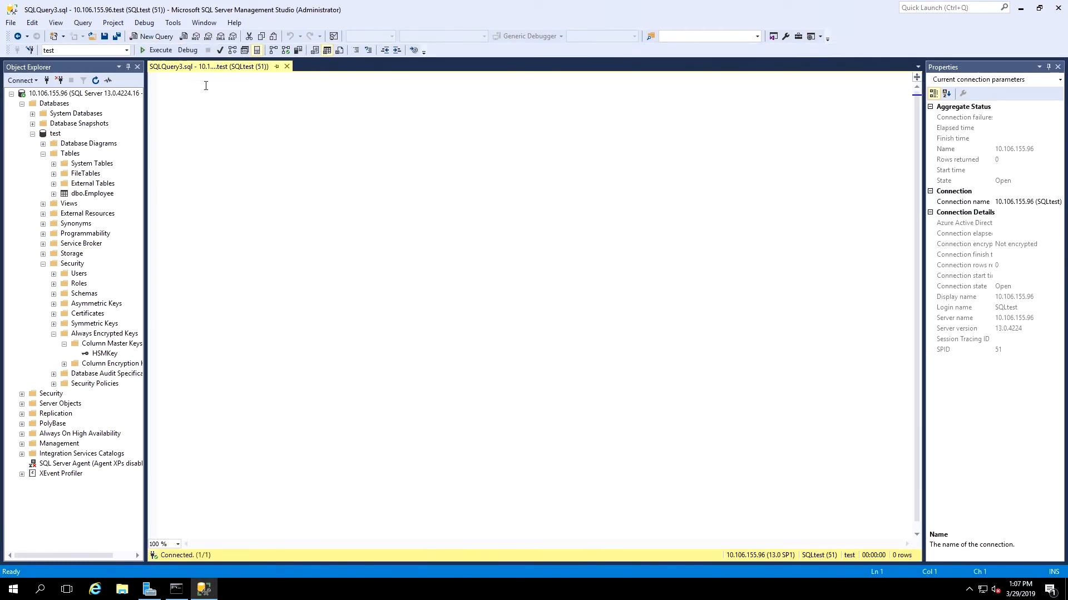
pyautogui.rightClick(204, 86)
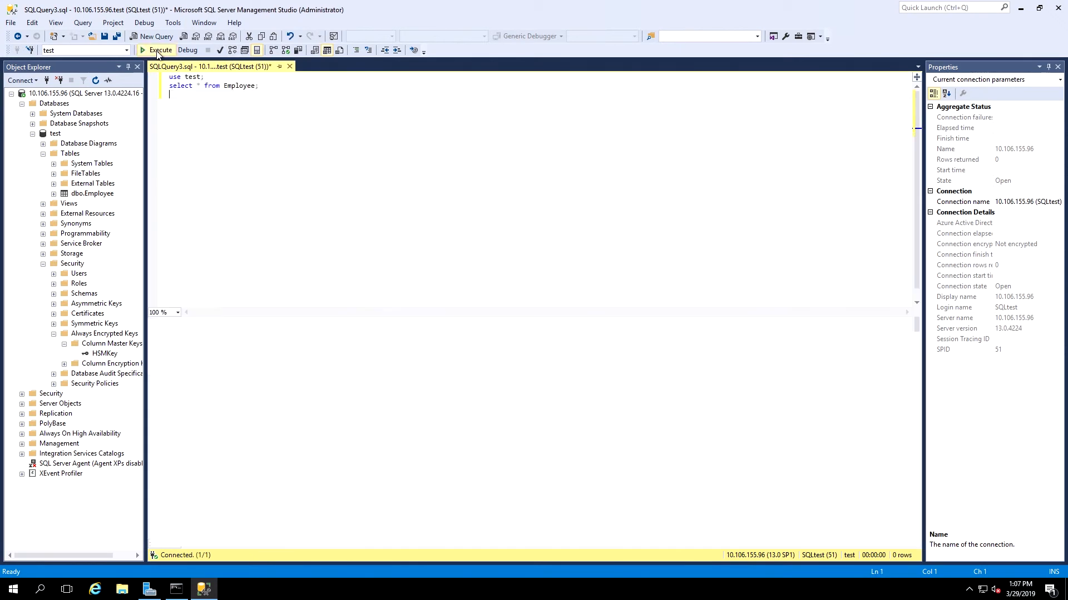
pyautogui.click(156, 50)
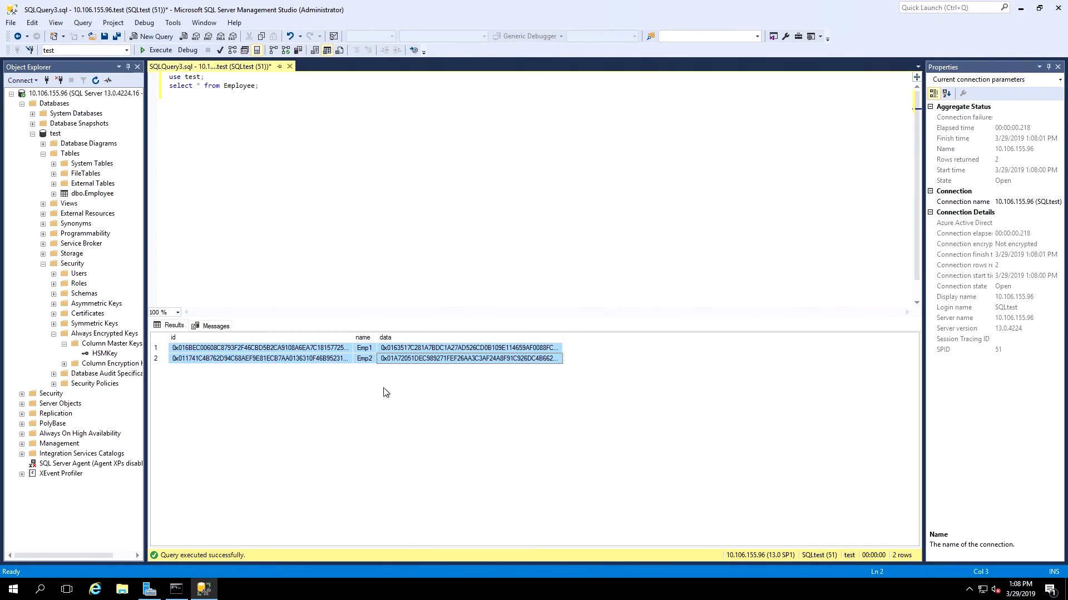
pyautogui.moveTo(289, 67)
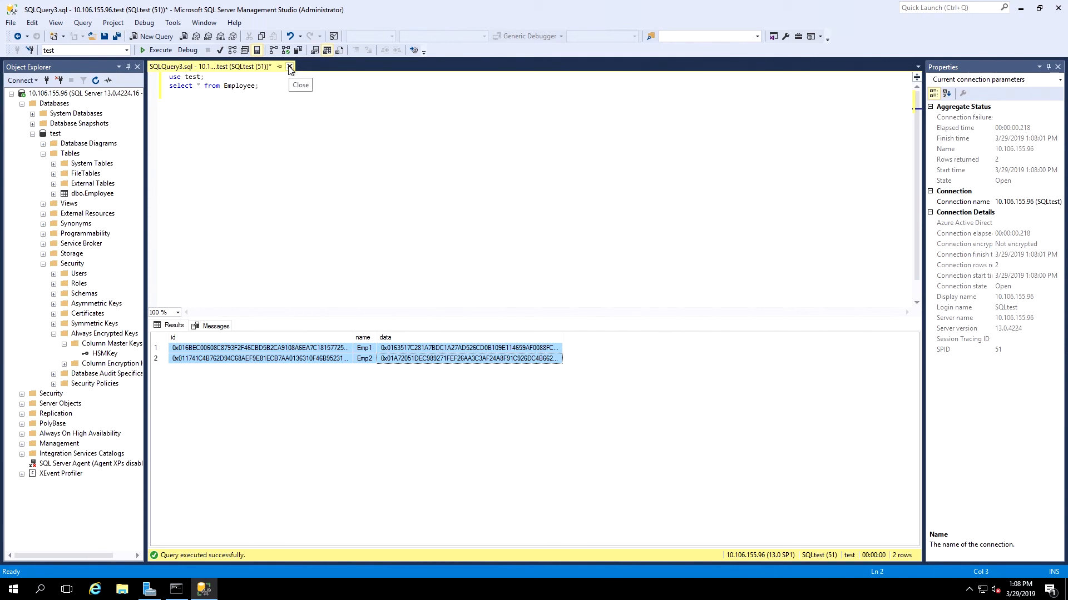
pyautogui.click(289, 67)
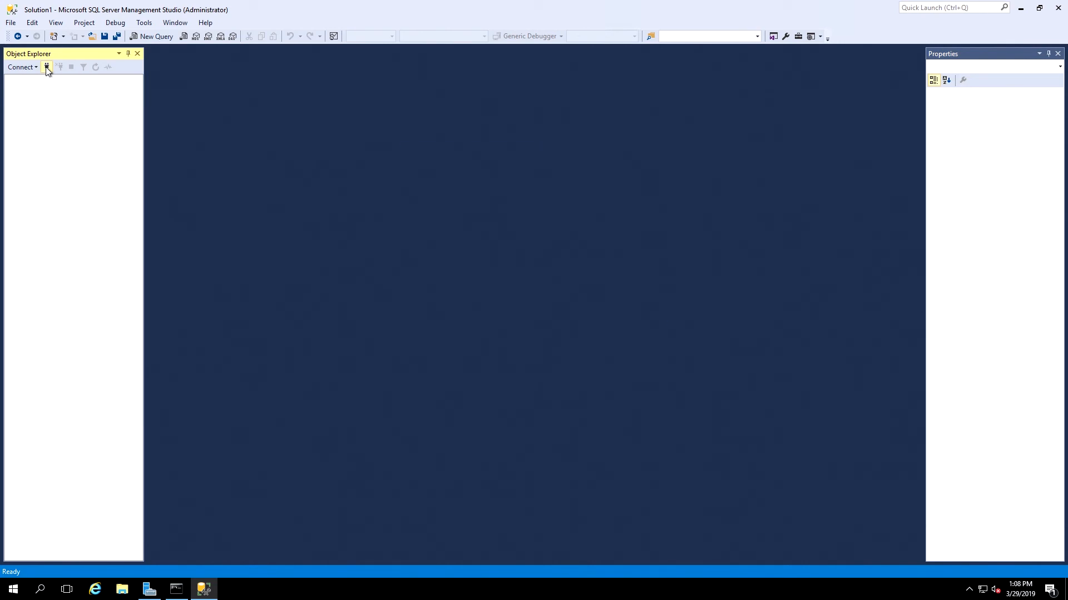
# Step: Reconnect to the server with Column Encryption Setting=Enabled in the additional connection parameters
pyautogui.click(46, 67)
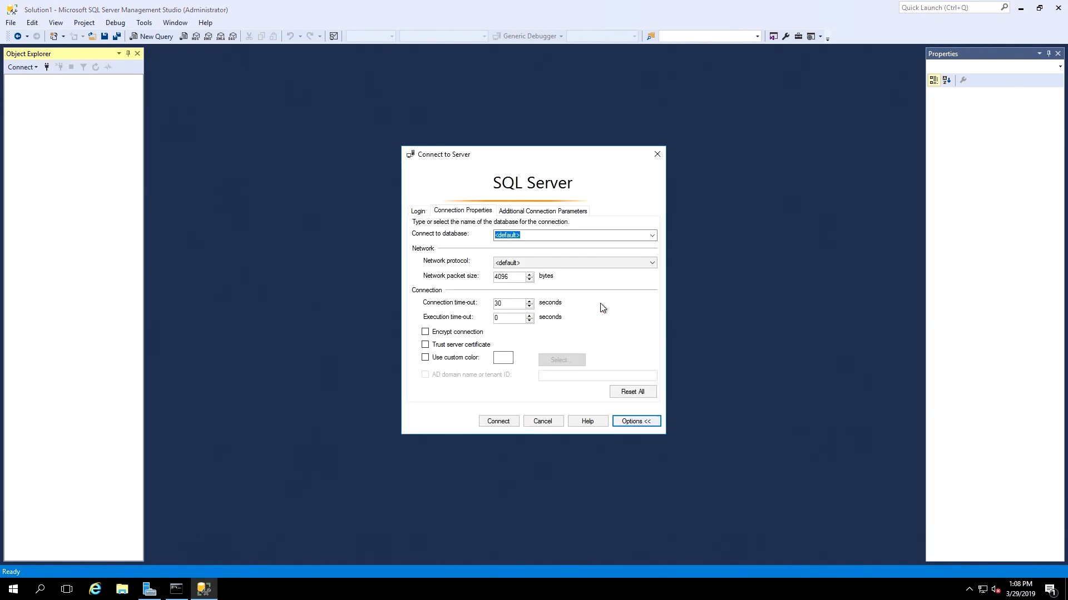
pyautogui.click(543, 211)
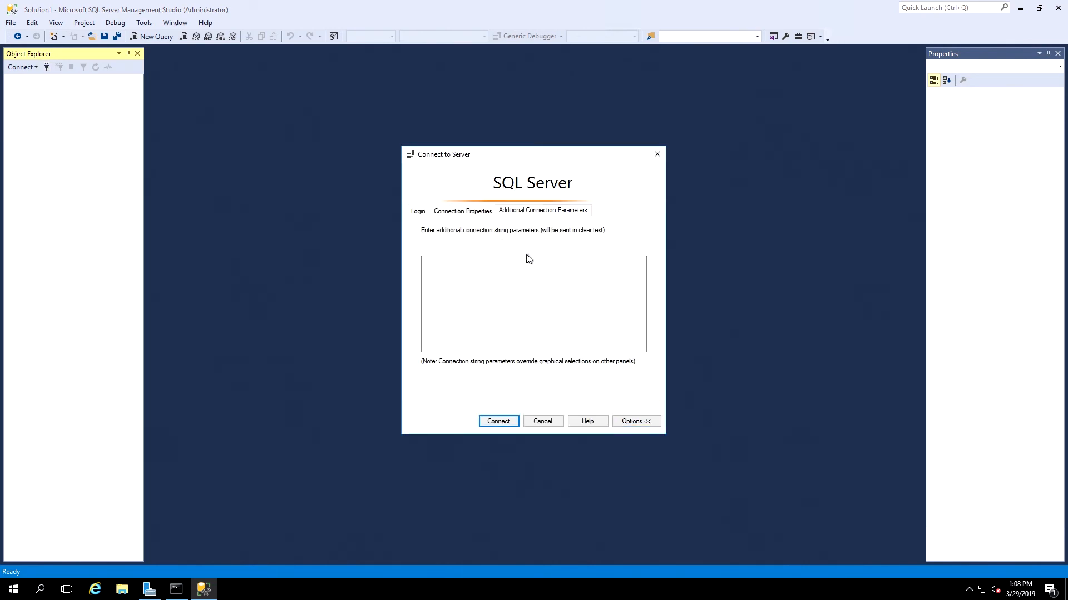
pyautogui.write('Column Encryption Setting=Enabled')
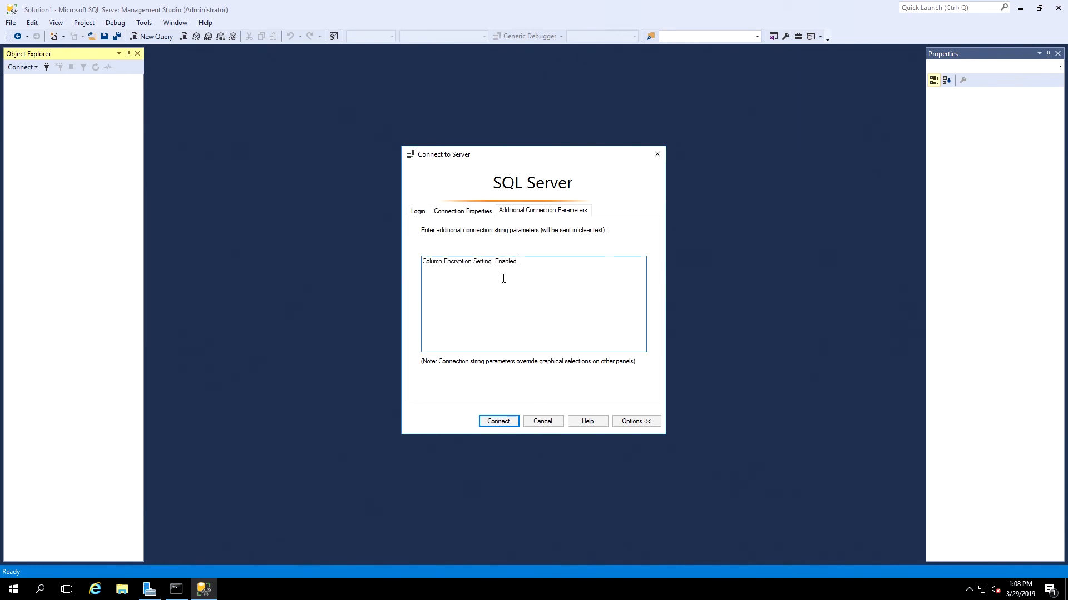
pyautogui.moveTo(460, 218)
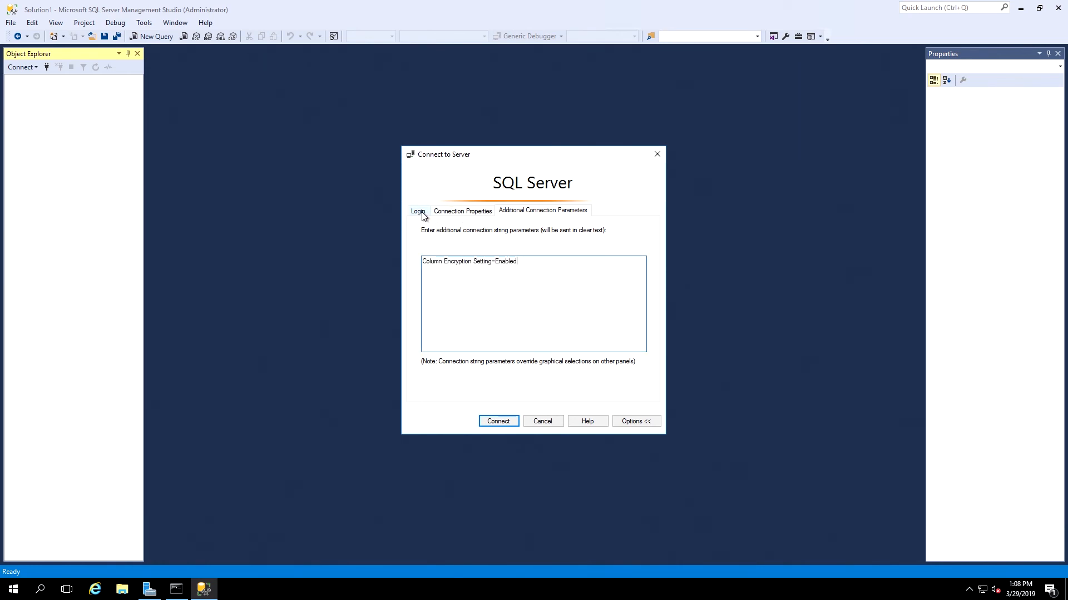
pyautogui.click(418, 211)
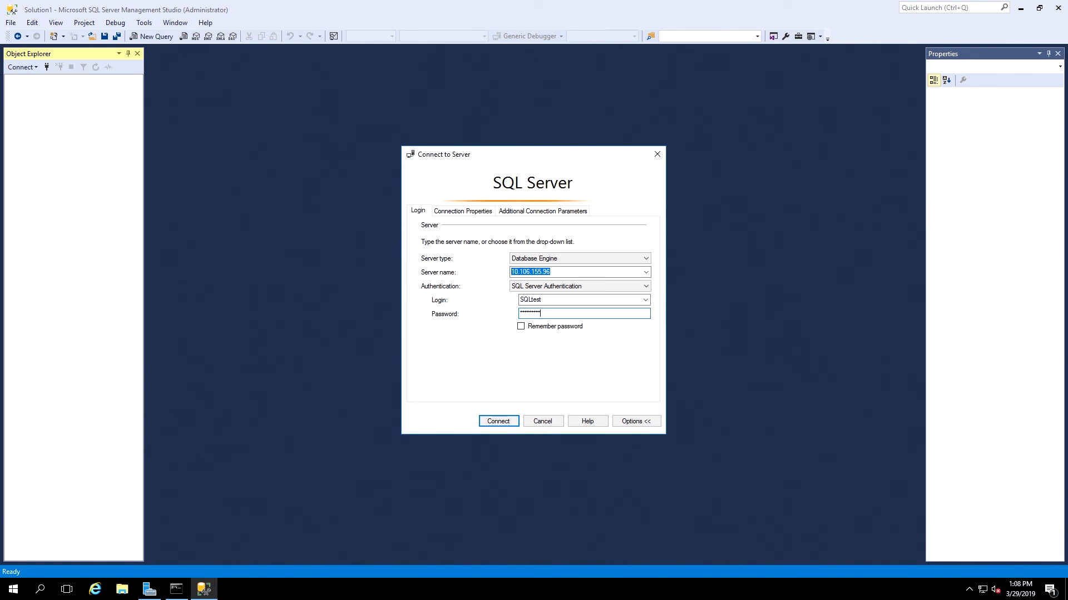
pyautogui.click(499, 420)
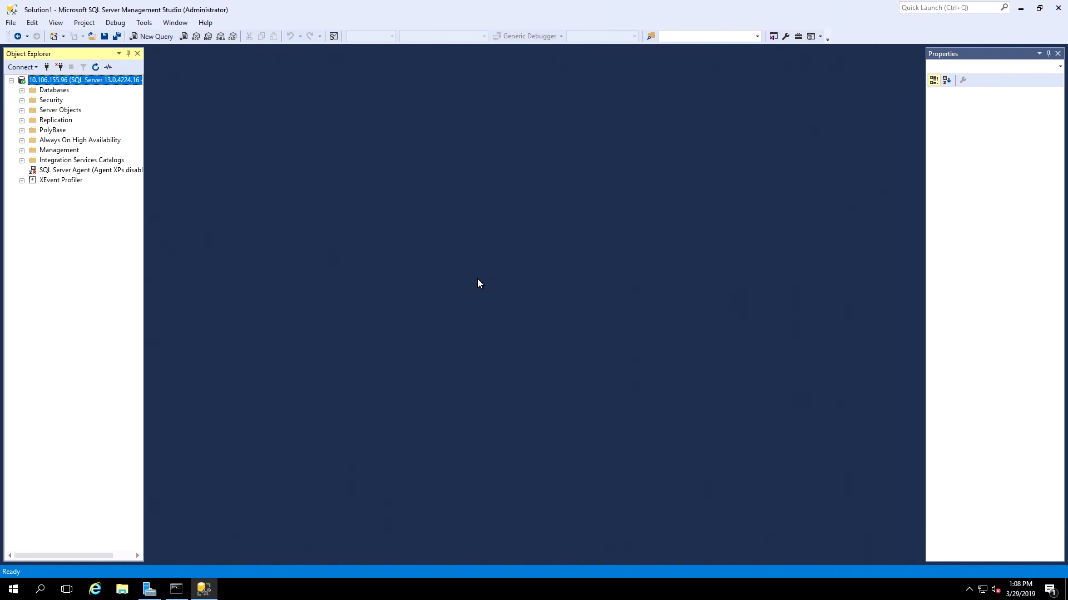
pyautogui.moveTo(476, 287)
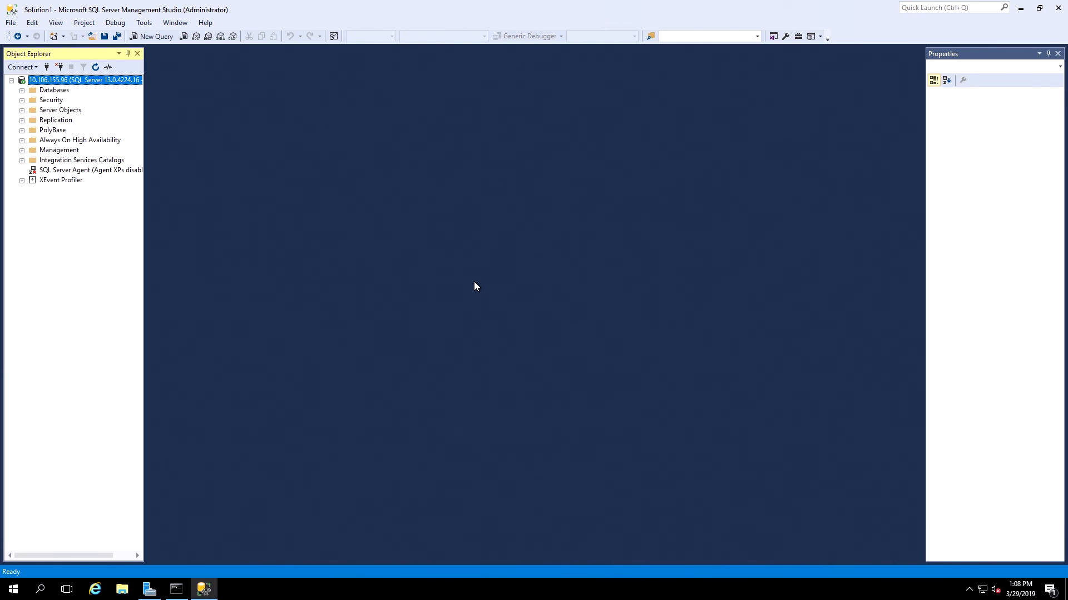
pyautogui.moveTo(150, 36)
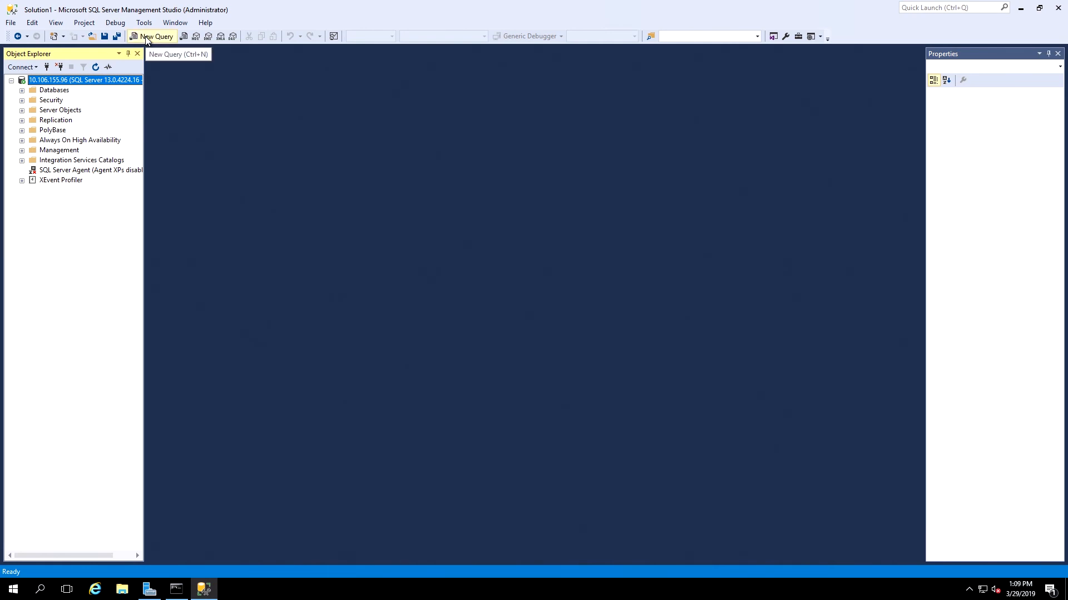
# Step: Run the Employee select again with parameterization enabled so id and data return decrypted
pyautogui.click(158, 36)
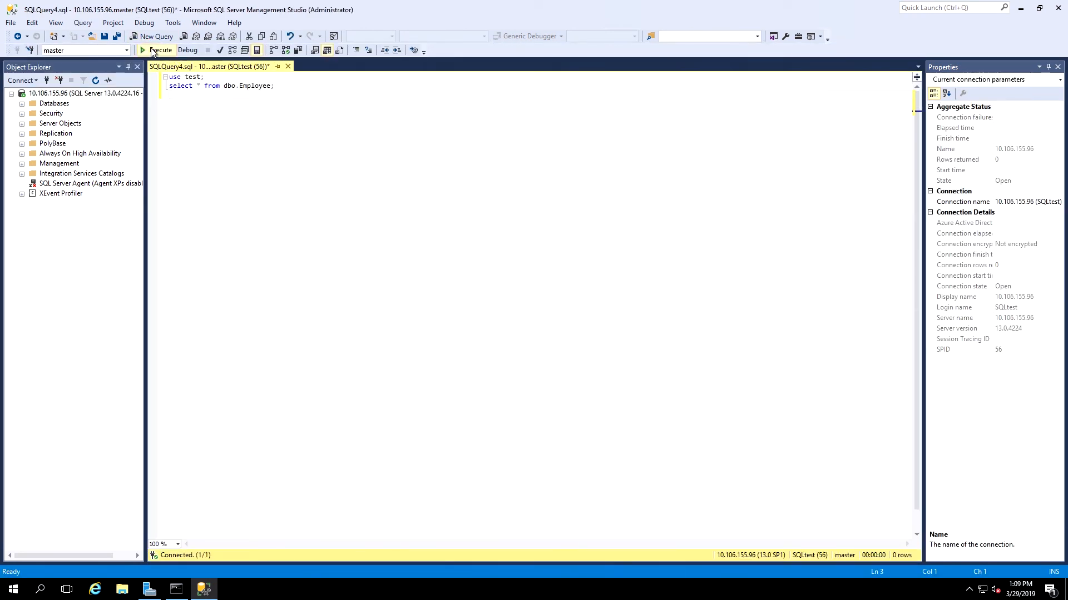
pyautogui.click(146, 50)
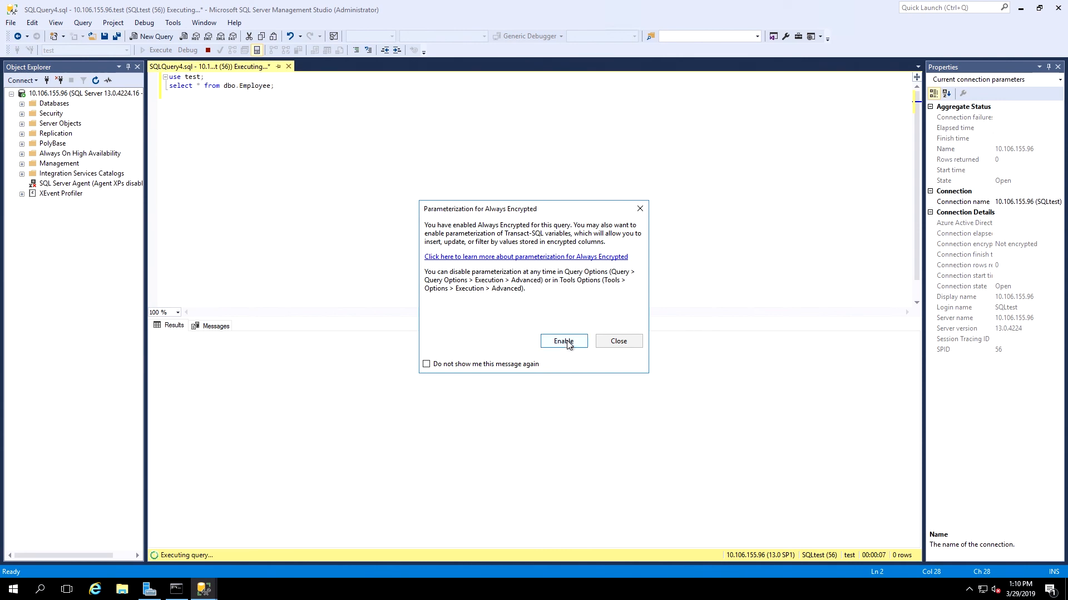
pyautogui.click(563, 342)
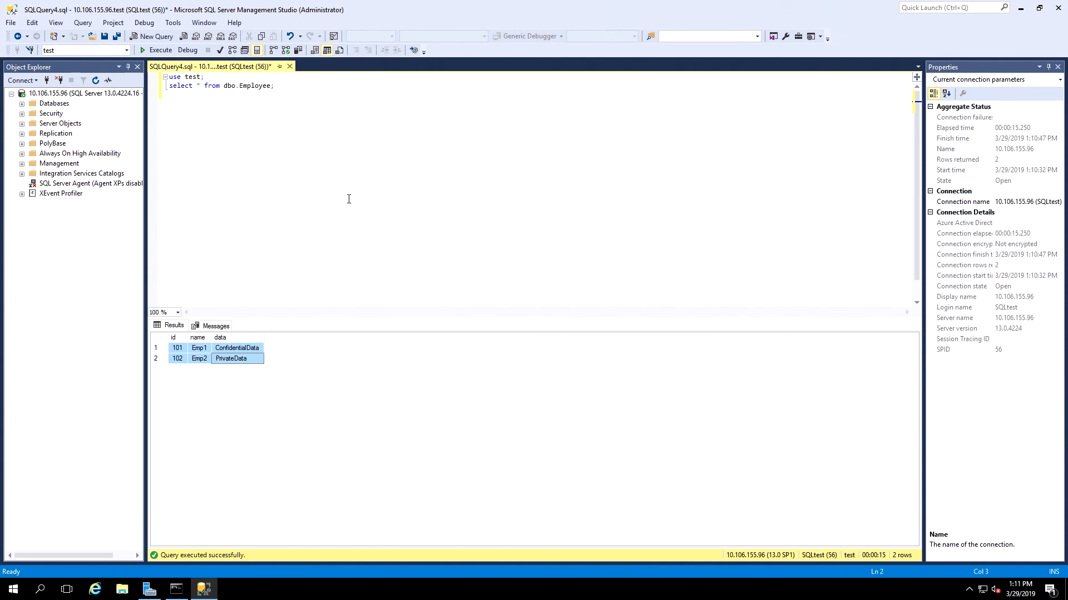
pyautogui.moveTo(333, 169)
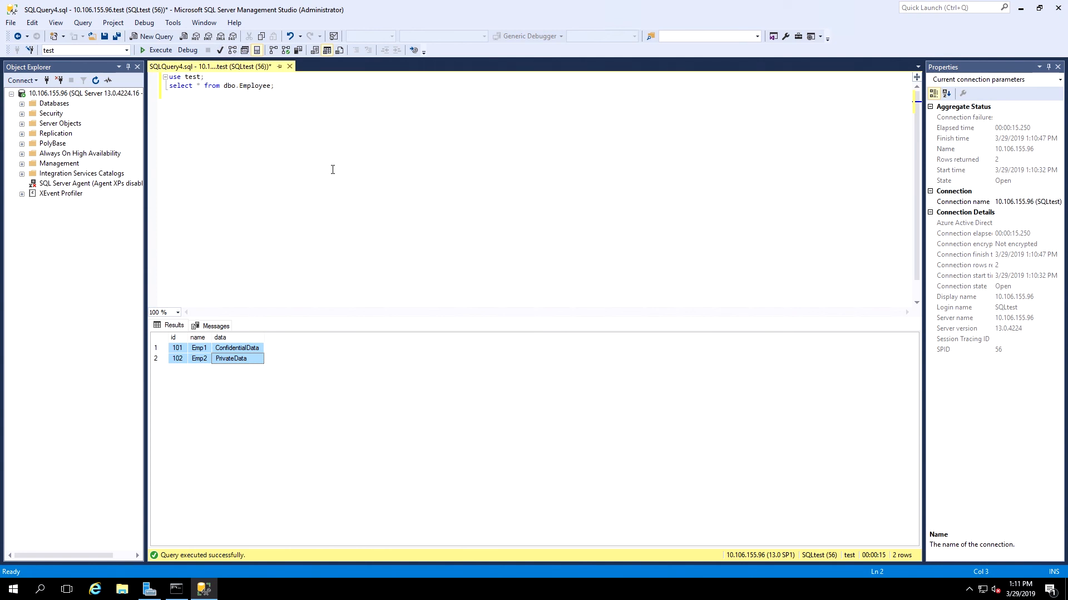